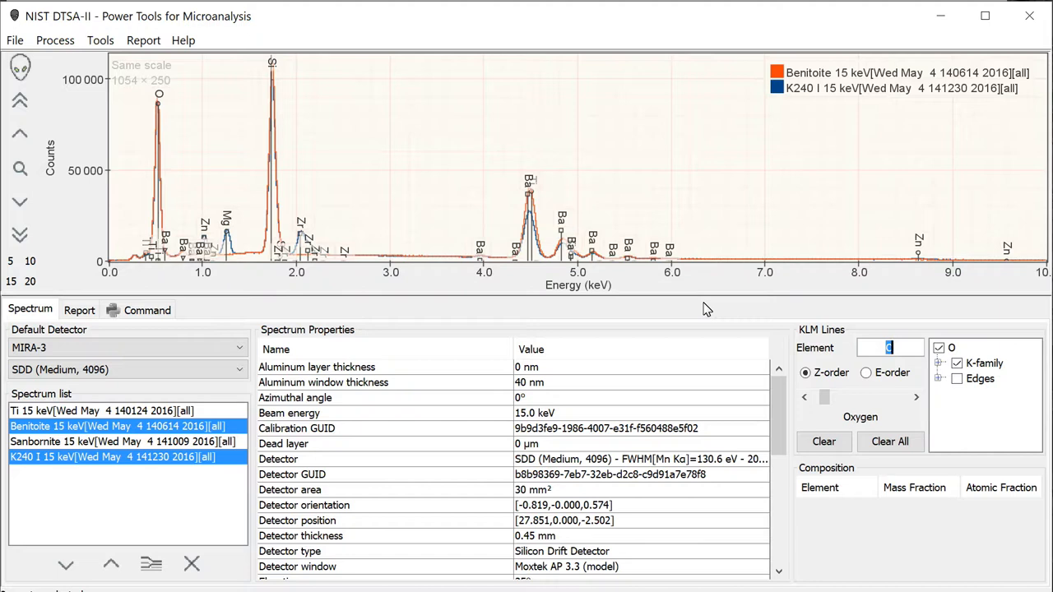
pyautogui.moveTo(279, 393)
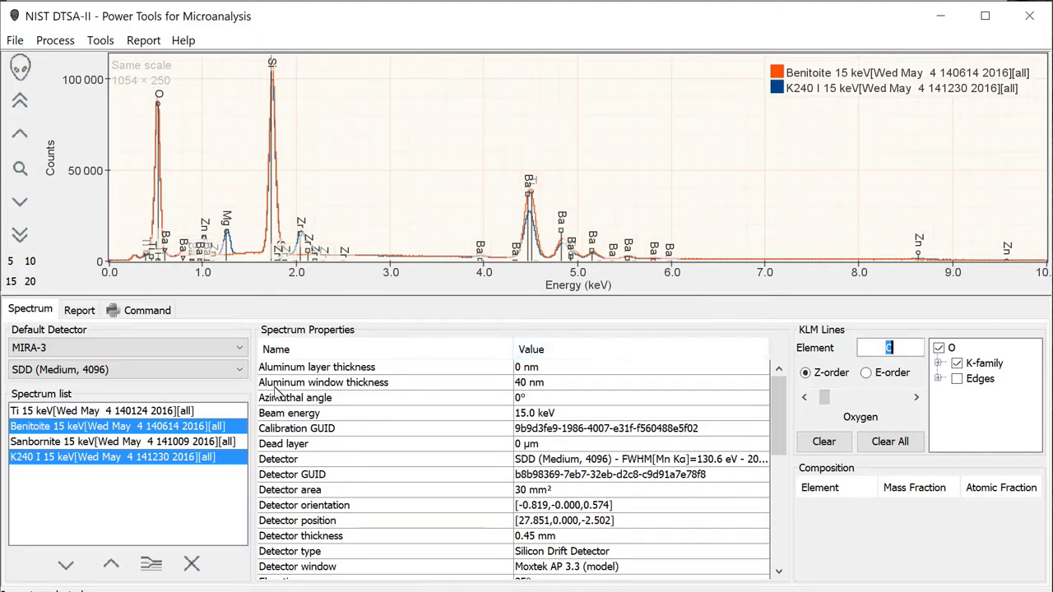
pyautogui.moveTo(158, 469)
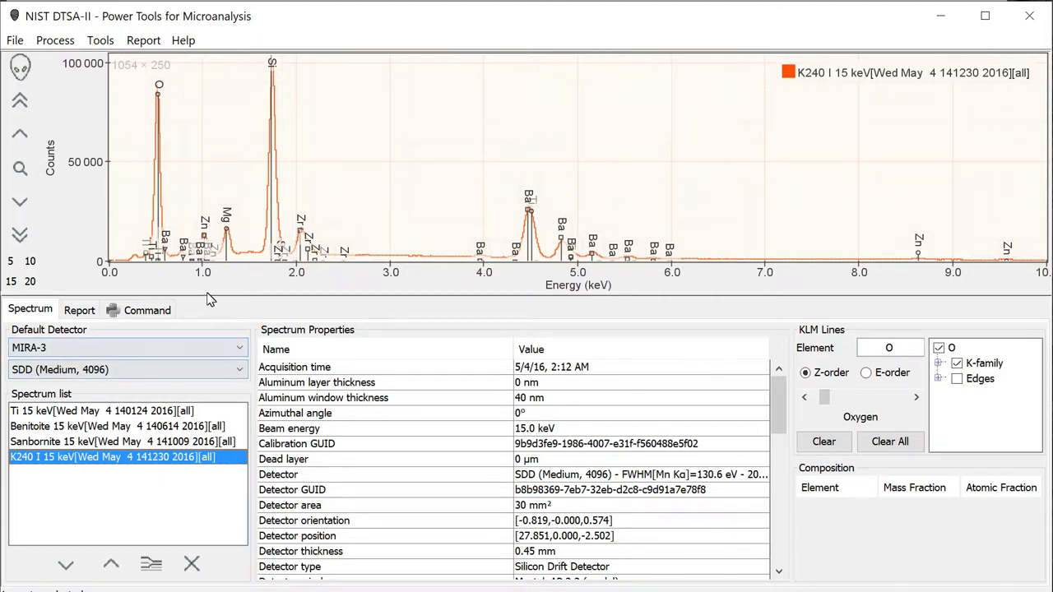
pyautogui.moveTo(171, 262)
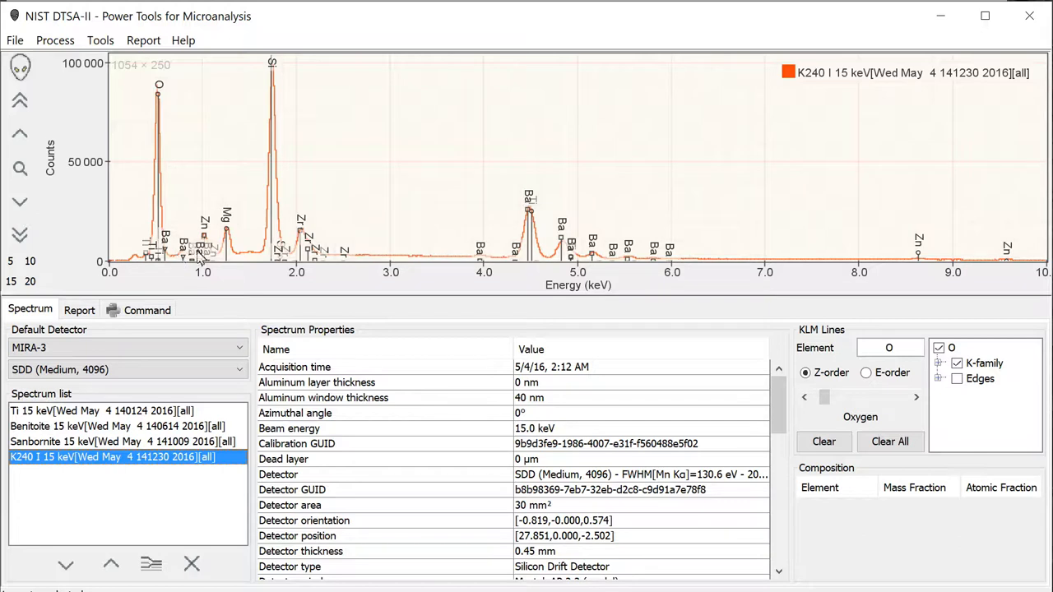
pyautogui.moveTo(490, 266)
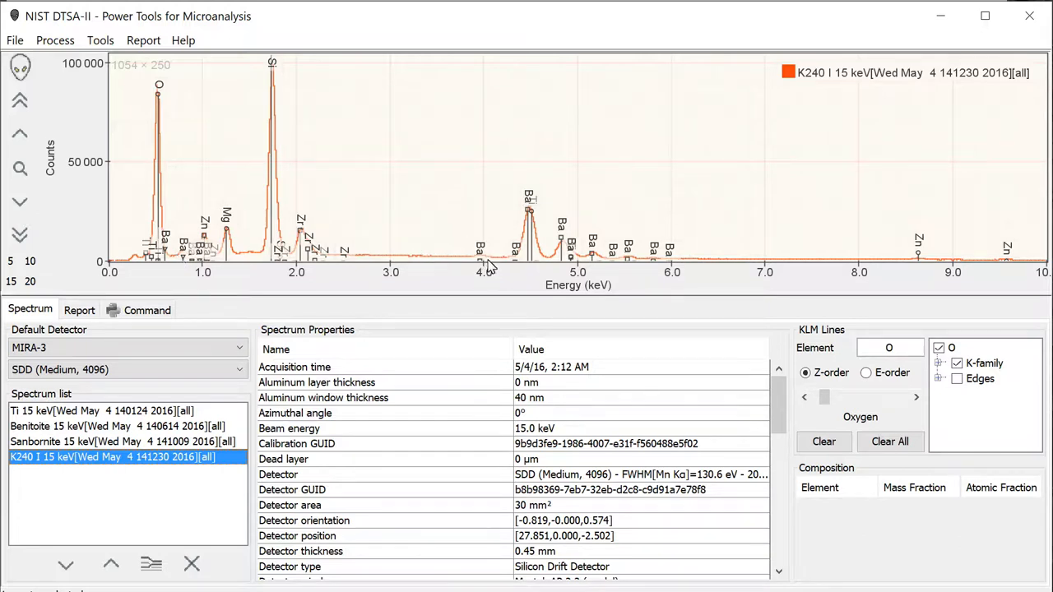
pyautogui.moveTo(511, 243)
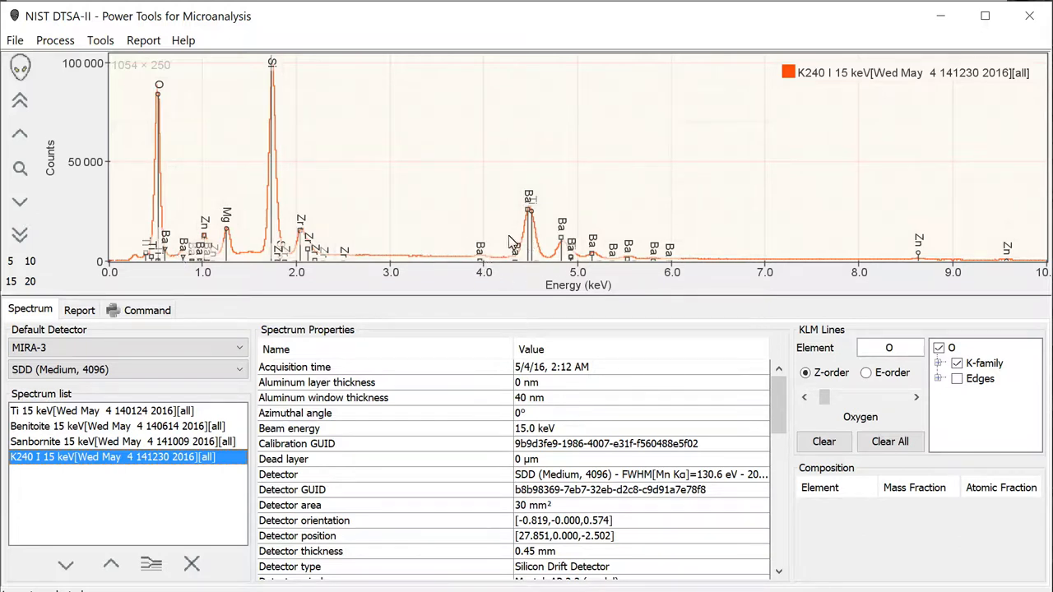
pyautogui.moveTo(527, 157)
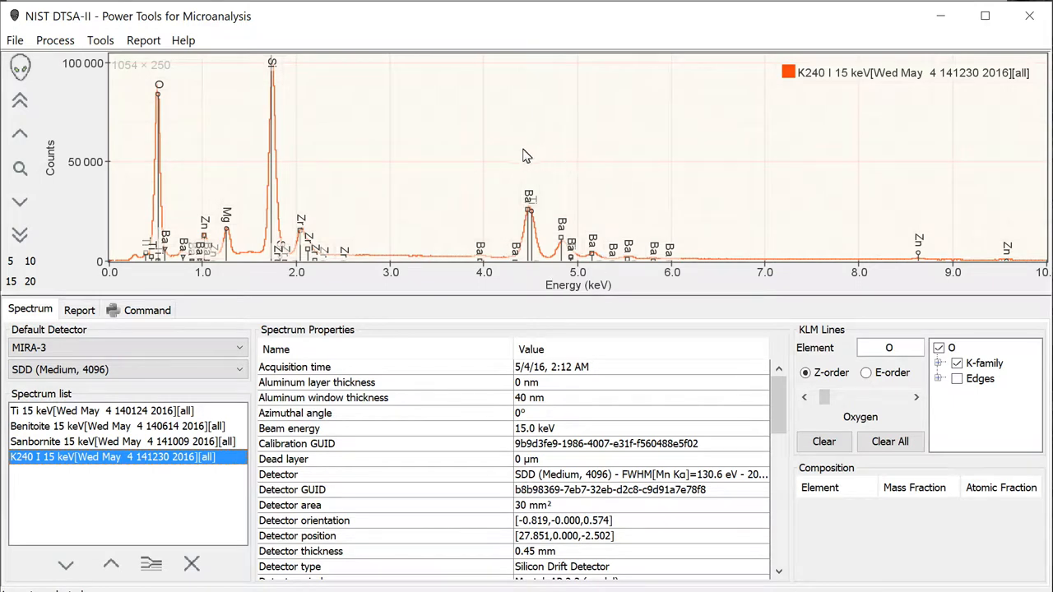
pyautogui.moveTo(583, 276)
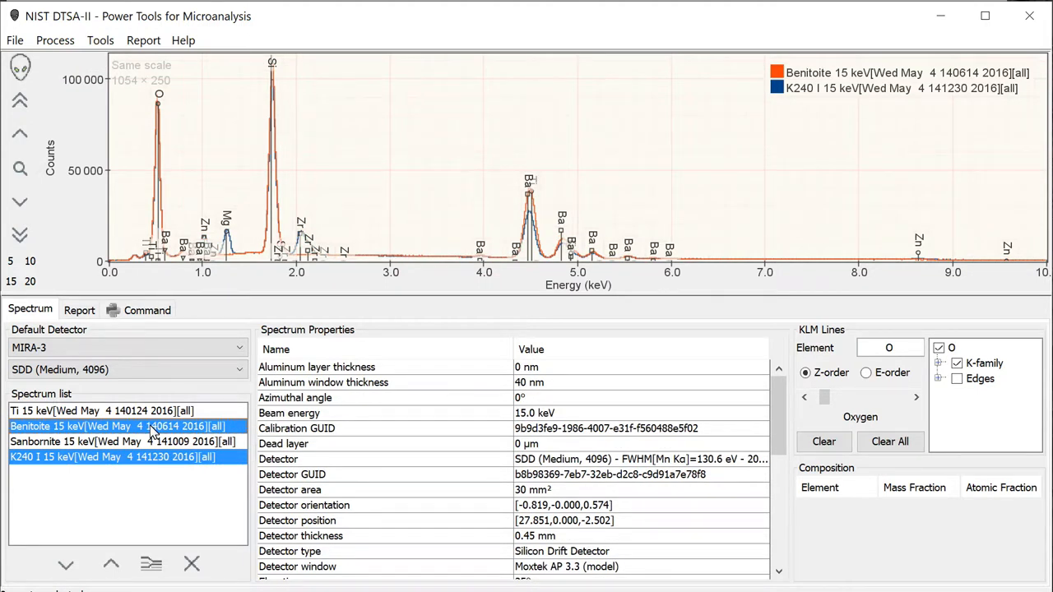
pyautogui.moveTo(530, 215)
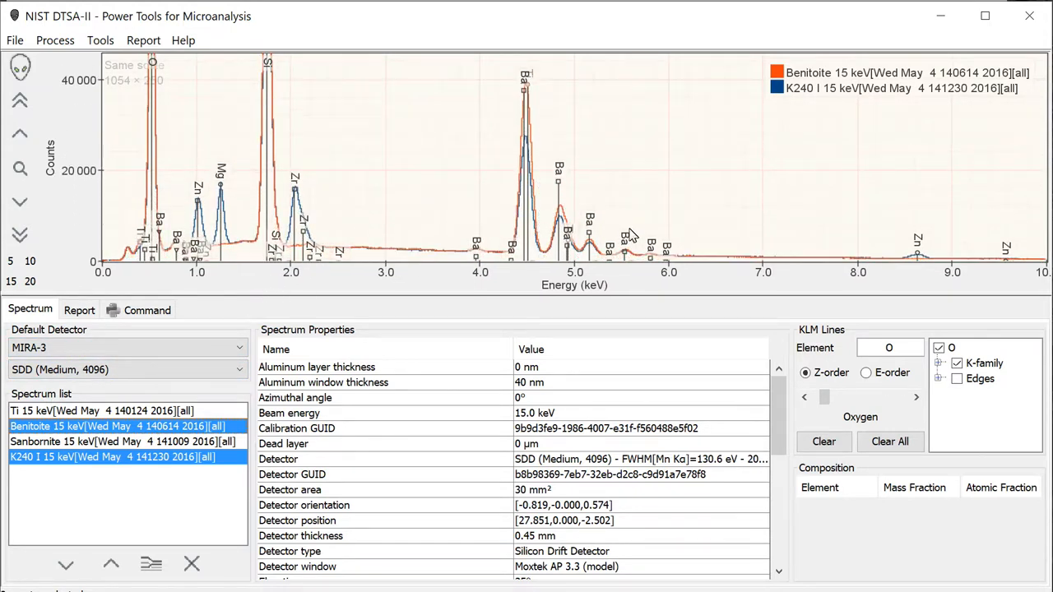
pyautogui.moveTo(504, 260)
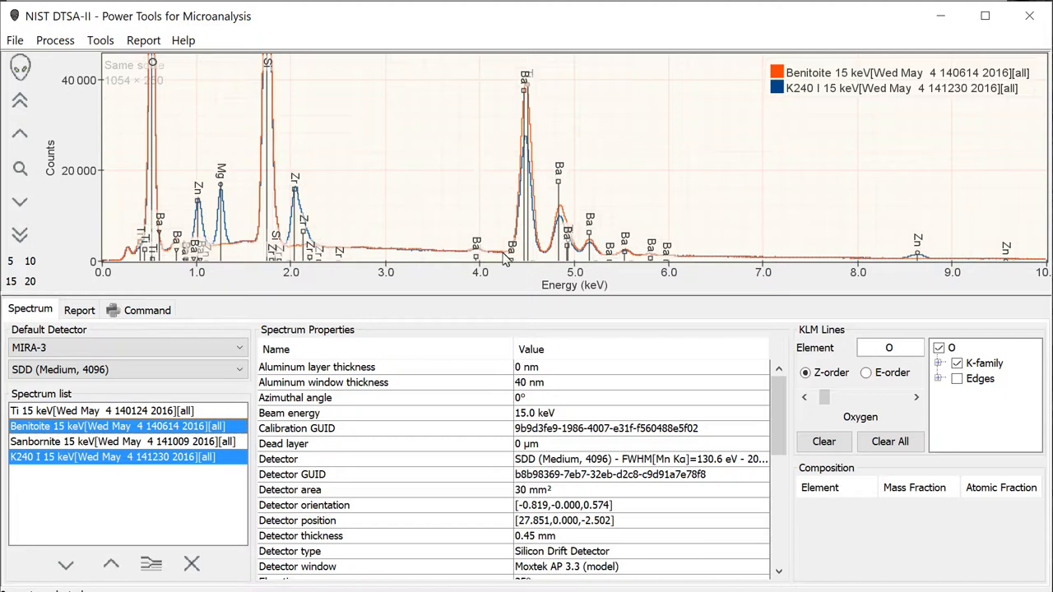
pyautogui.moveTo(635, 283)
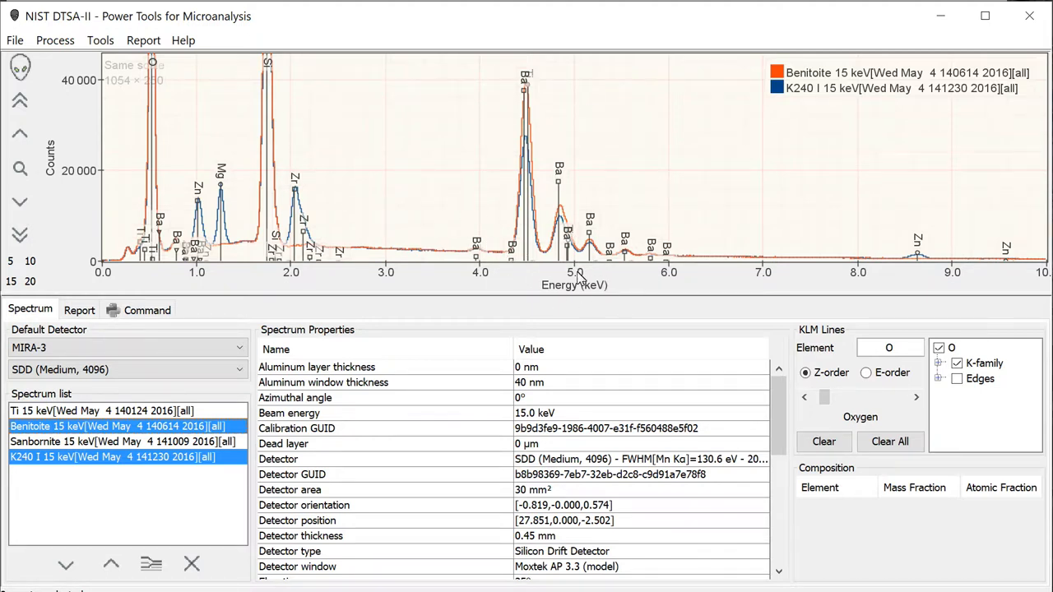
pyautogui.moveTo(375, 240)
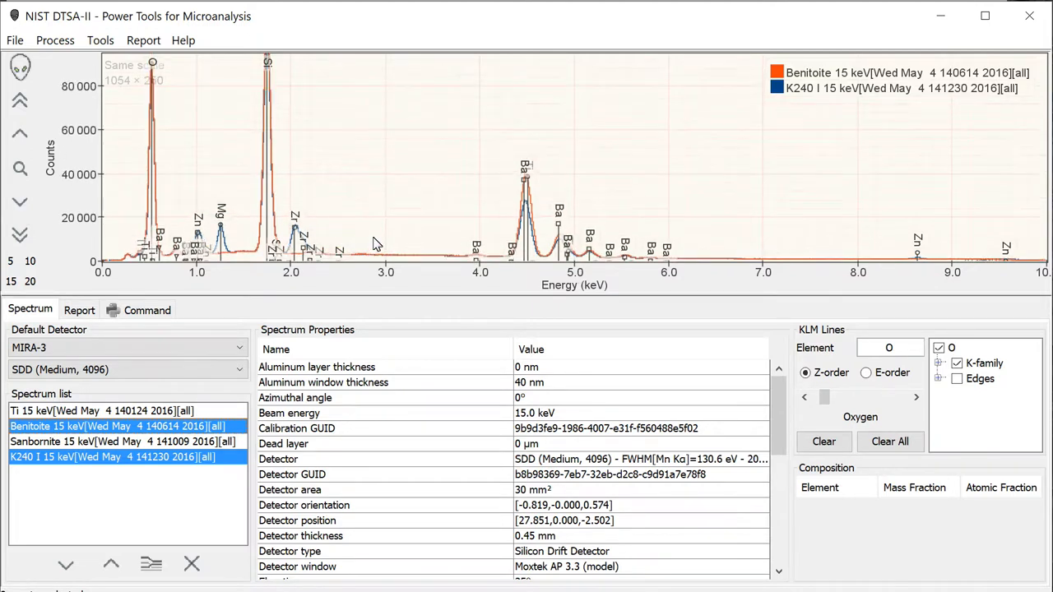
pyautogui.moveTo(306, 207)
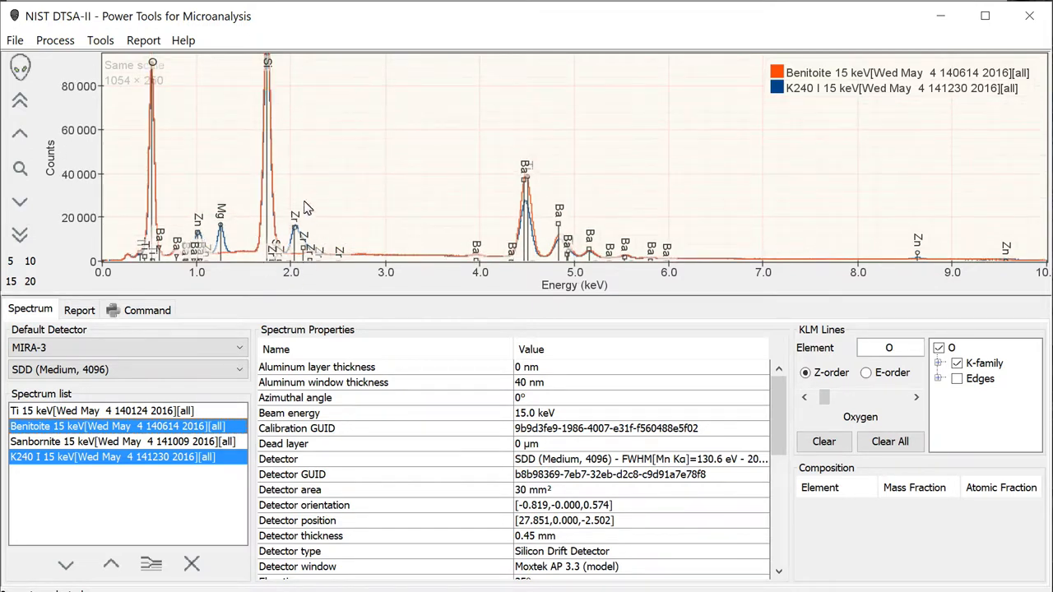
pyautogui.moveTo(428, 198)
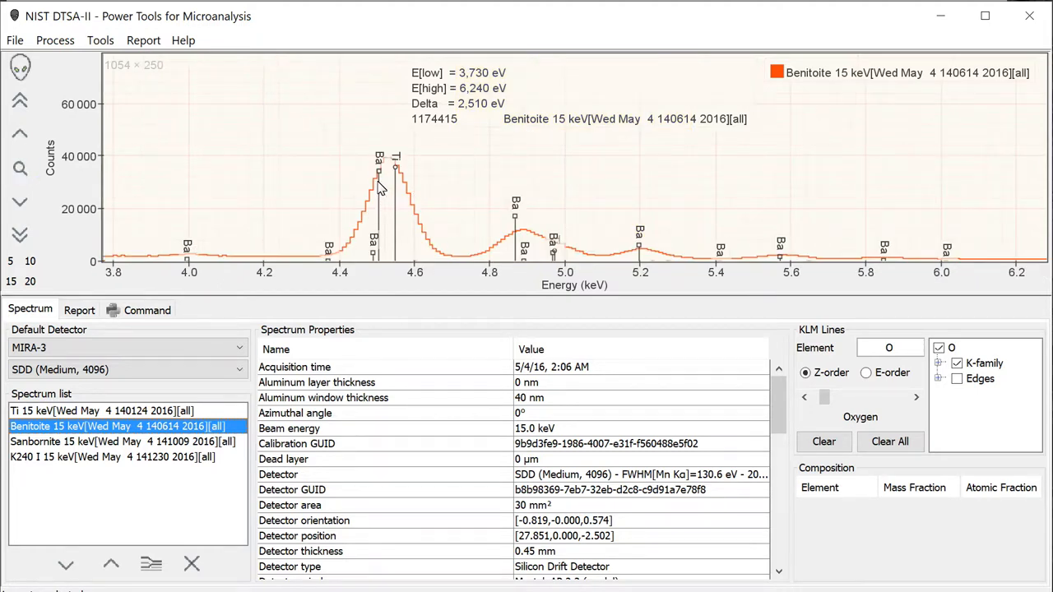
pyautogui.moveTo(393, 197)
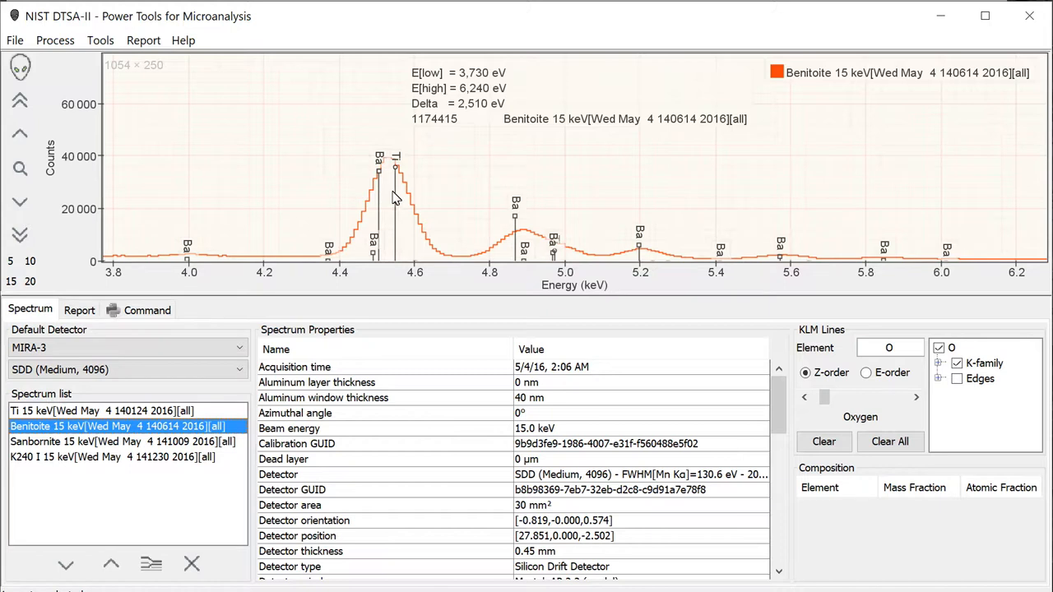
pyautogui.moveTo(398, 204)
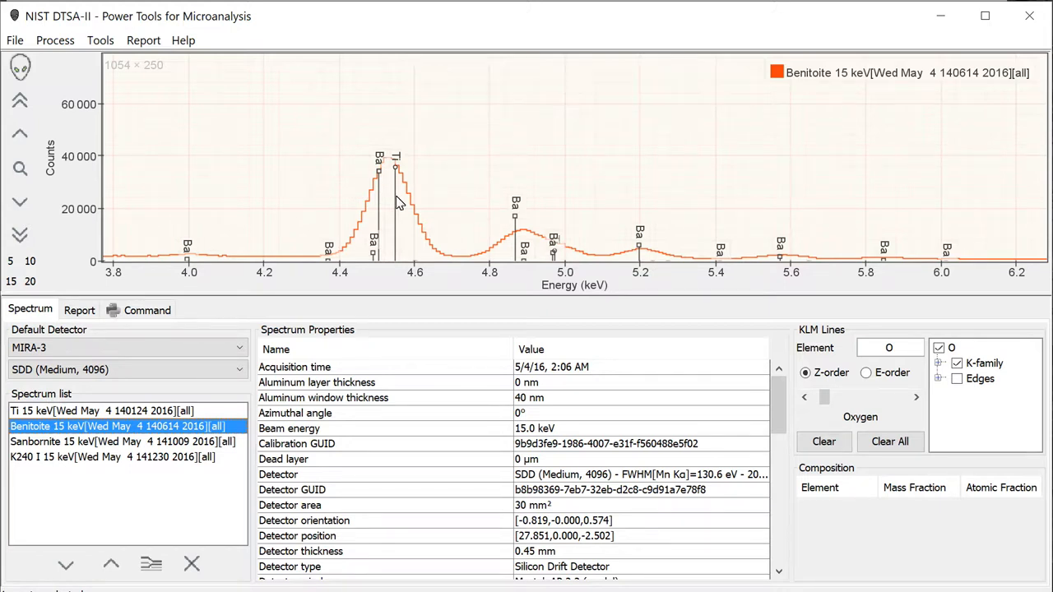
pyautogui.moveTo(382, 210)
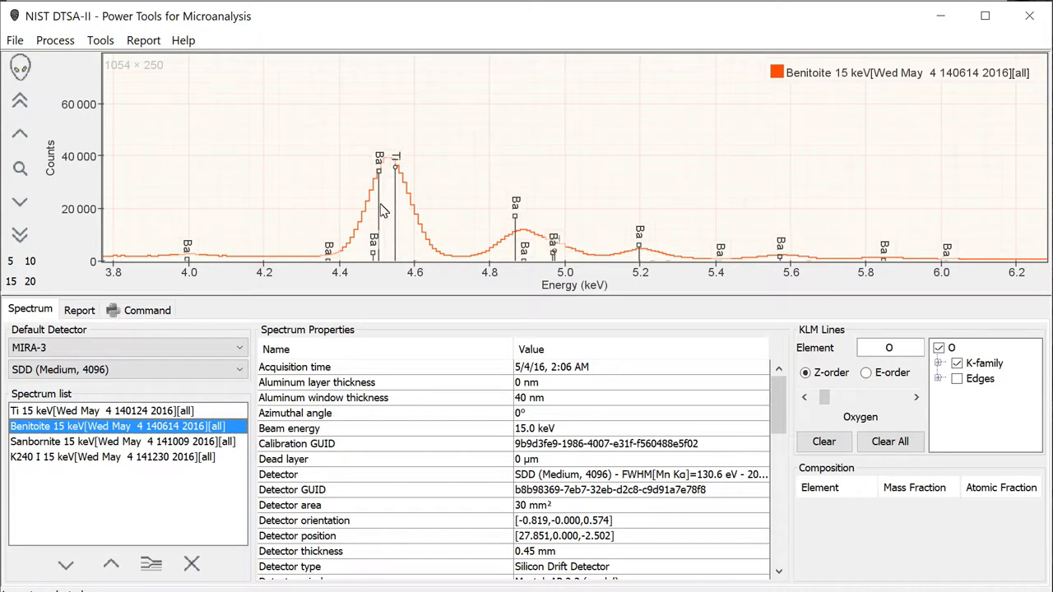
pyautogui.moveTo(398, 217)
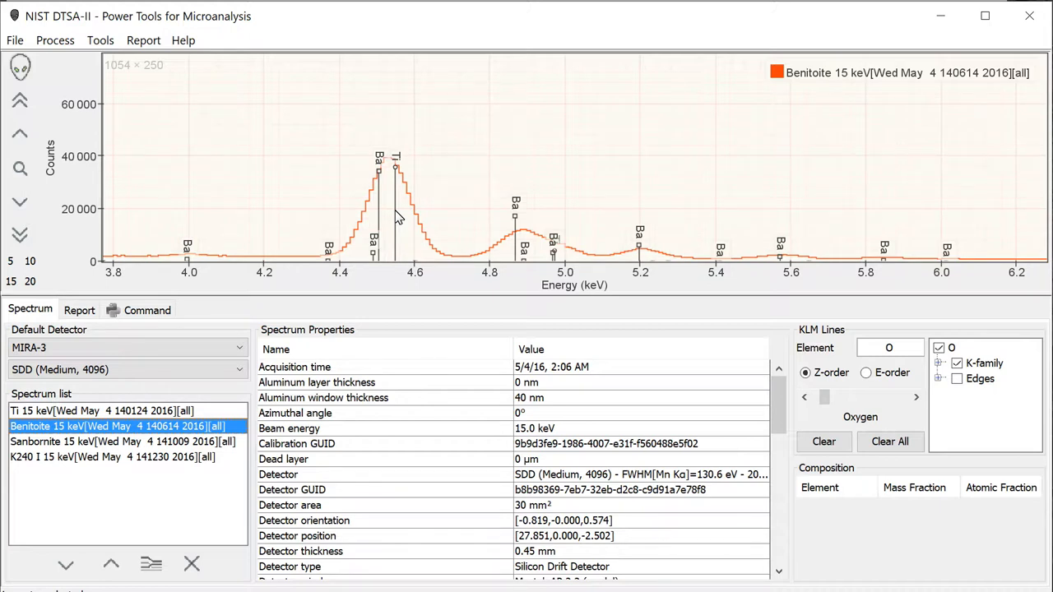
pyautogui.moveTo(336, 256)
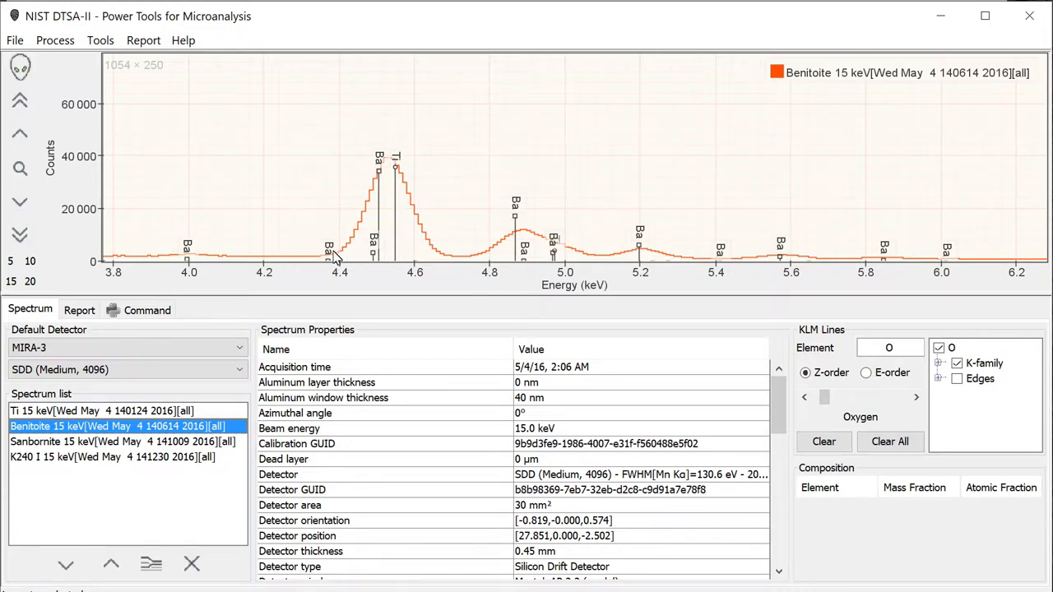
pyautogui.moveTo(441, 253)
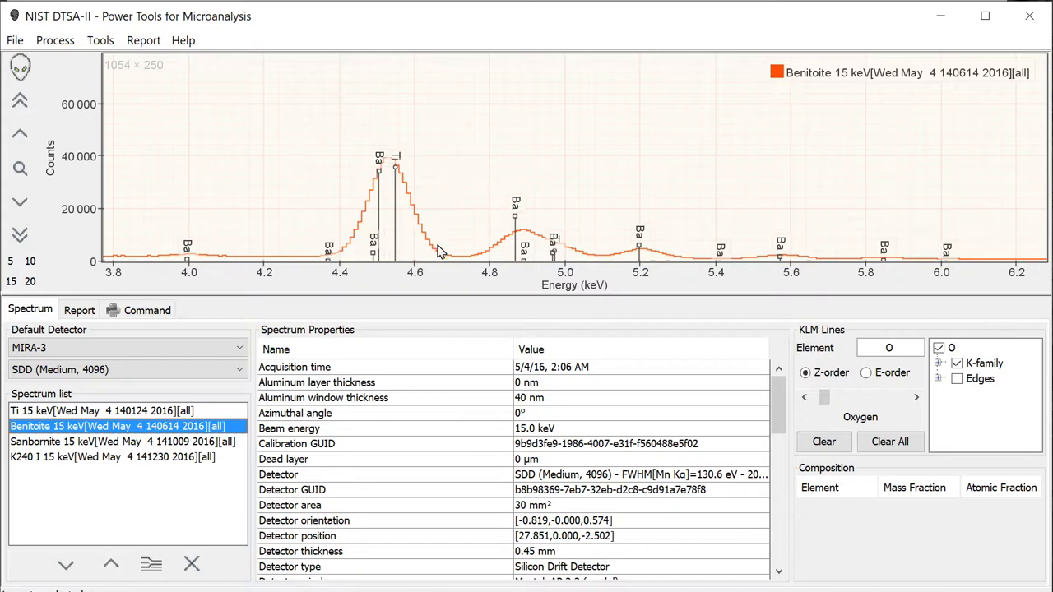
pyautogui.moveTo(306, 264)
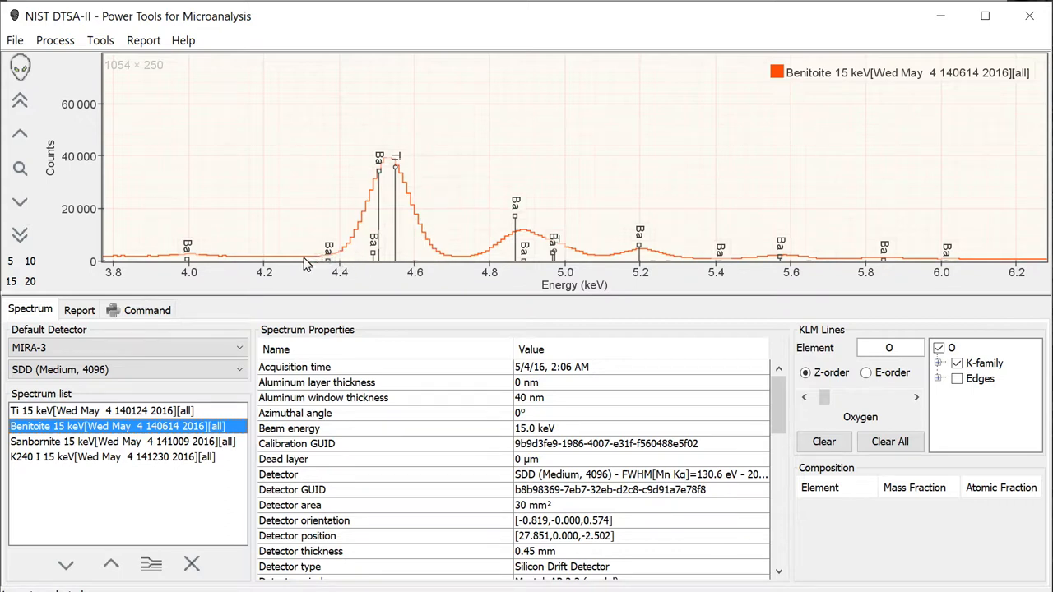
pyautogui.moveTo(395, 156)
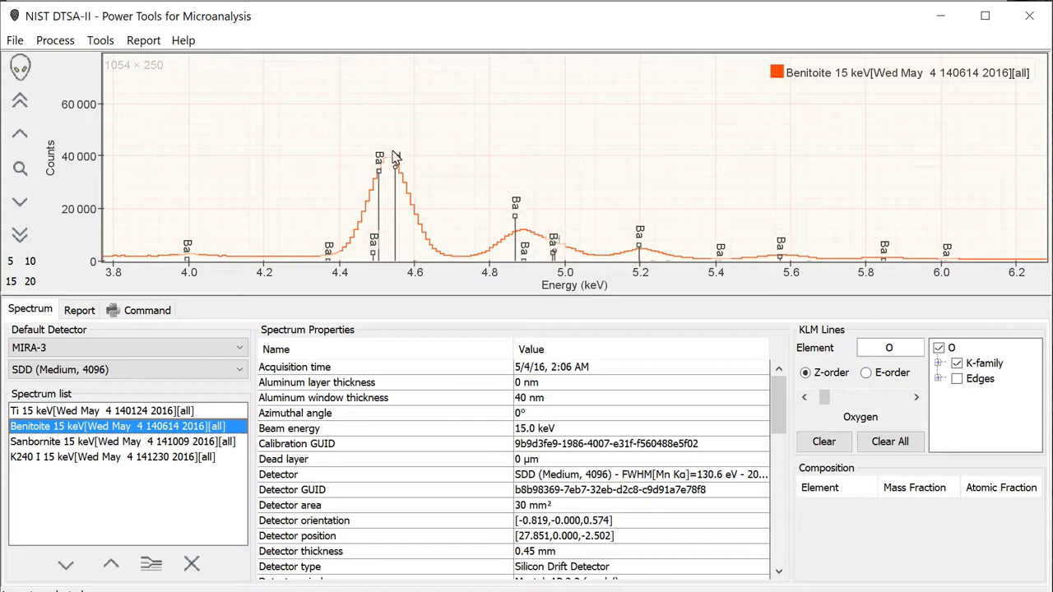
pyautogui.moveTo(589, 260)
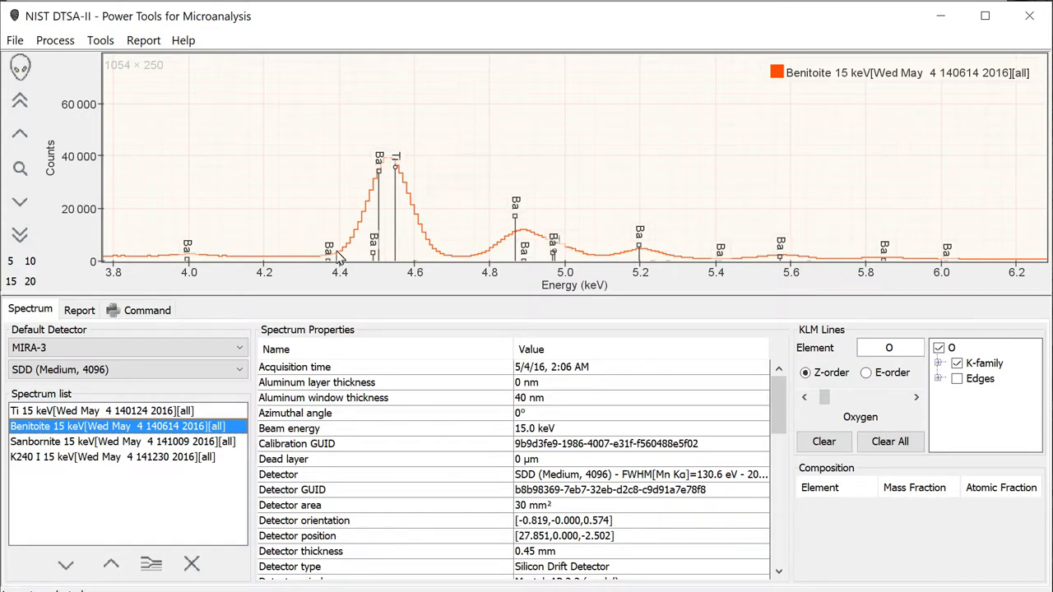
pyautogui.moveTo(346, 231)
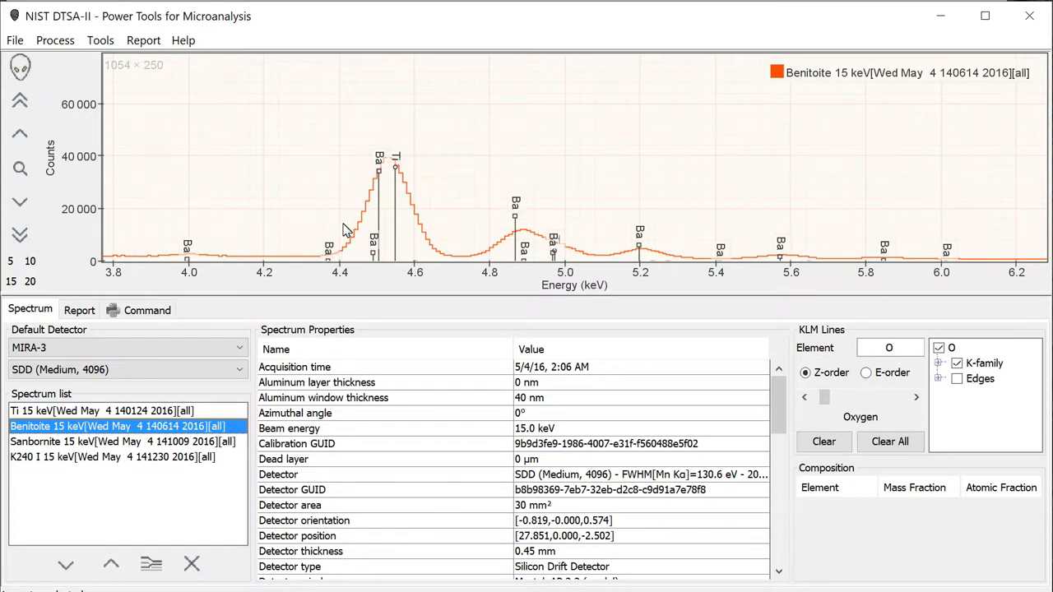
pyautogui.moveTo(365, 221)
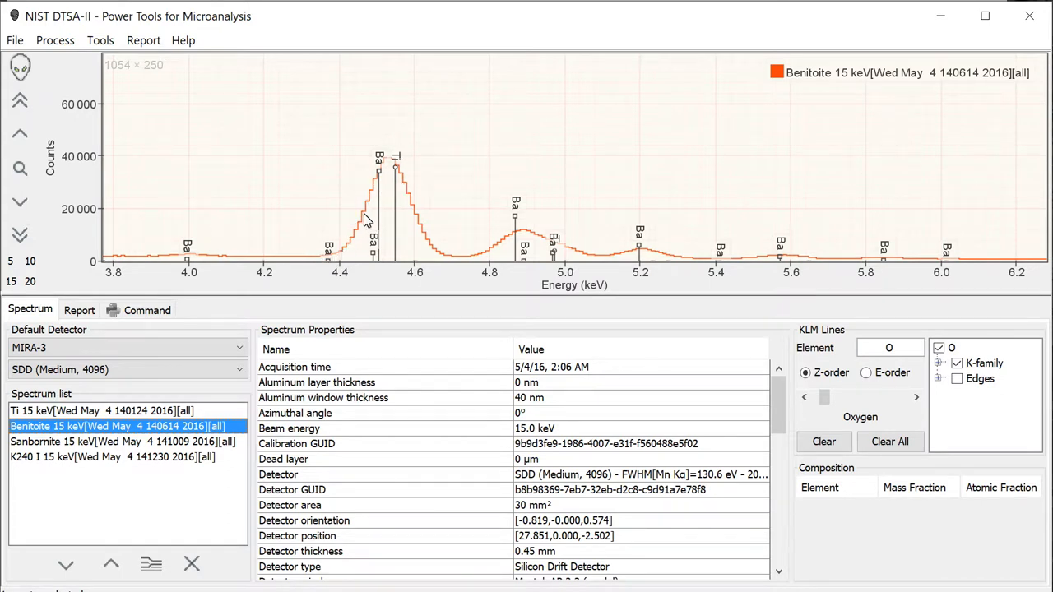
pyautogui.moveTo(399, 214)
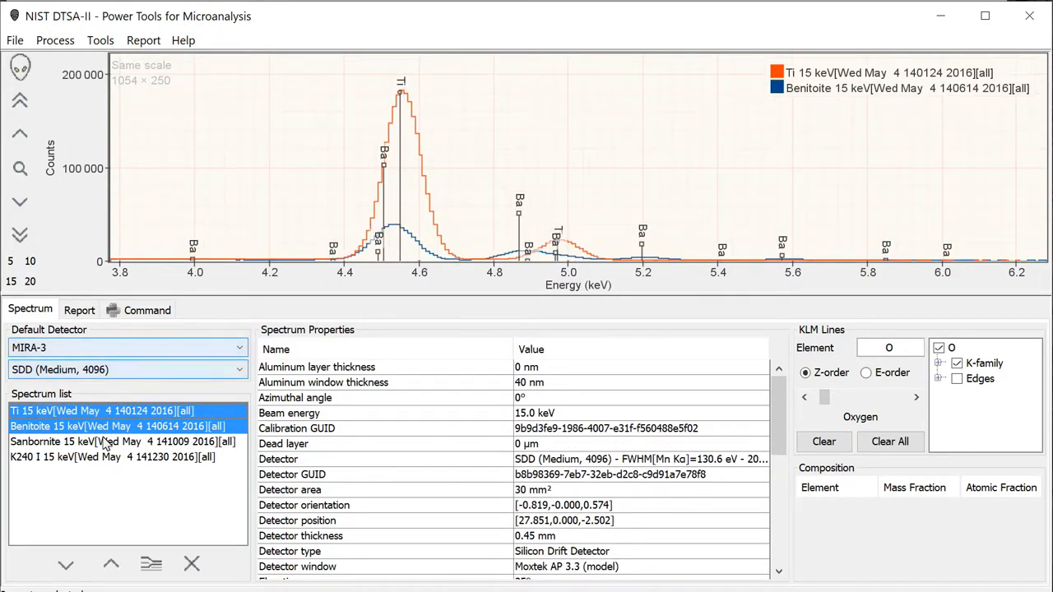
pyautogui.moveTo(106, 448)
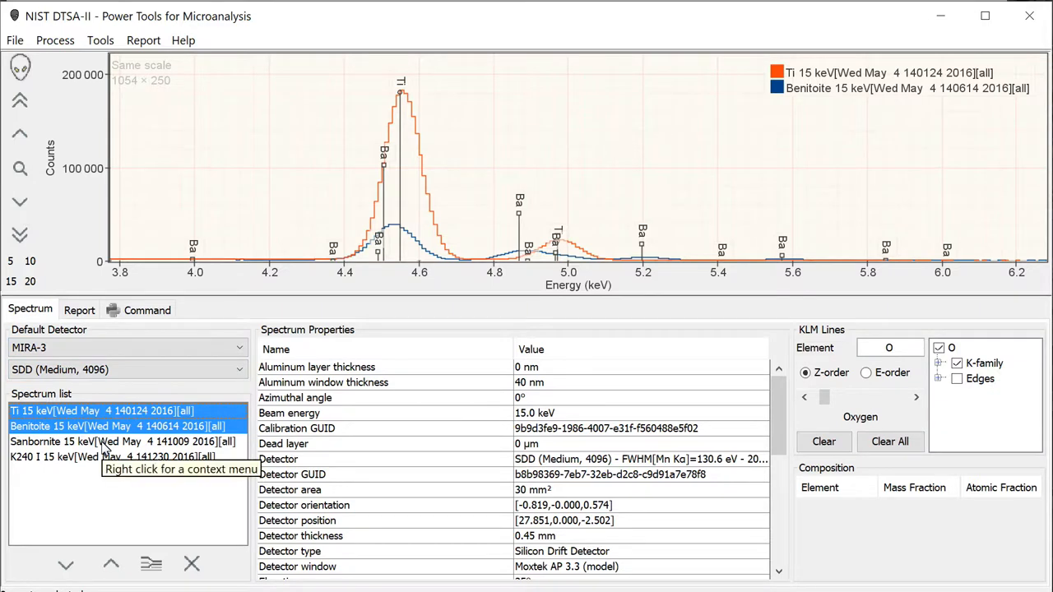
pyautogui.click(115, 441)
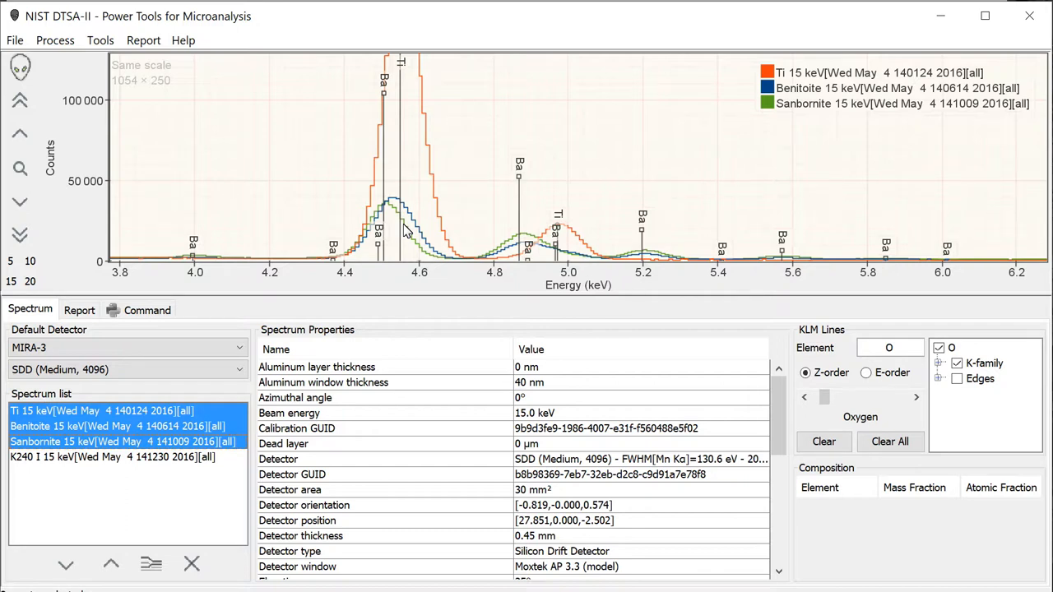
pyautogui.moveTo(393, 237)
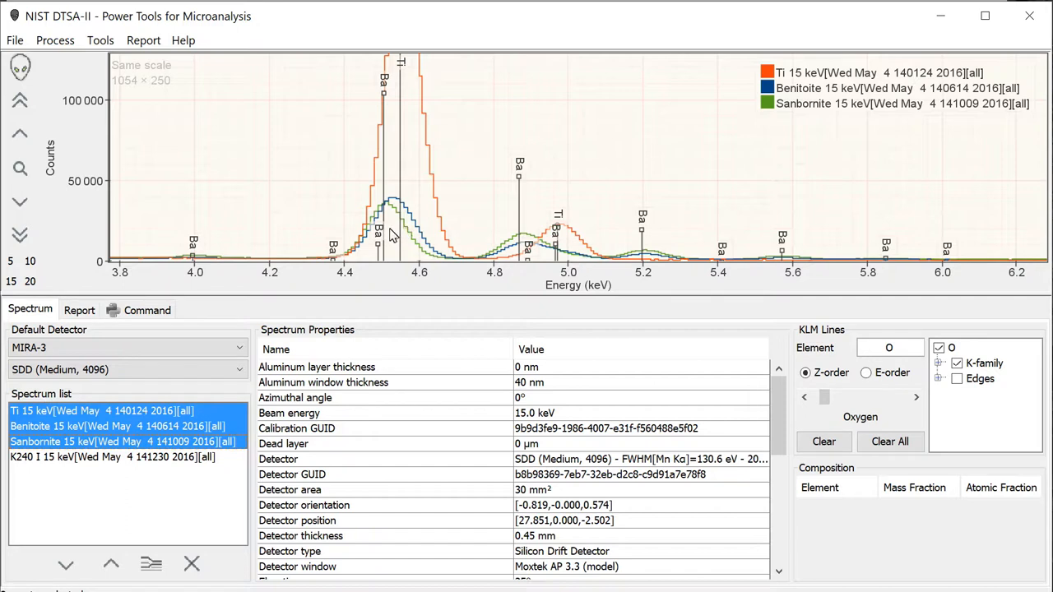
pyautogui.click(124, 426)
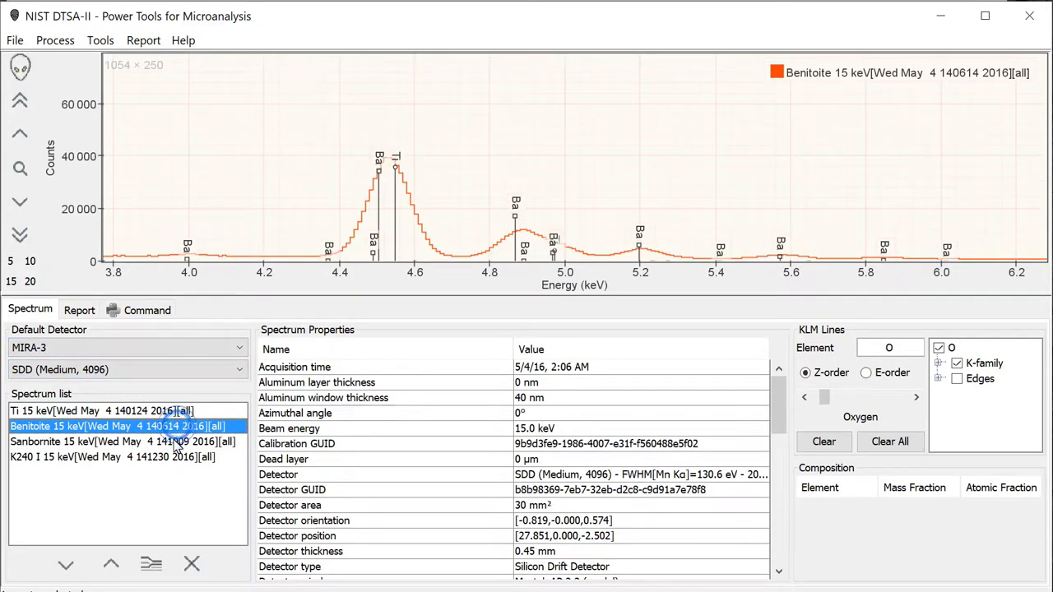
# Compare Benitoite with Sanbornite, then plot Ti and Sanbornite together over 3.8–6.2 keV.
pyautogui.click(123, 441)
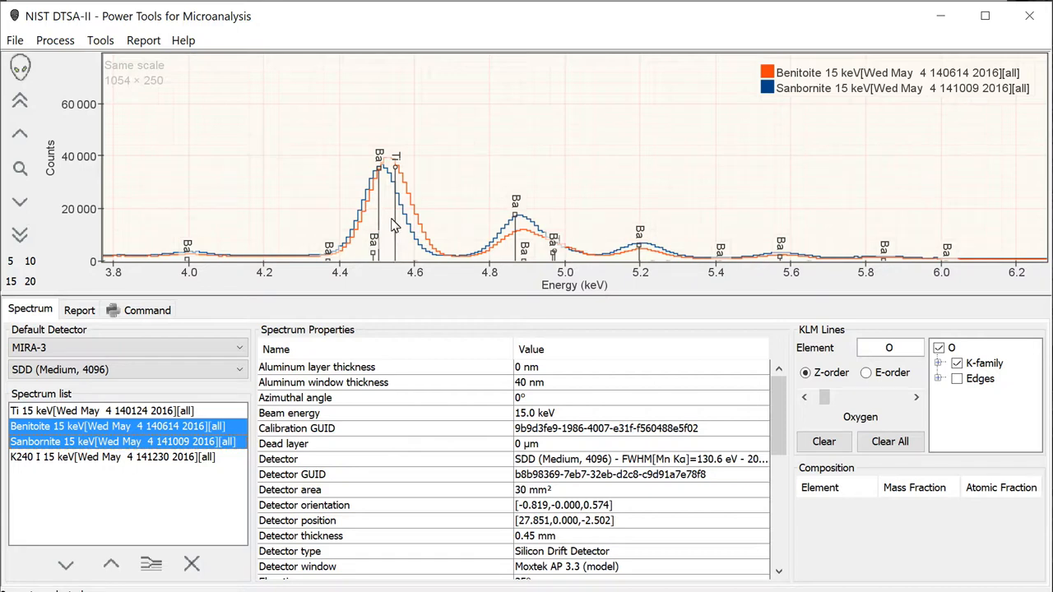
pyautogui.moveTo(362, 214)
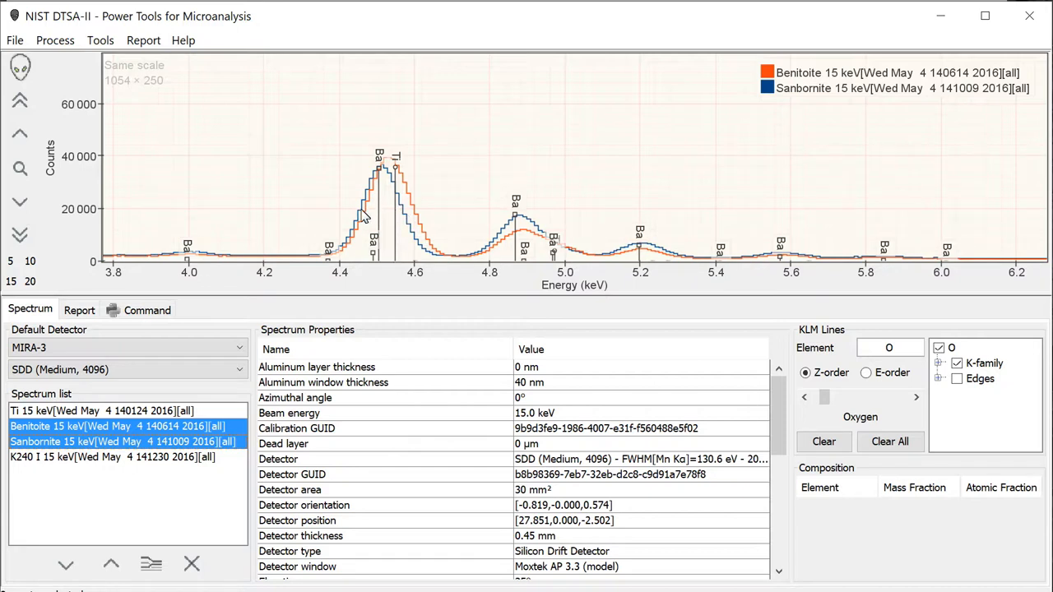
pyautogui.moveTo(398, 204)
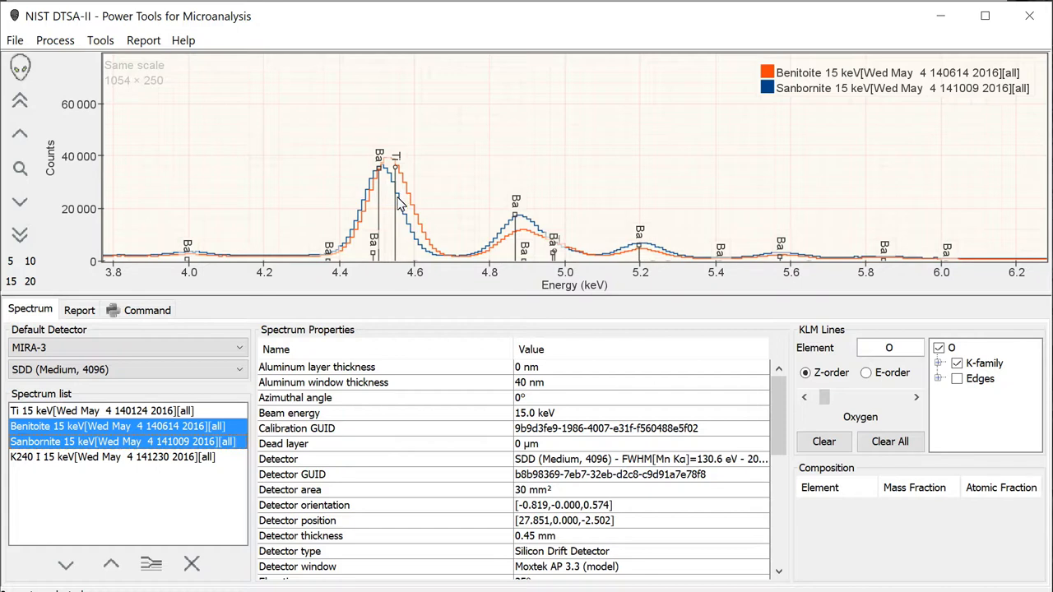
pyautogui.moveTo(404, 201)
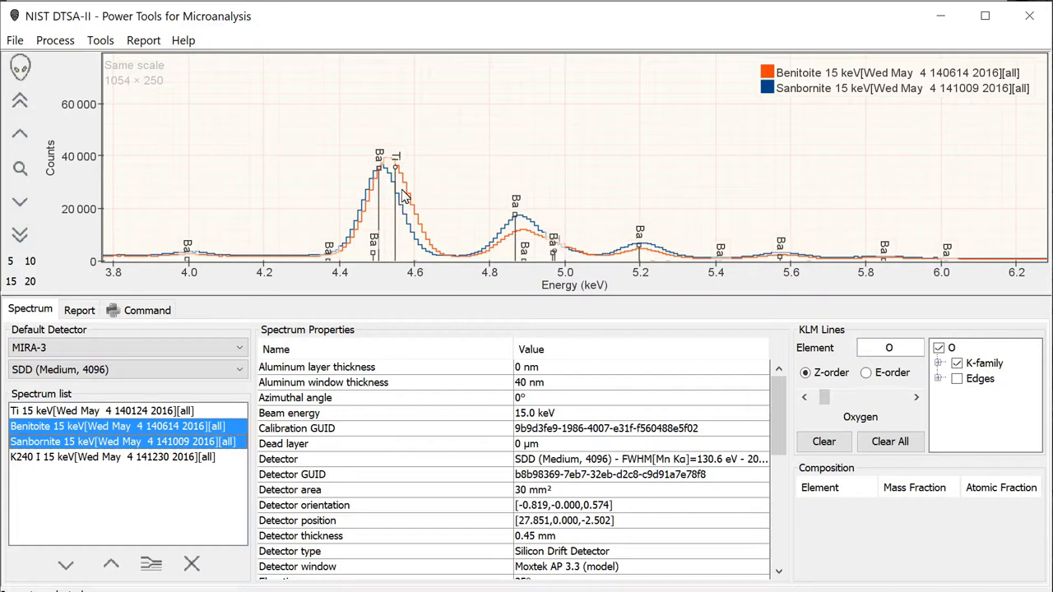
pyautogui.moveTo(401, 158)
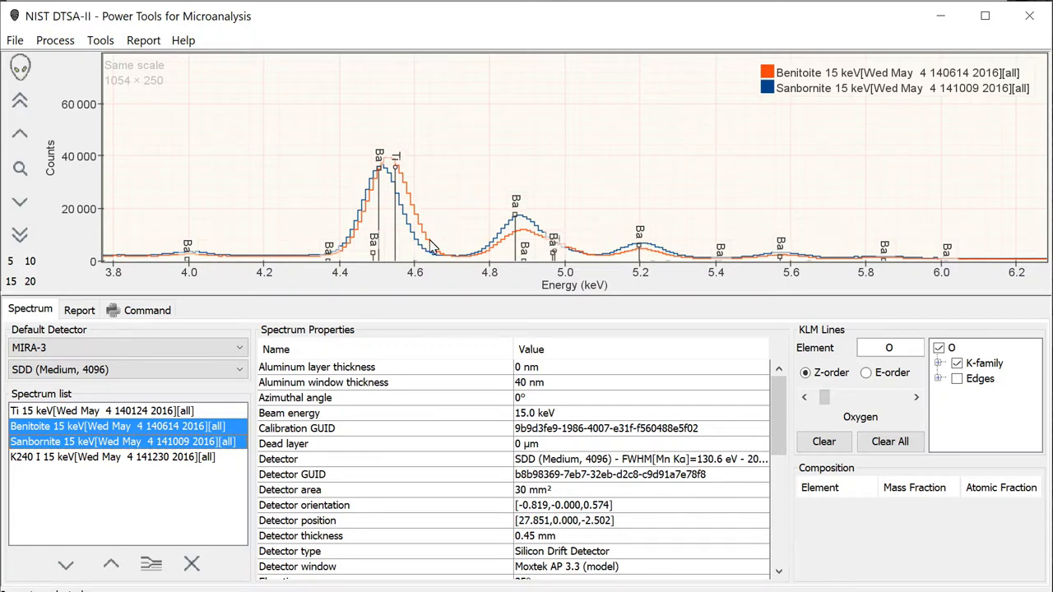
pyautogui.moveTo(457, 163)
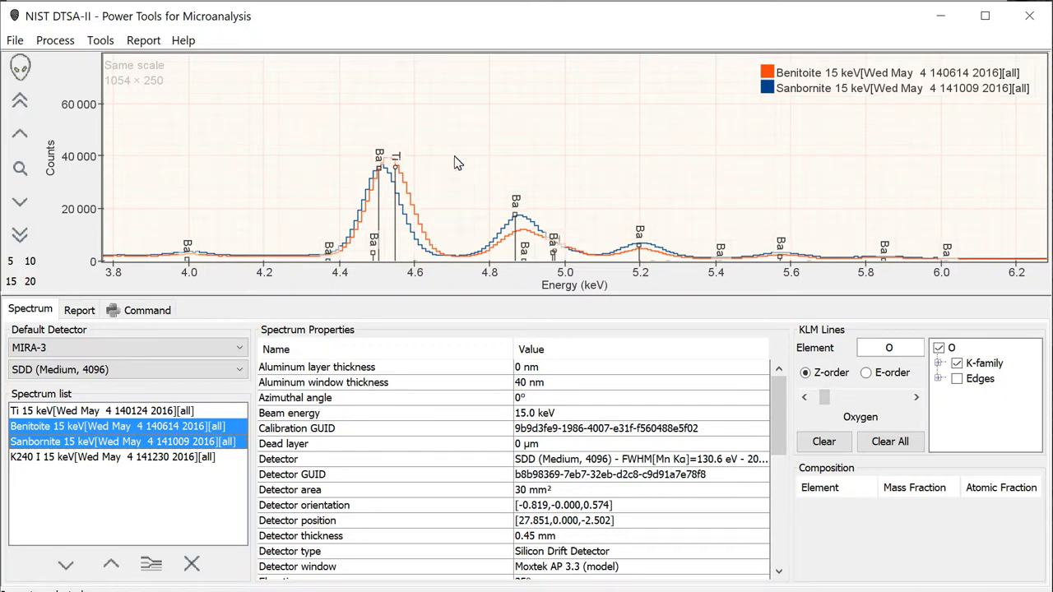
pyautogui.moveTo(419, 173)
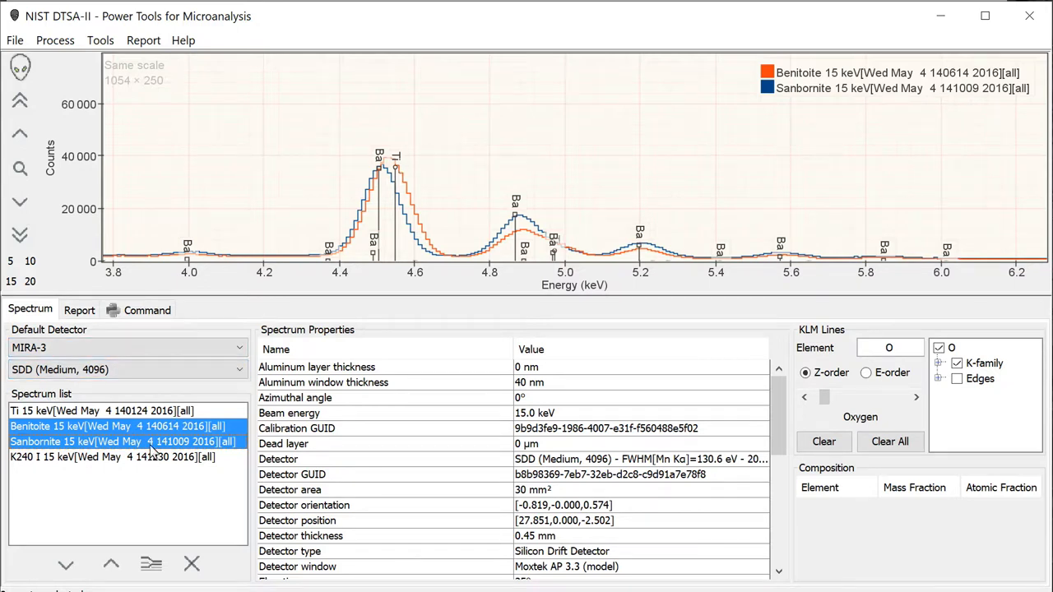
pyautogui.moveTo(328, 256)
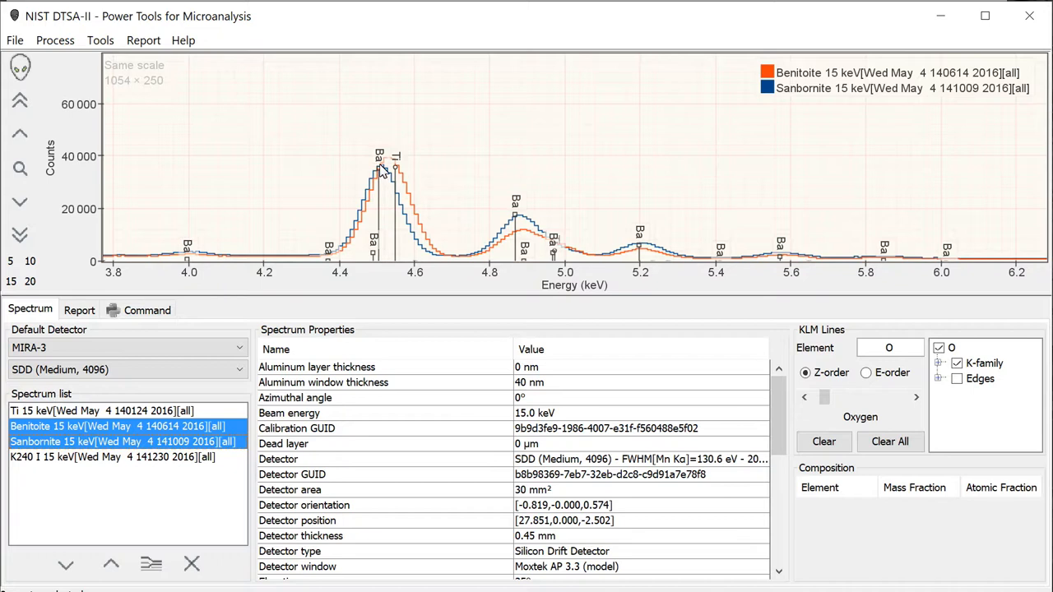
pyautogui.click(118, 426)
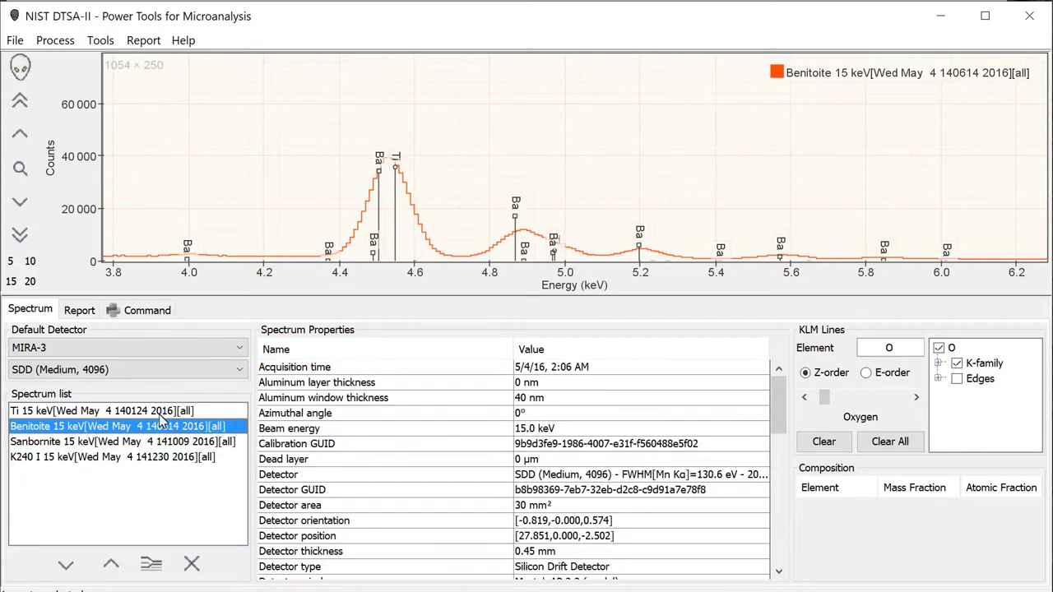
pyautogui.click(92, 411)
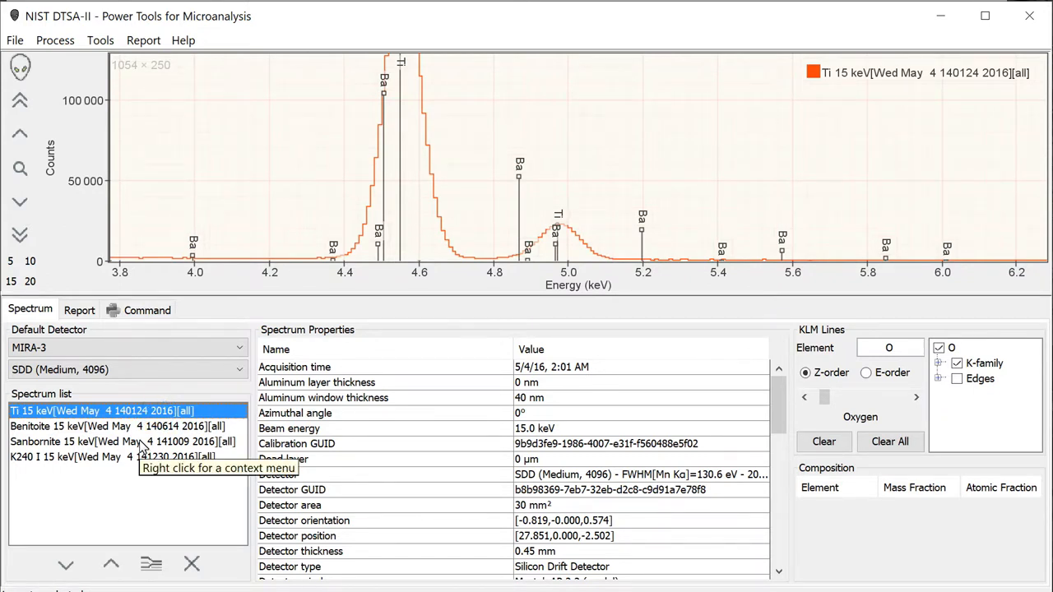
pyautogui.click(115, 441)
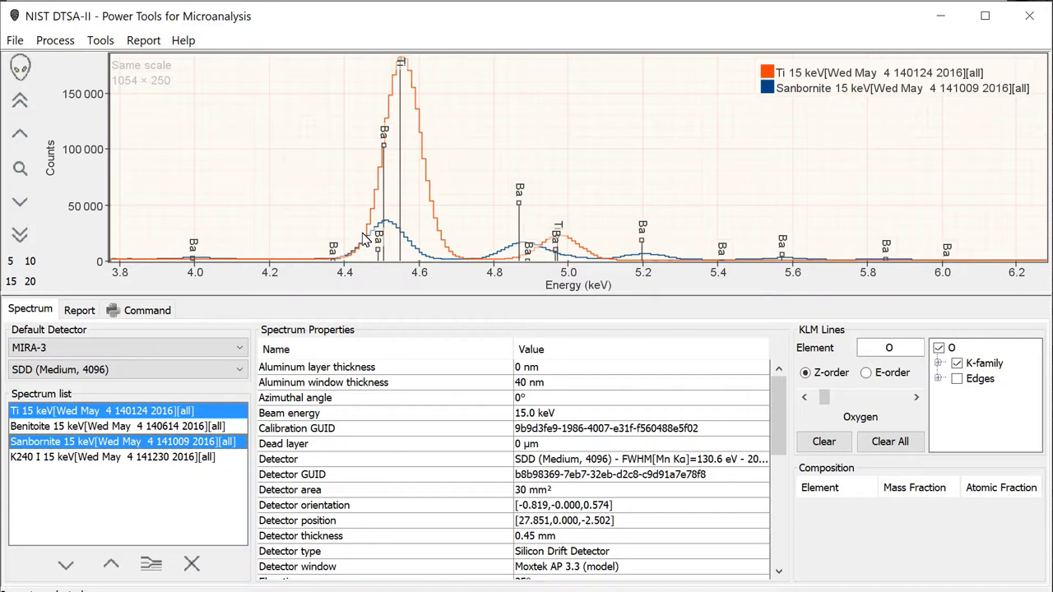
pyautogui.moveTo(346, 253)
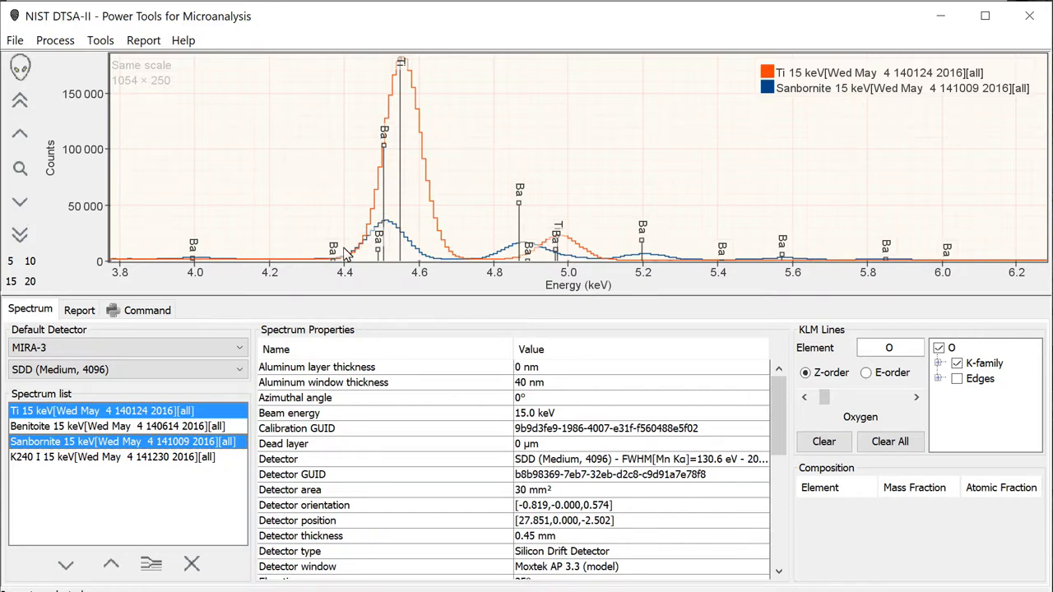
pyautogui.moveTo(487, 244)
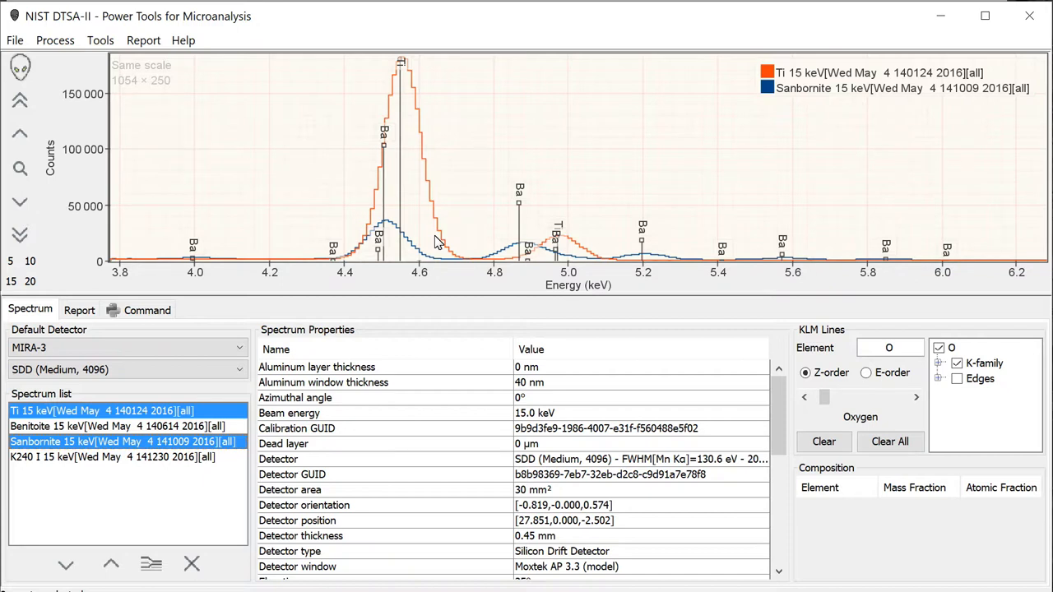
pyautogui.moveTo(349, 257)
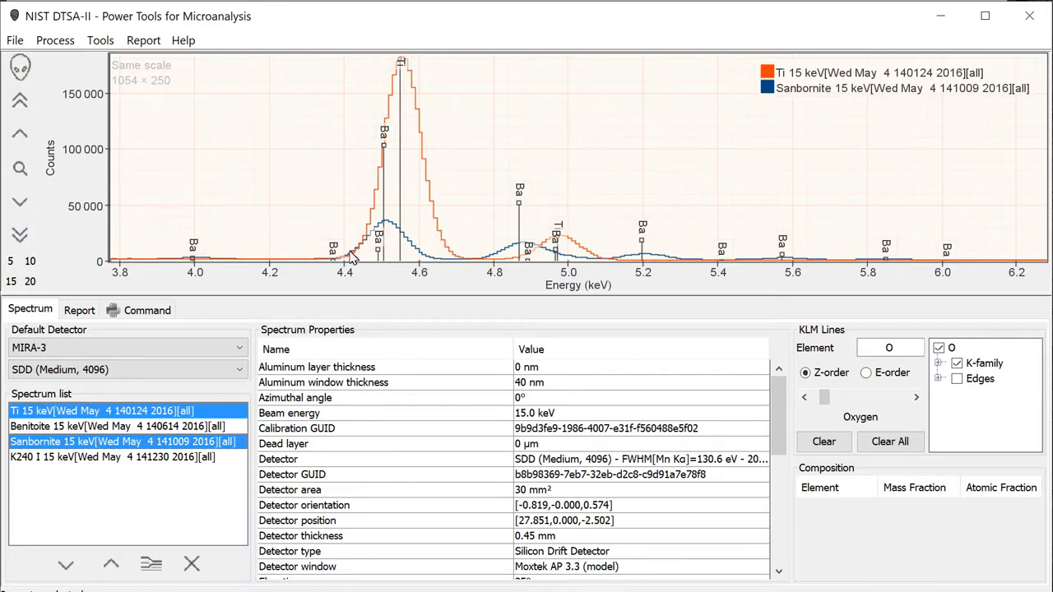
pyautogui.moveTo(365, 232)
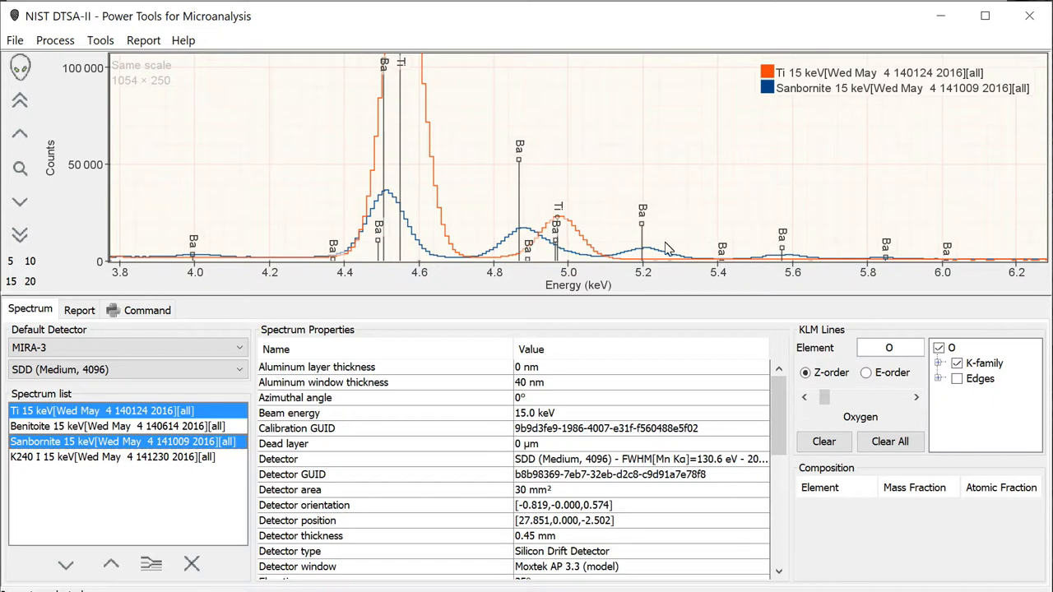
pyautogui.moveTo(309, 239)
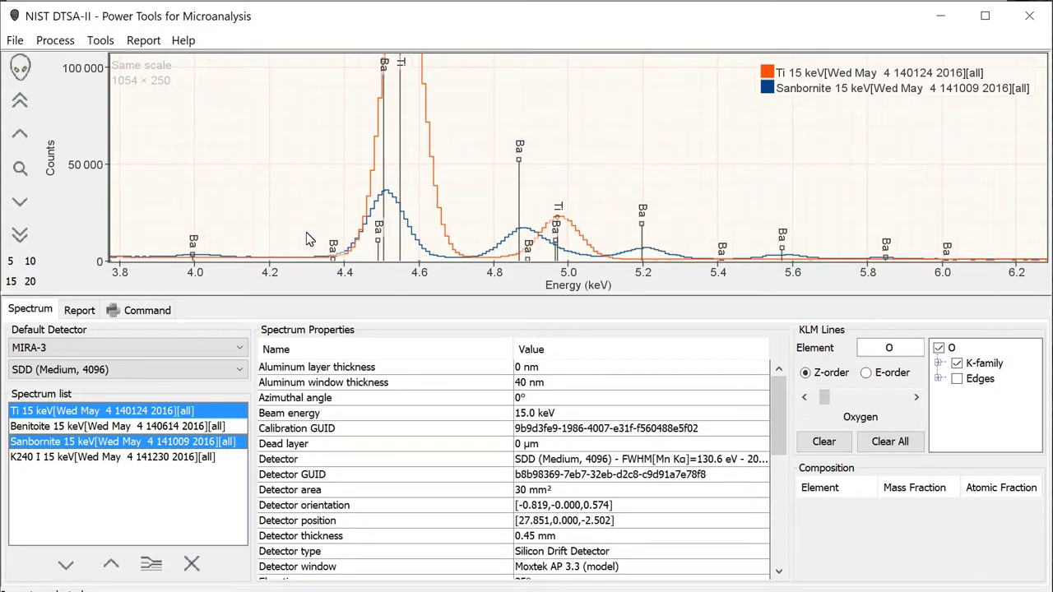
pyautogui.moveTo(339, 231)
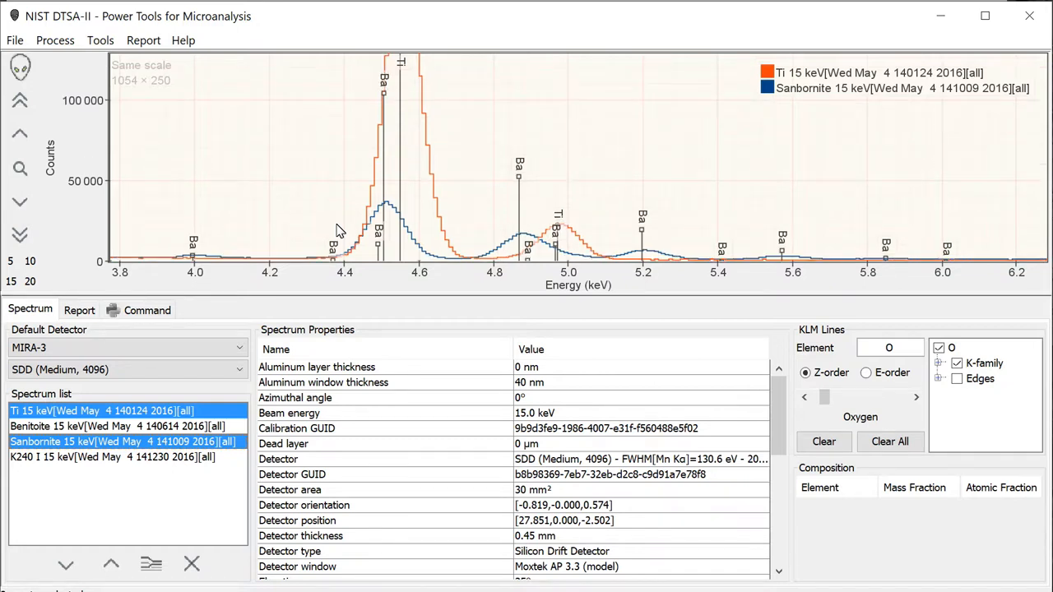
pyautogui.moveTo(139, 409)
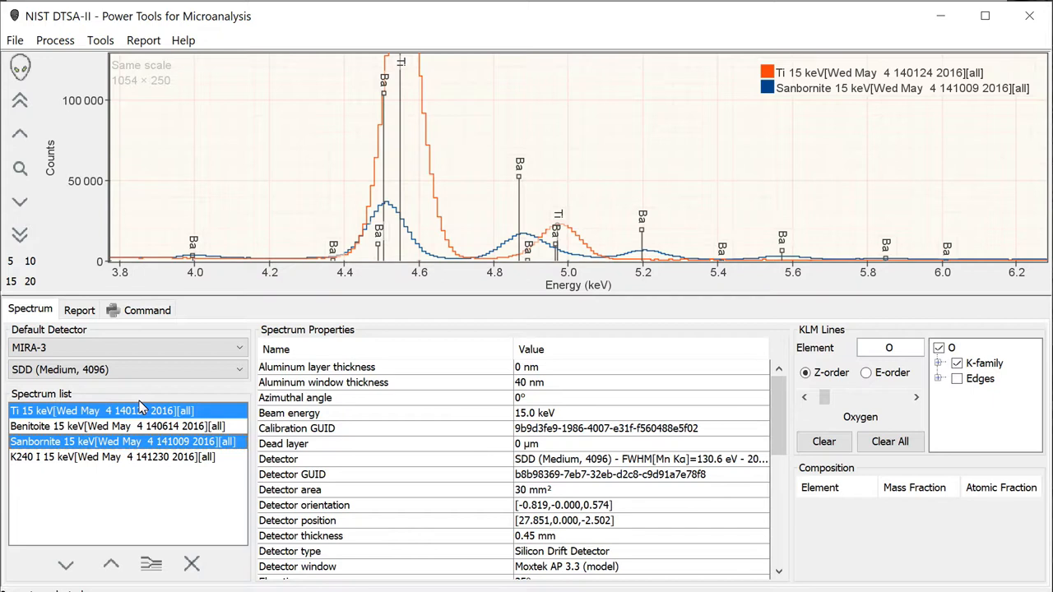
pyautogui.moveTo(140, 415)
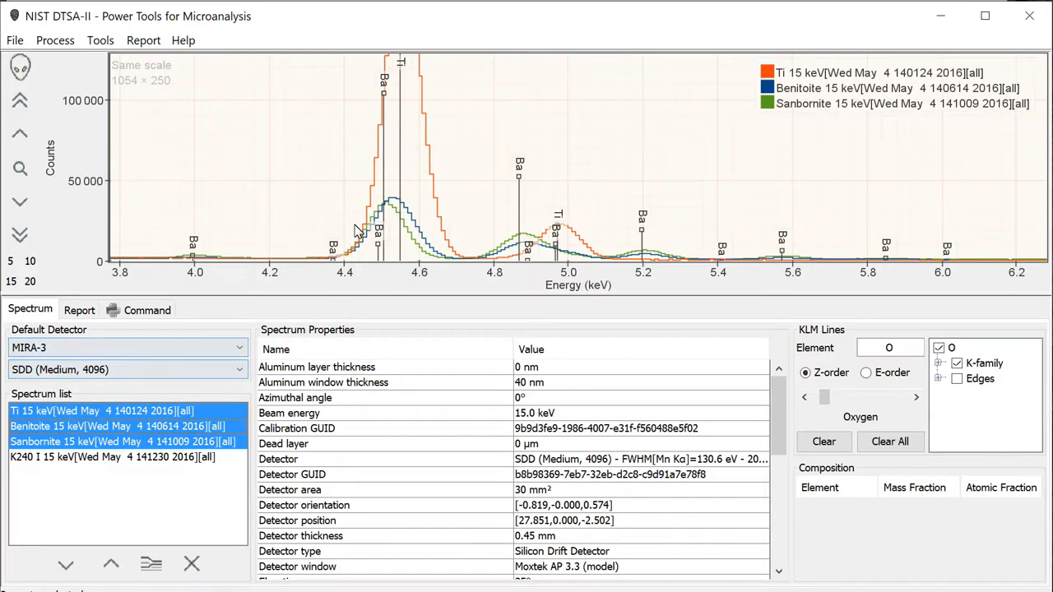
pyautogui.moveTo(422, 237)
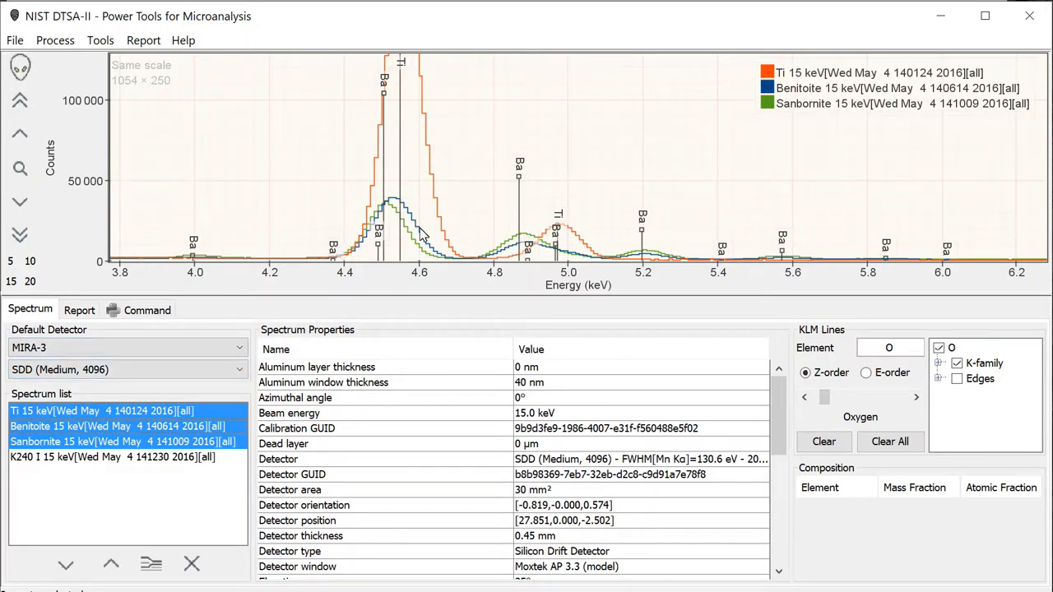
pyautogui.moveTo(359, 253)
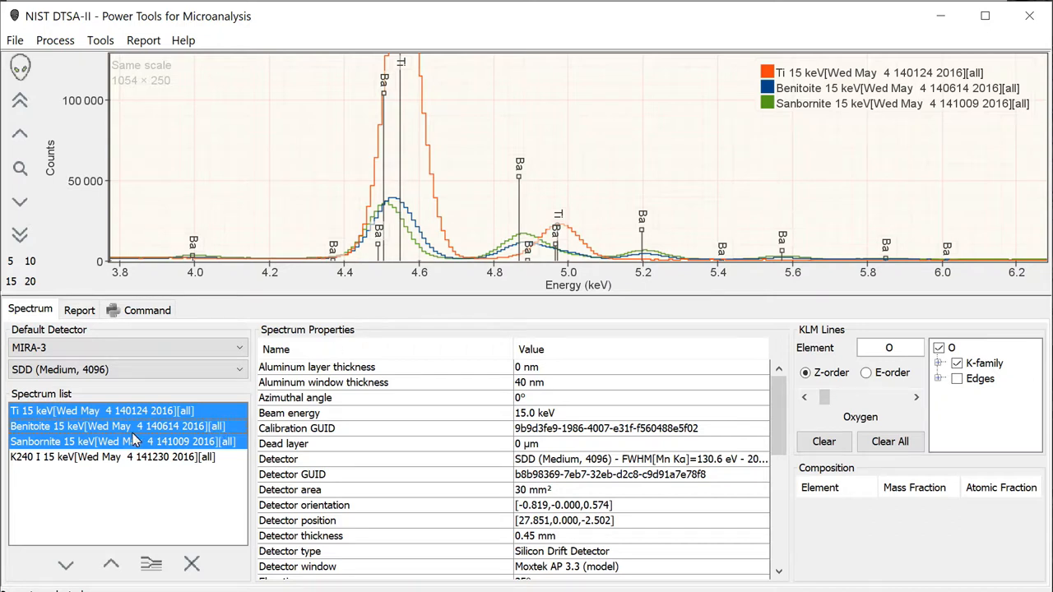
# Plot Benitoite with Sanbornite, then overlay Benitoite with K240 over 3.8–6.2 keV.
pyautogui.click(118, 426)
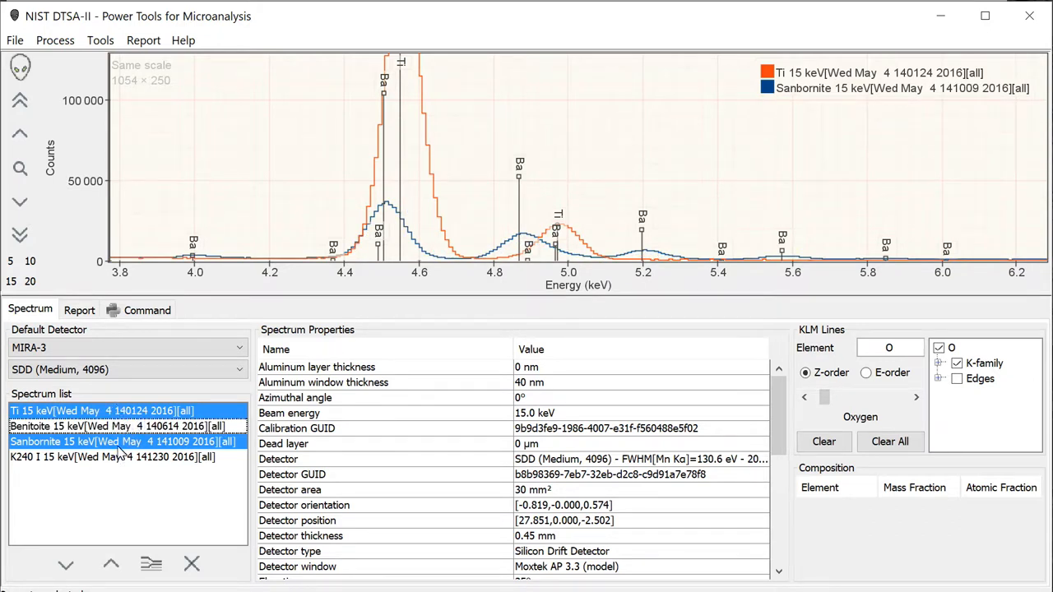
pyautogui.moveTo(118, 457)
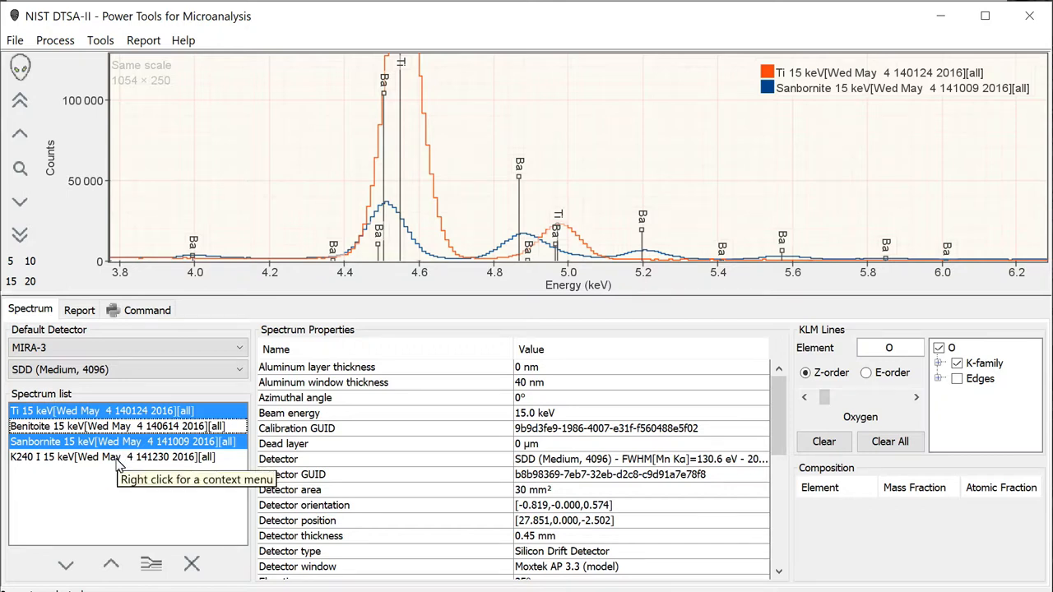
pyautogui.click(112, 457)
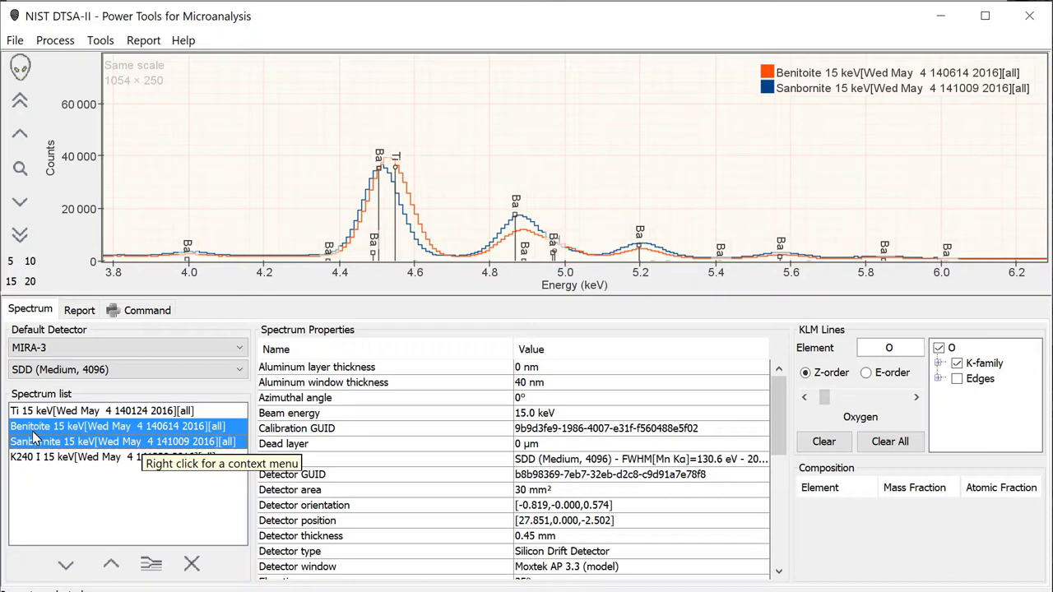
pyautogui.click(113, 457)
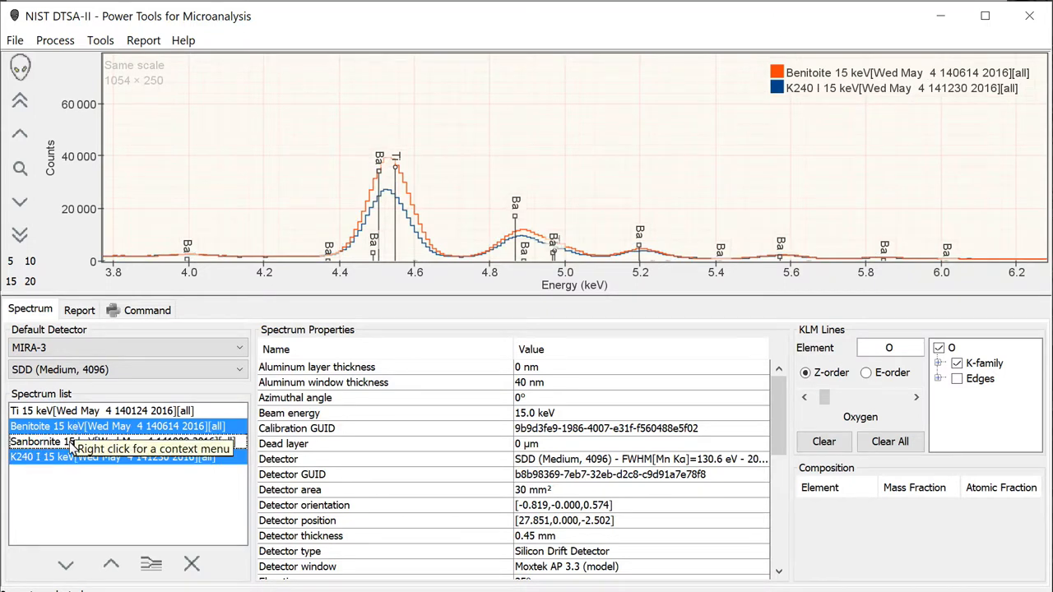
pyautogui.moveTo(72, 435)
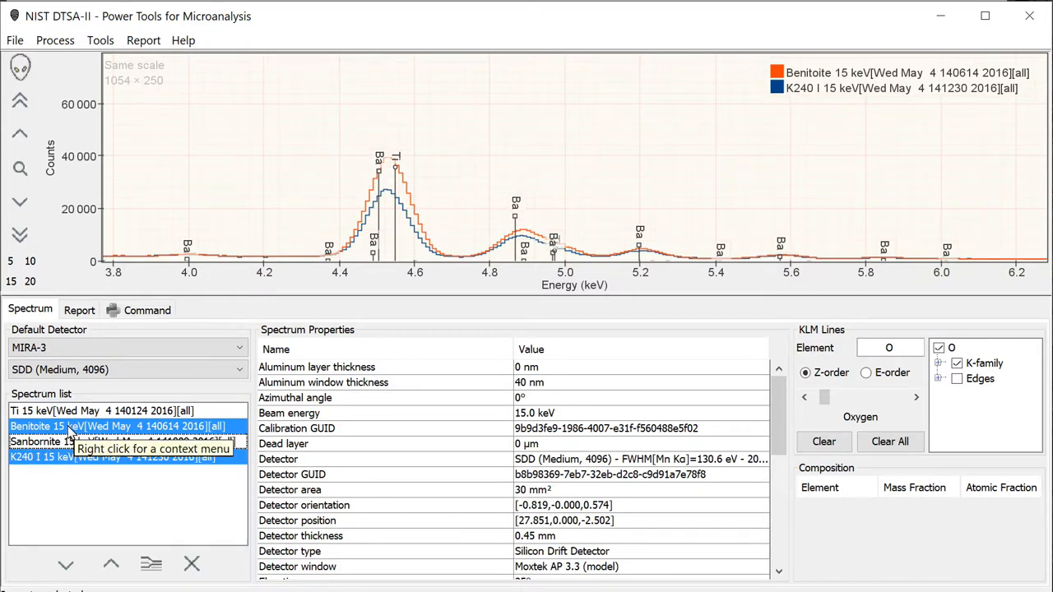
pyautogui.moveTo(69, 469)
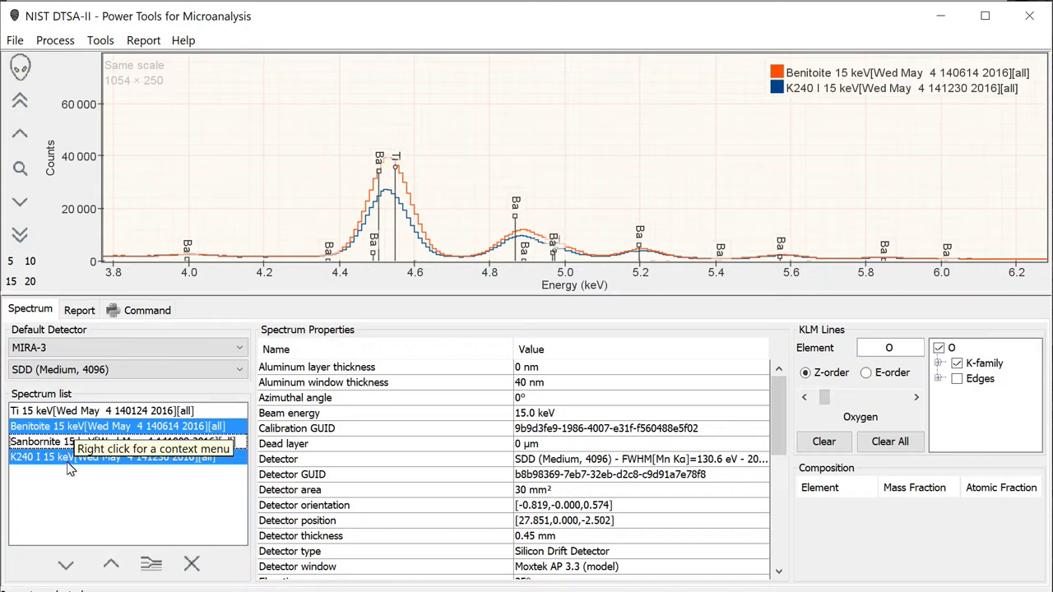
pyautogui.moveTo(168, 387)
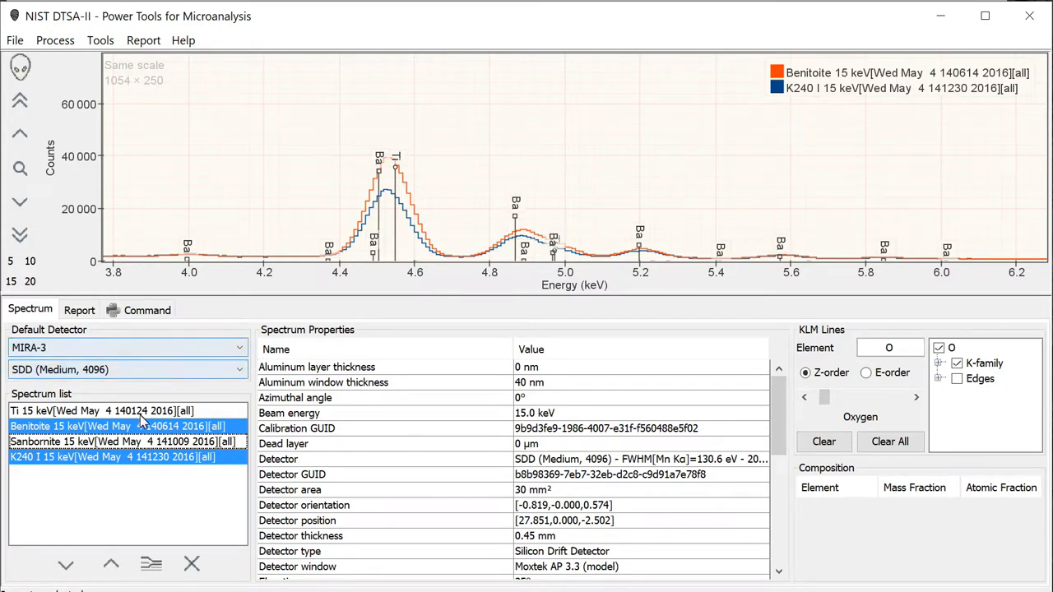
pyautogui.moveTo(118, 441)
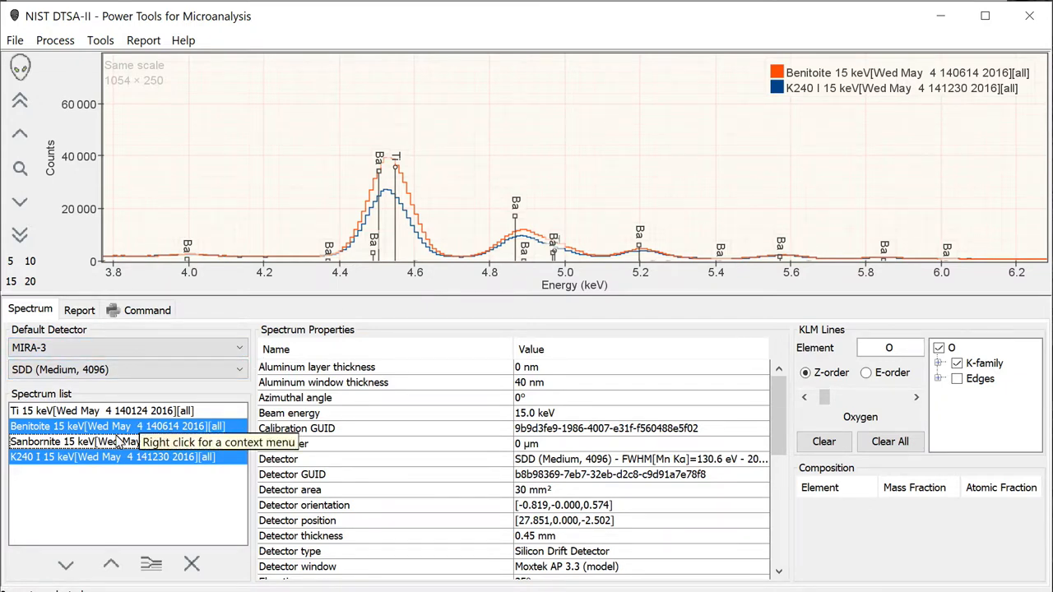
pyautogui.moveTo(116, 428)
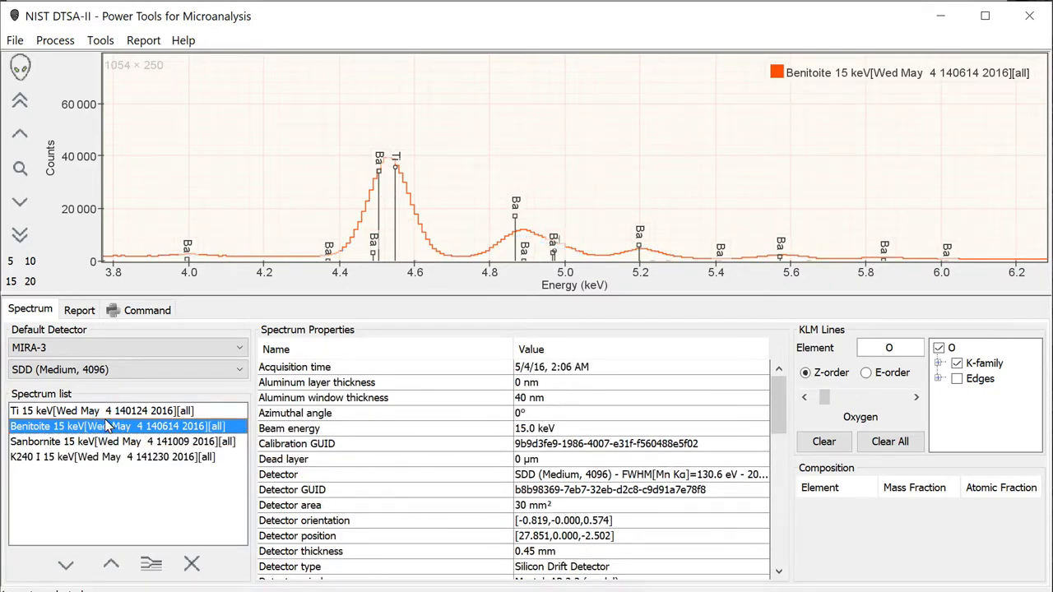
pyautogui.moveTo(107, 454)
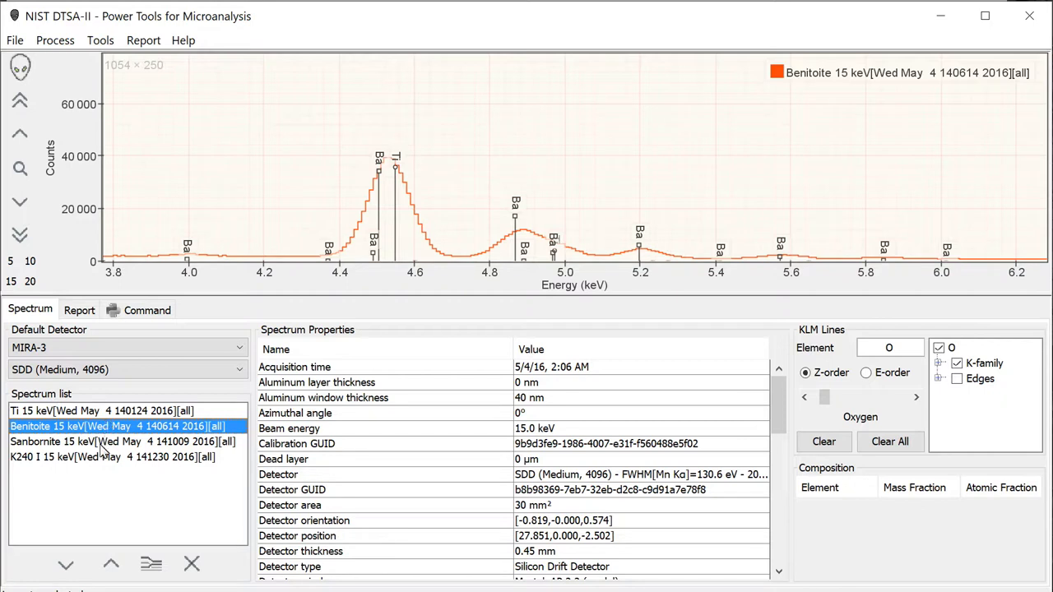
pyautogui.moveTo(105, 461)
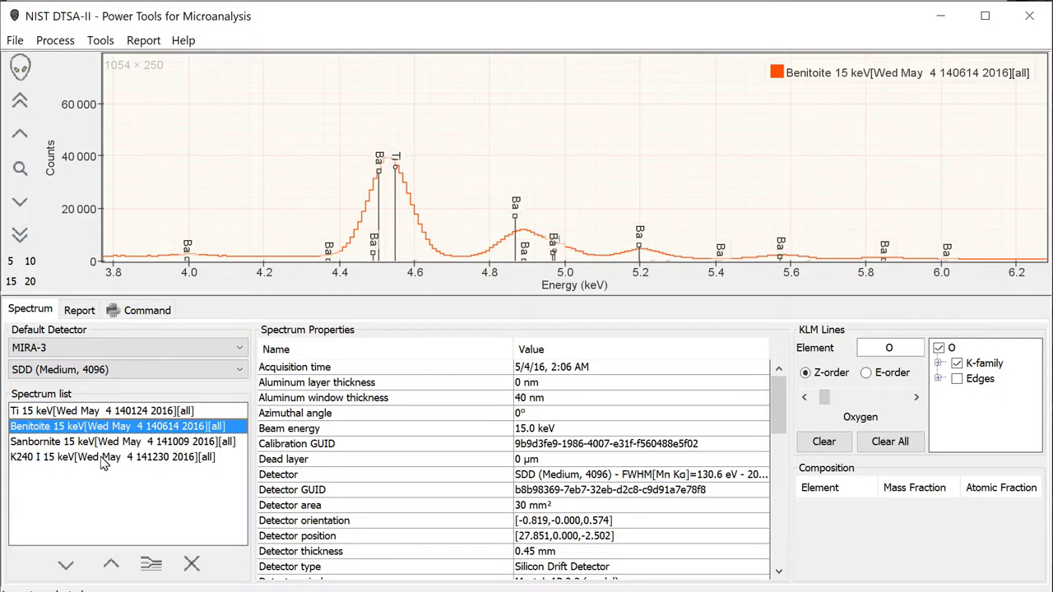
# Plot Ti, Sanbornite and K240 together, leaving Benitoite out.
pyautogui.click(112, 457)
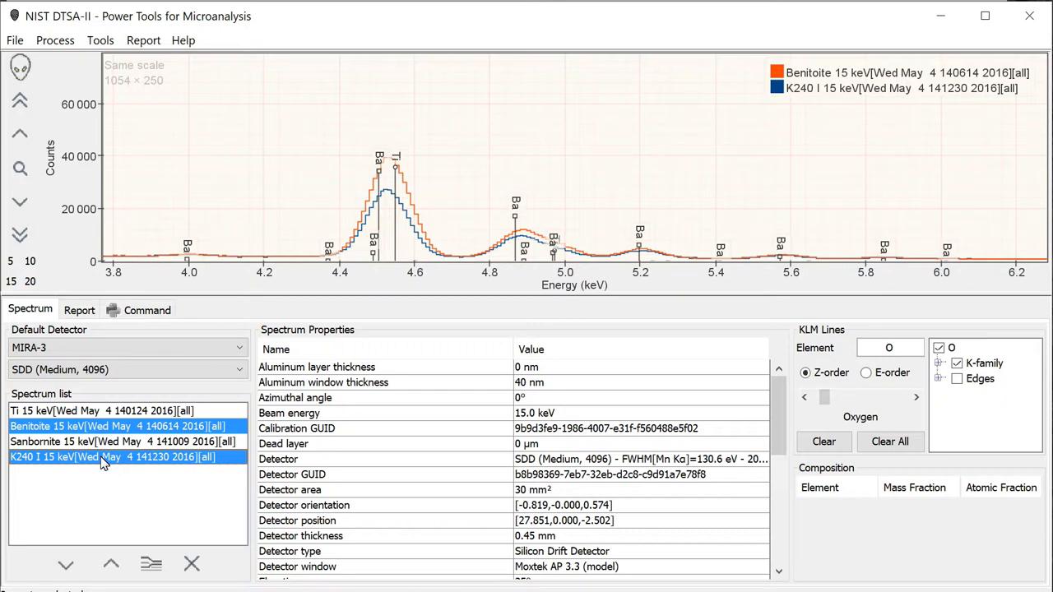
pyautogui.click(115, 442)
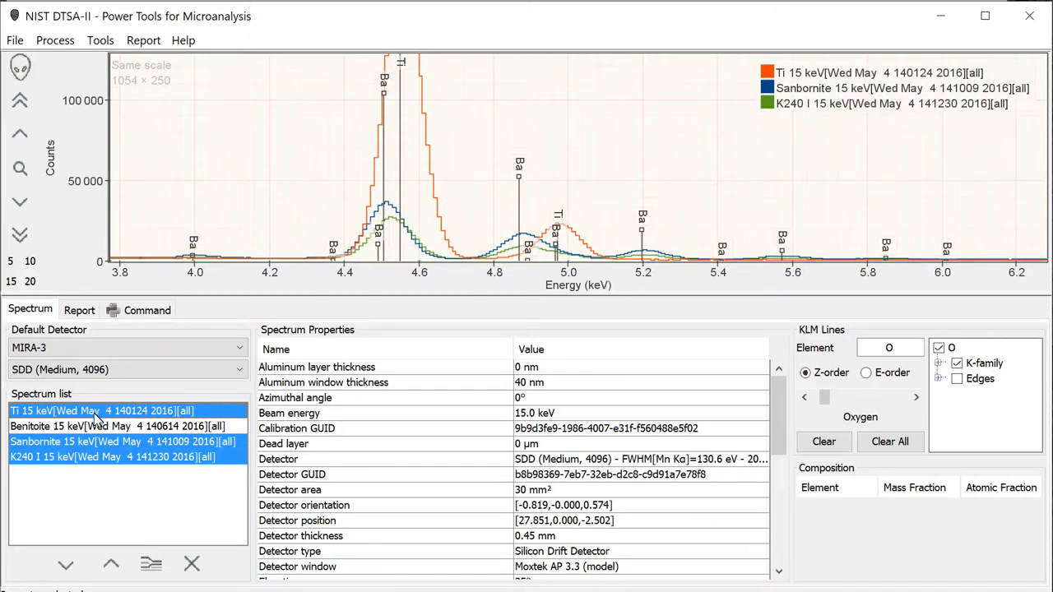
pyautogui.moveTo(69, 479)
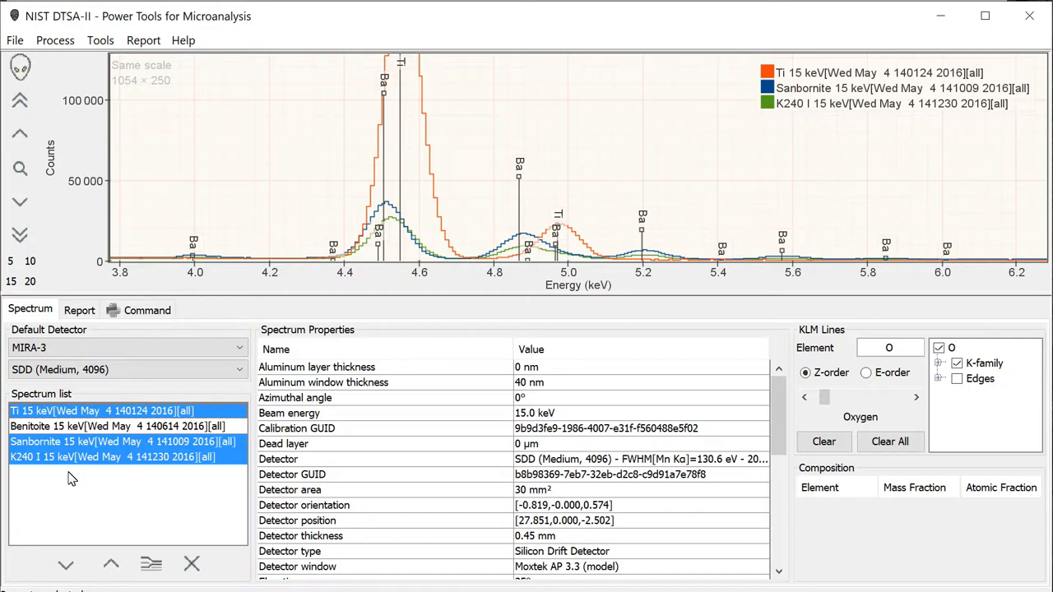
pyautogui.moveTo(69, 492)
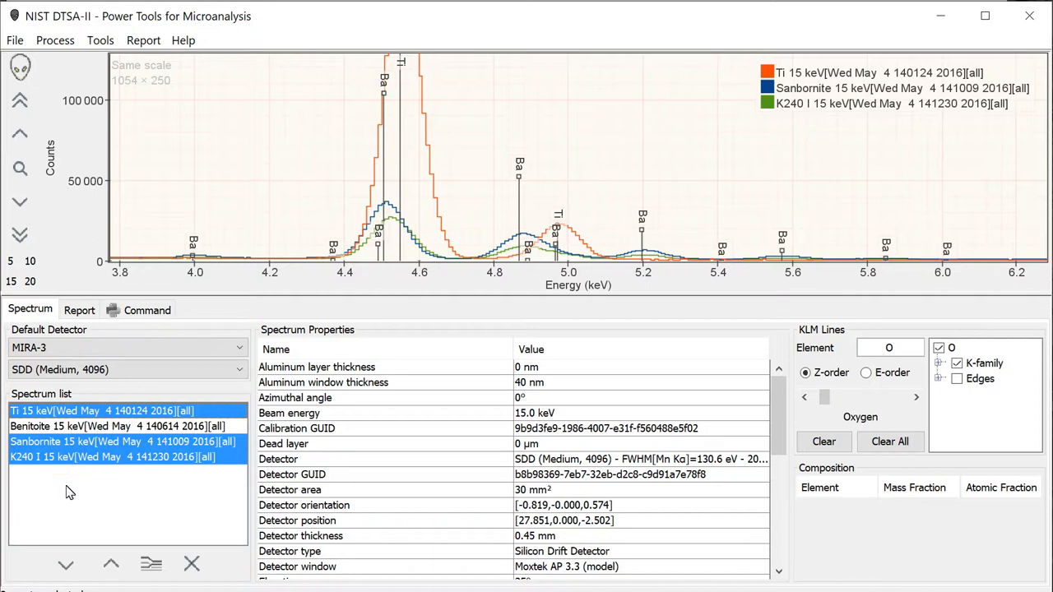
pyautogui.moveTo(69, 493)
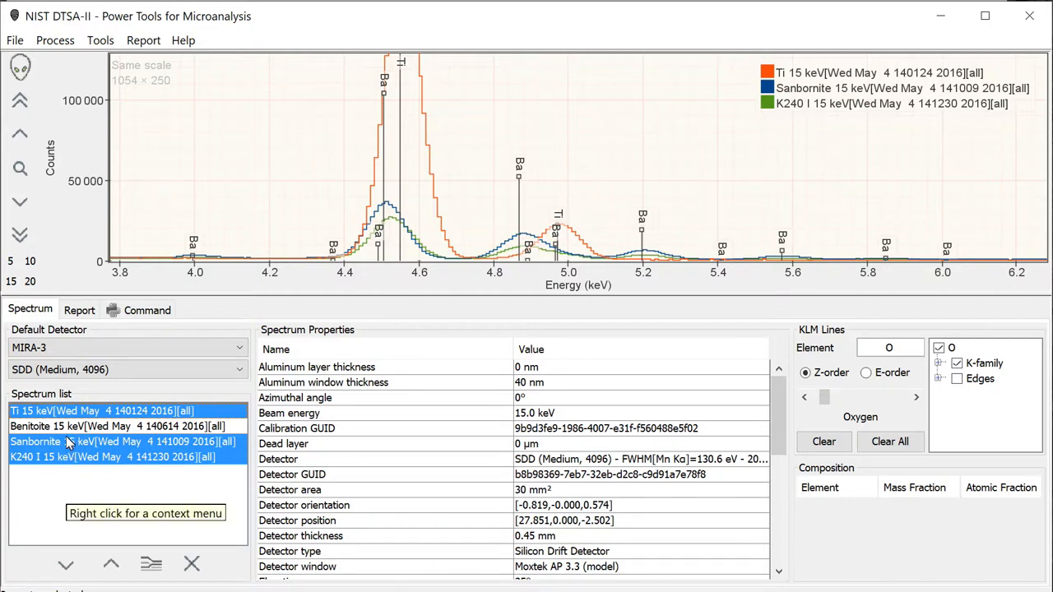
# Begin a standard bundle from Benitoite with material Benitoite (O, Si, Ti, Ba) from the Material Editor.
pyautogui.click(118, 426)
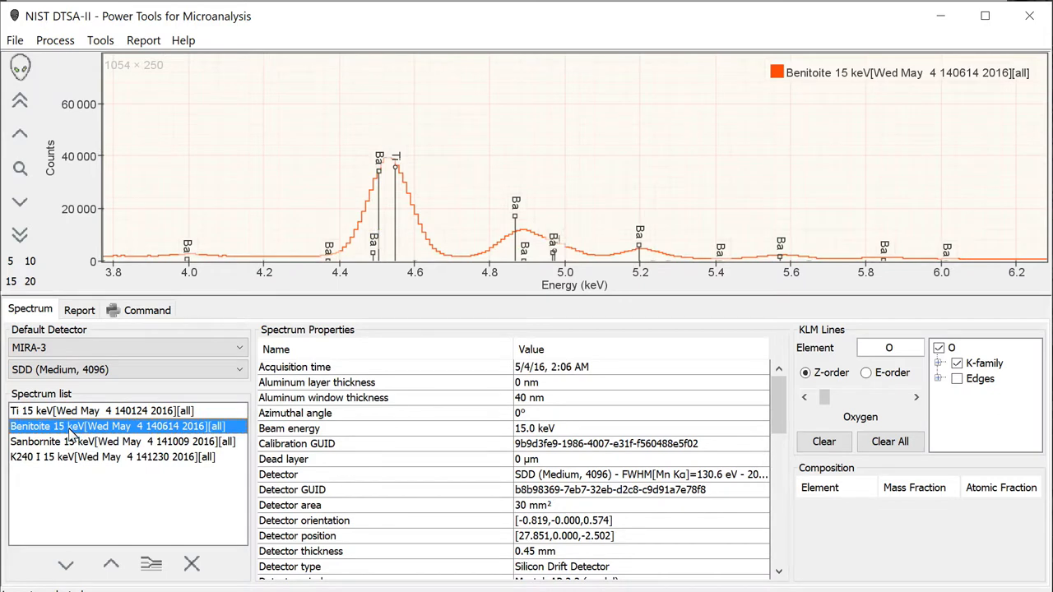
pyautogui.moveTo(74, 428)
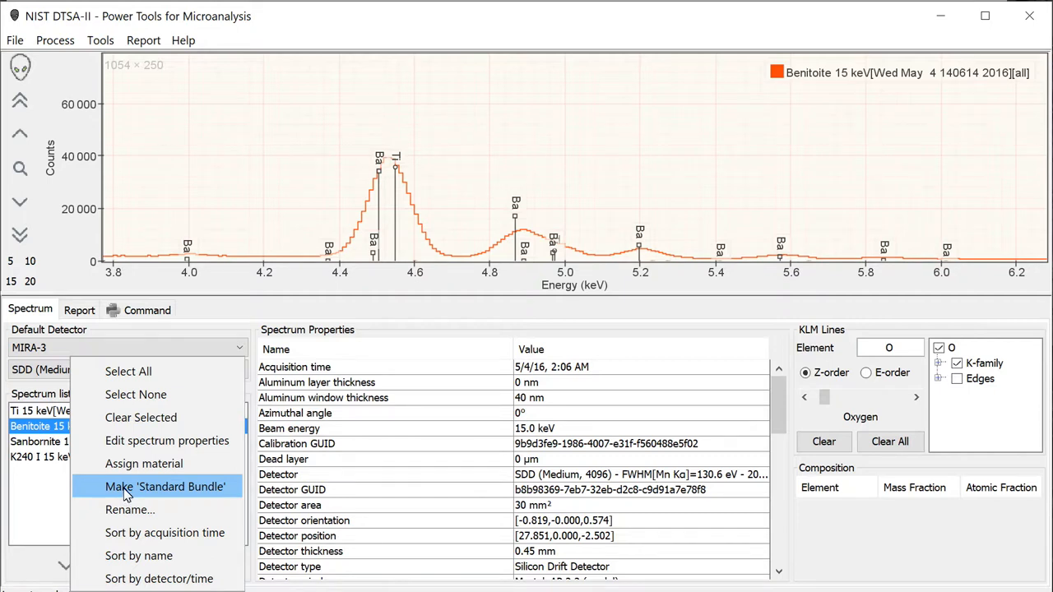
pyautogui.click(165, 488)
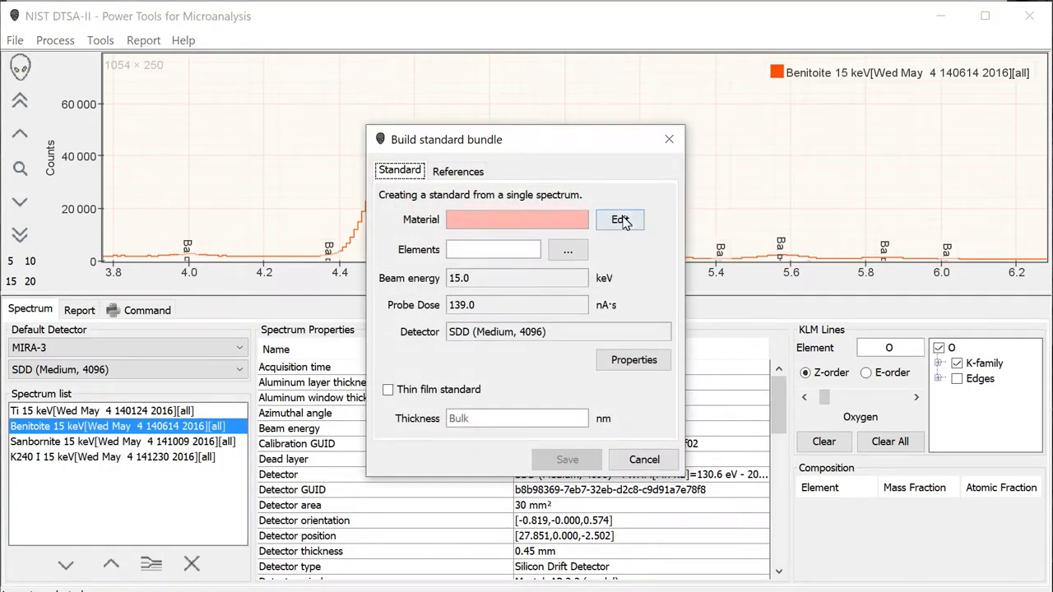
pyautogui.click(619, 221)
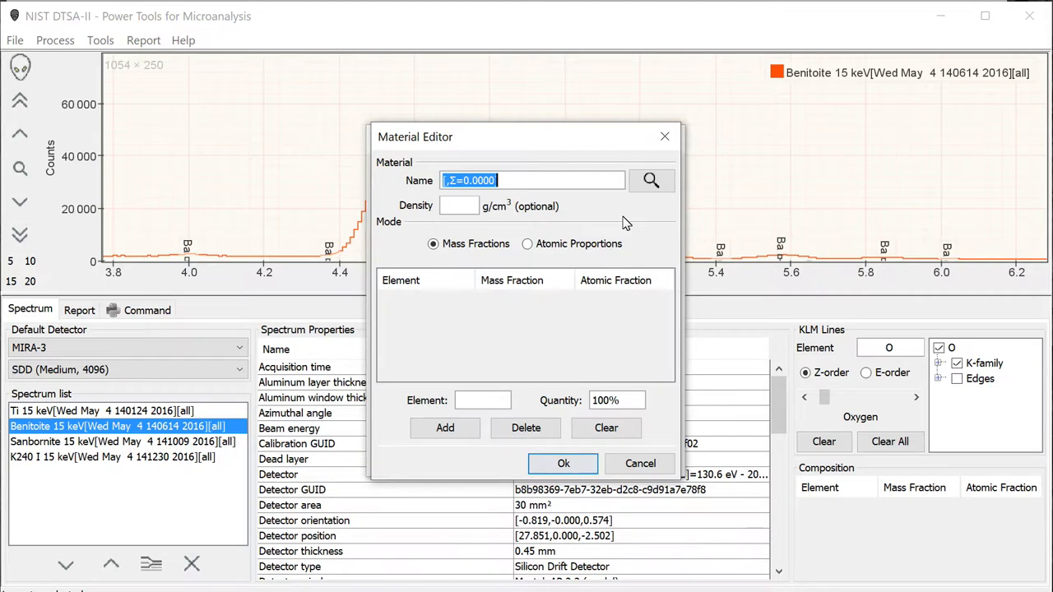
pyautogui.write('Ber')
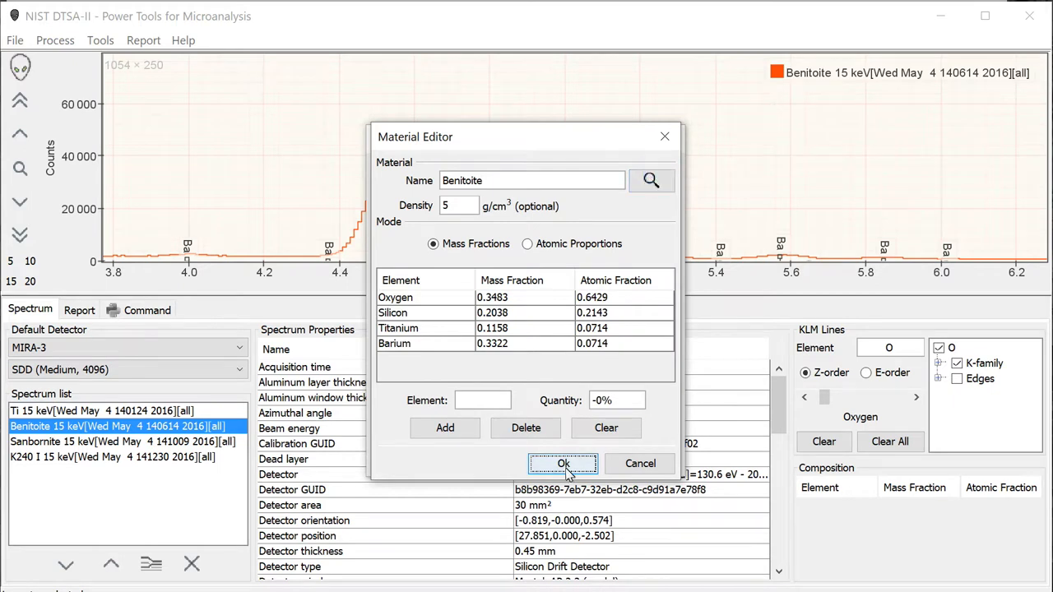
pyautogui.click(563, 464)
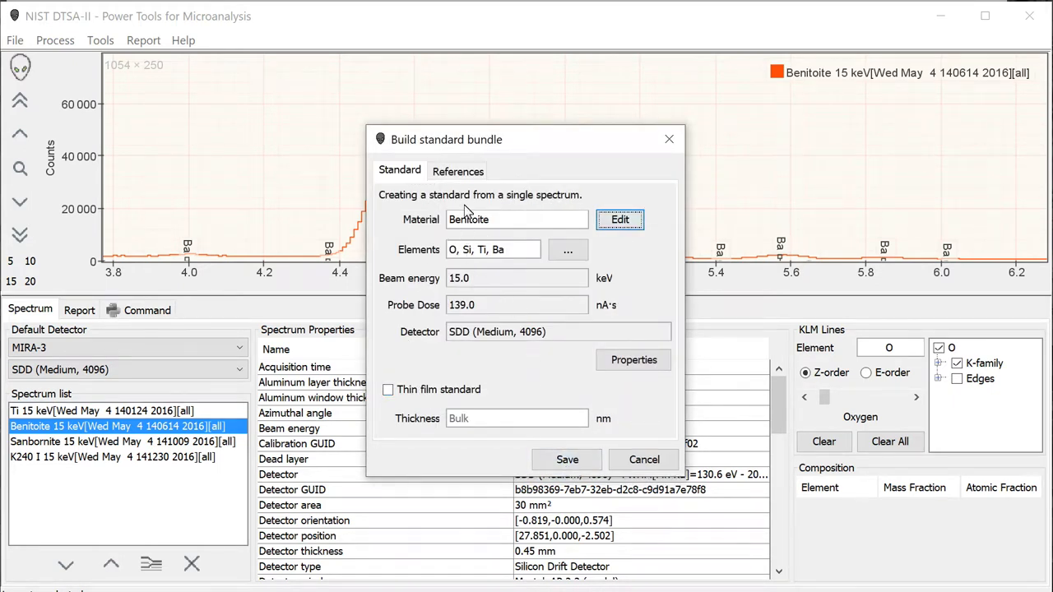
# Assign the Ti 15 keV spectrum as reference for both Ti L-family and K-family regions.
pyautogui.click(458, 171)
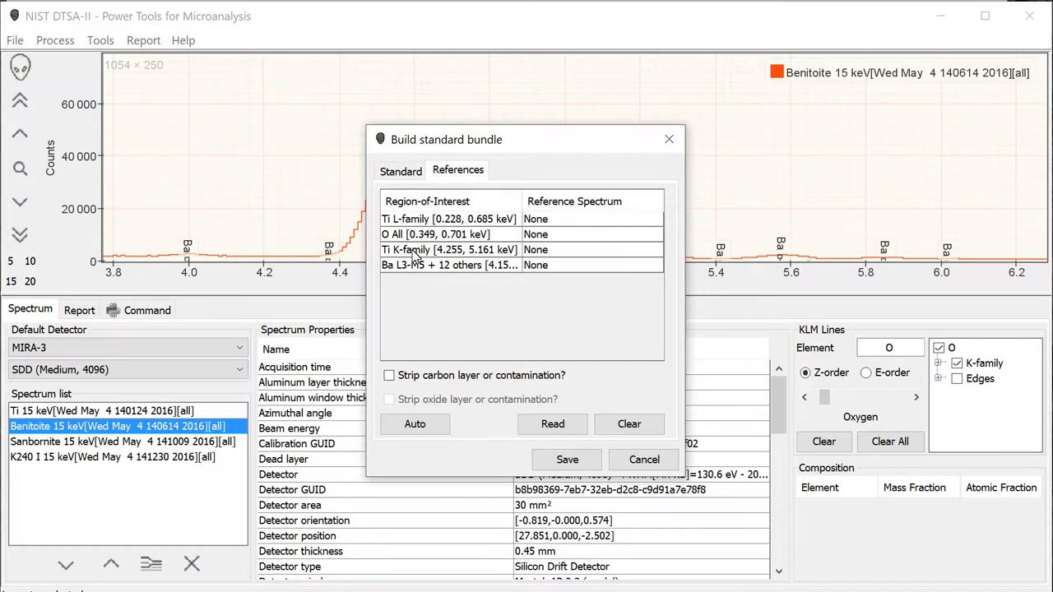
pyautogui.click(449, 250)
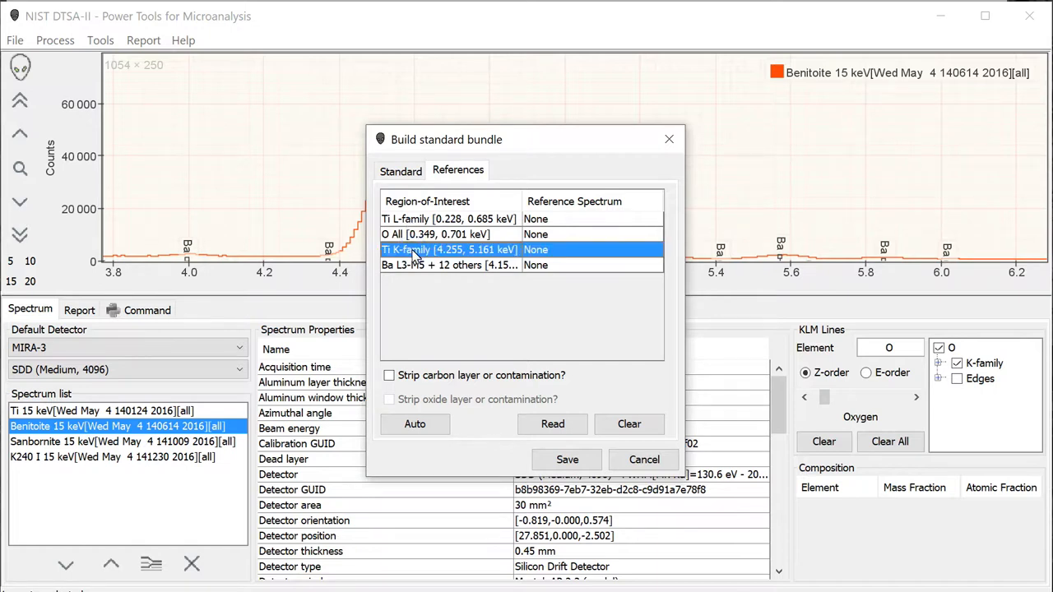
pyautogui.click(451, 265)
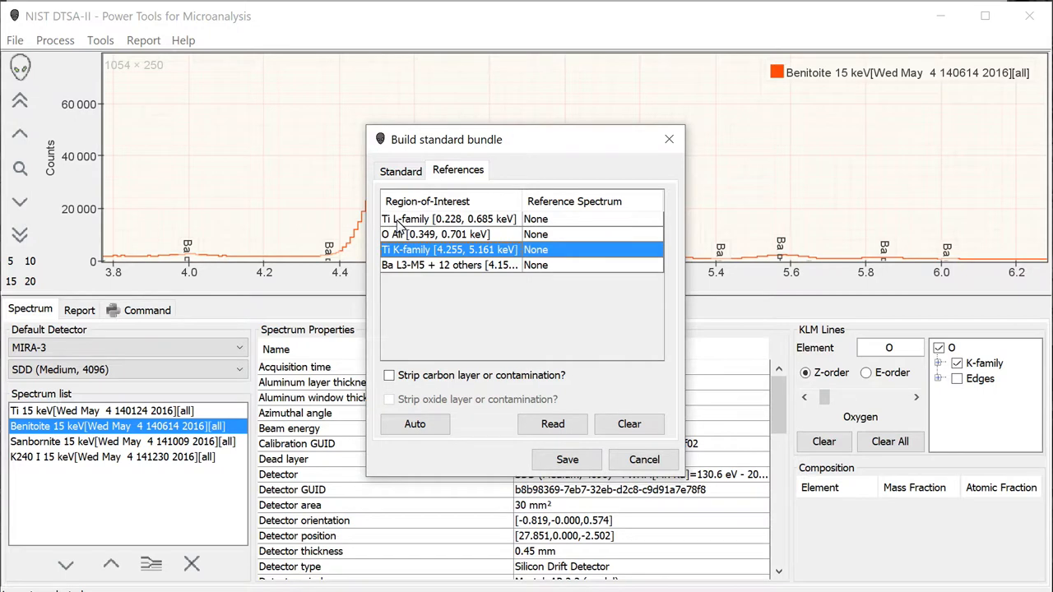
pyautogui.click(449, 219)
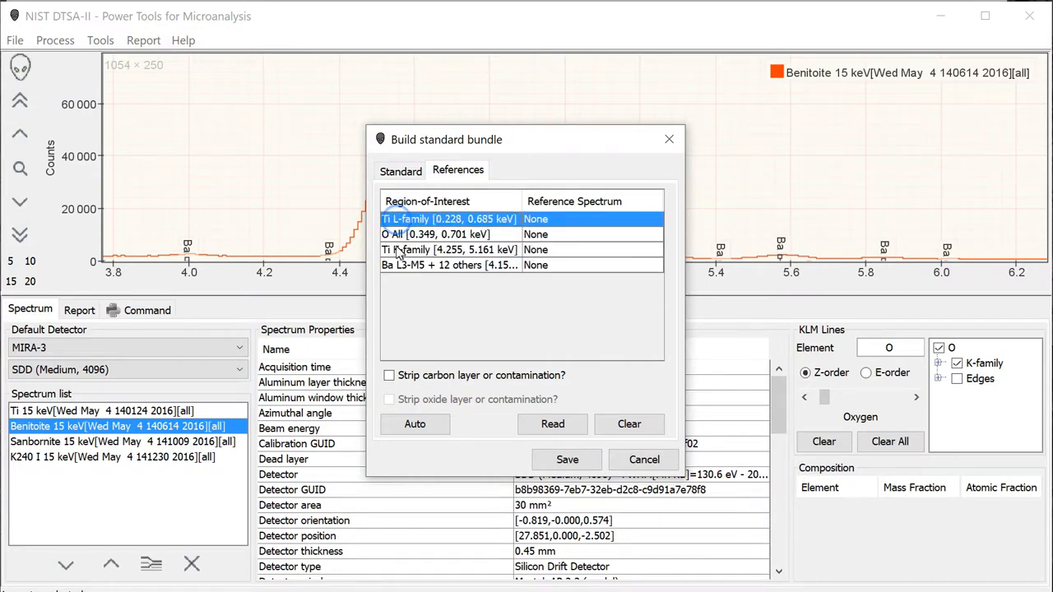
pyautogui.click(449, 250)
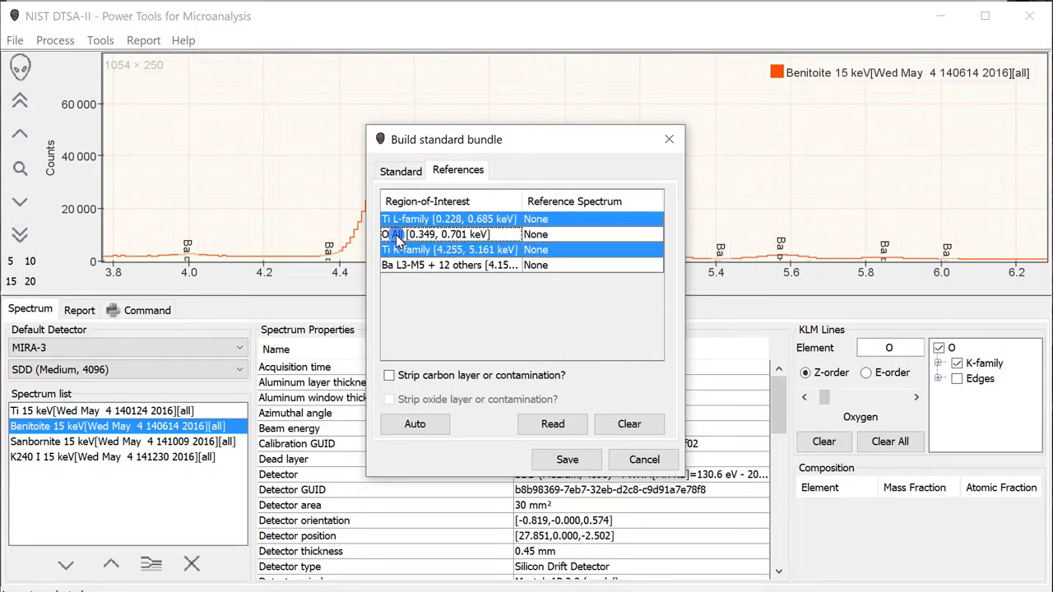
pyautogui.click(553, 425)
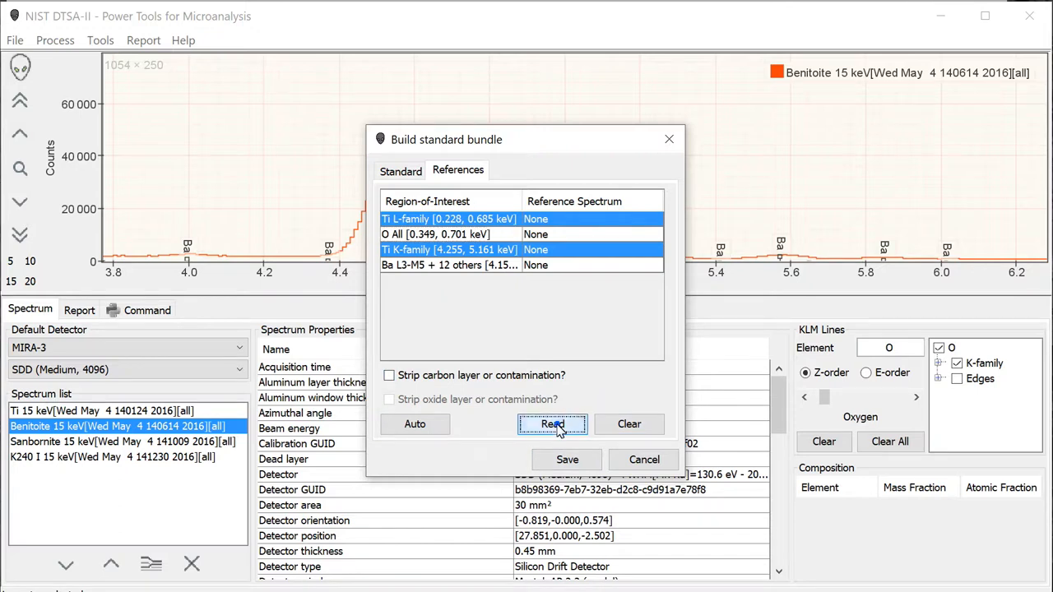
pyautogui.click(553, 425)
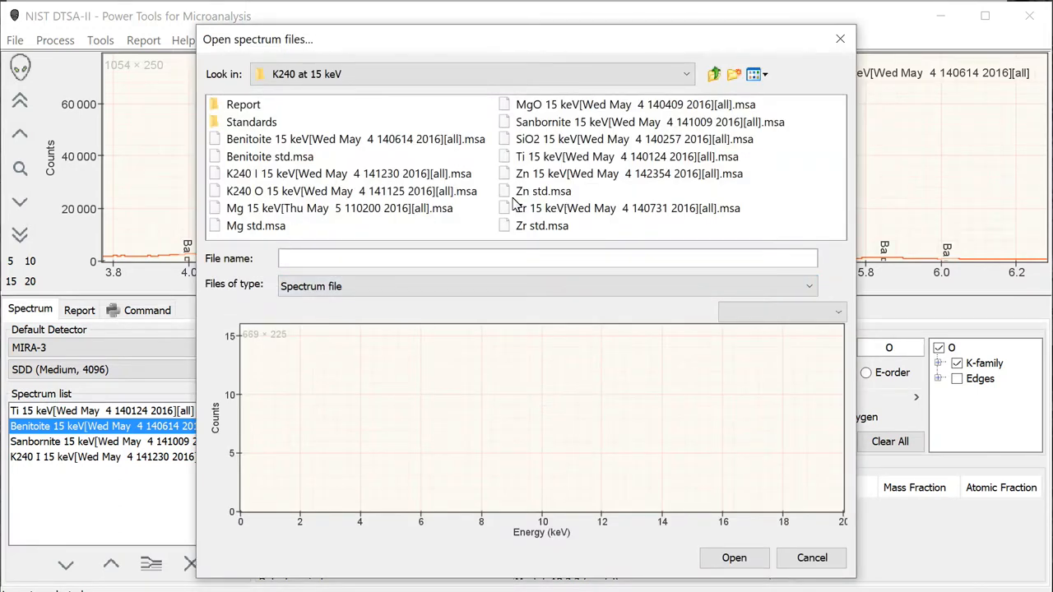
pyautogui.click(734, 558)
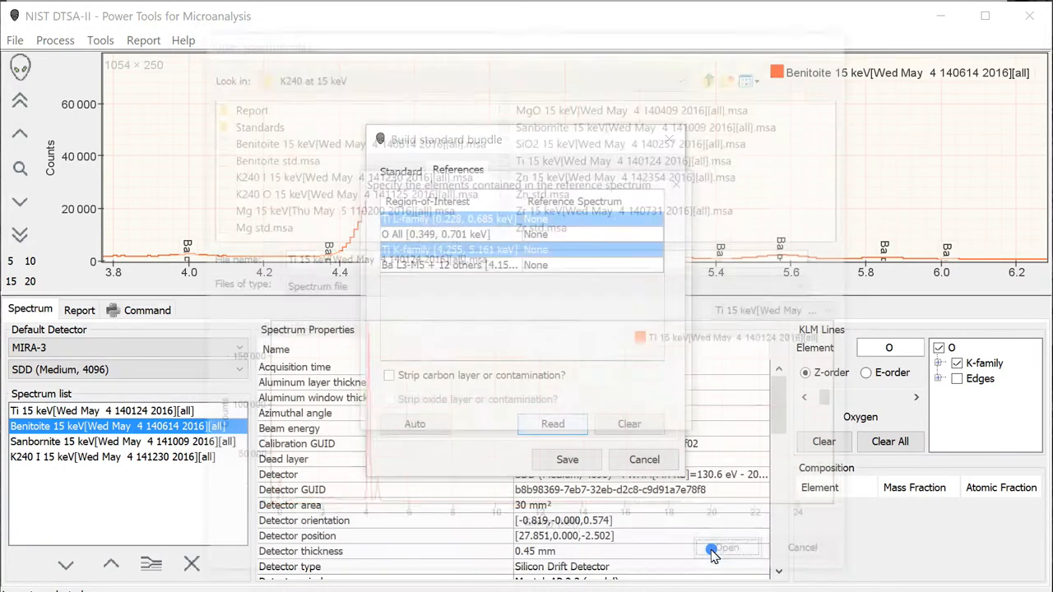
pyautogui.click(728, 547)
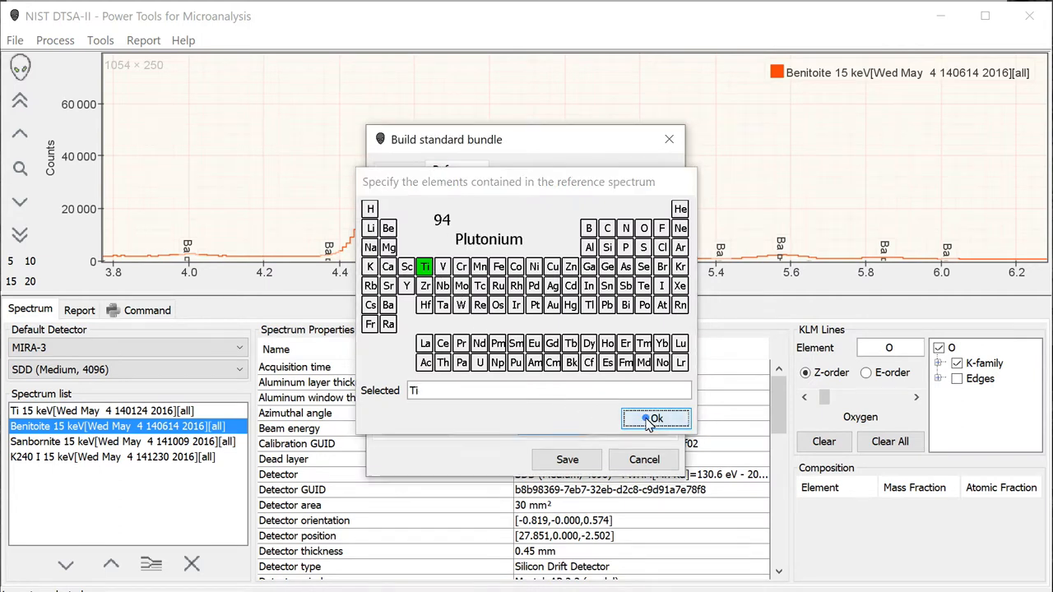
pyautogui.click(655, 419)
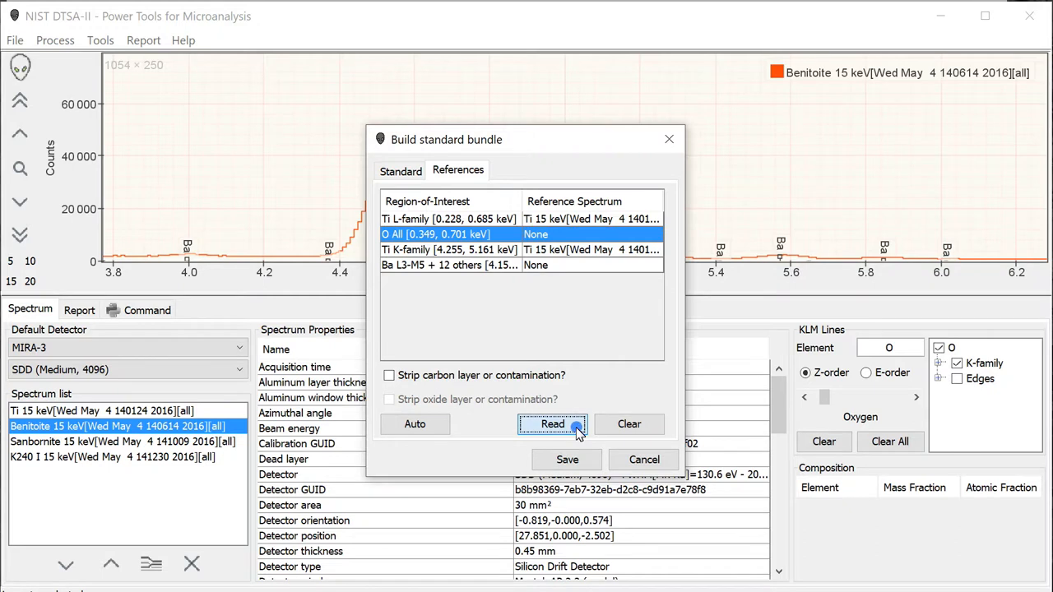
# Assign the SiO2 15 keV spectrum, containing O and Si, as reference for the oxygen region.
pyautogui.click(553, 425)
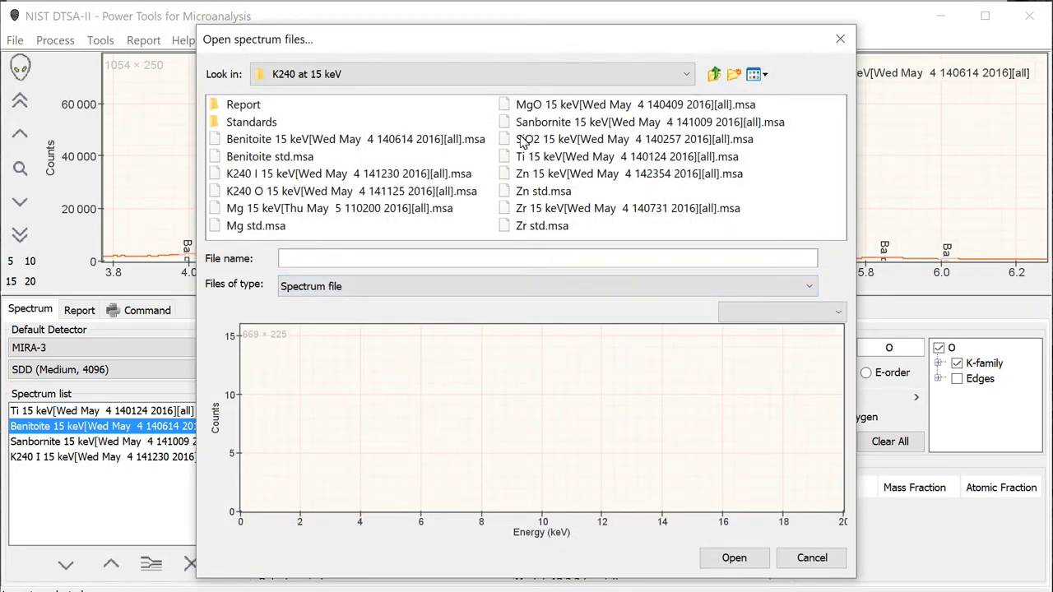
pyautogui.click(636, 138)
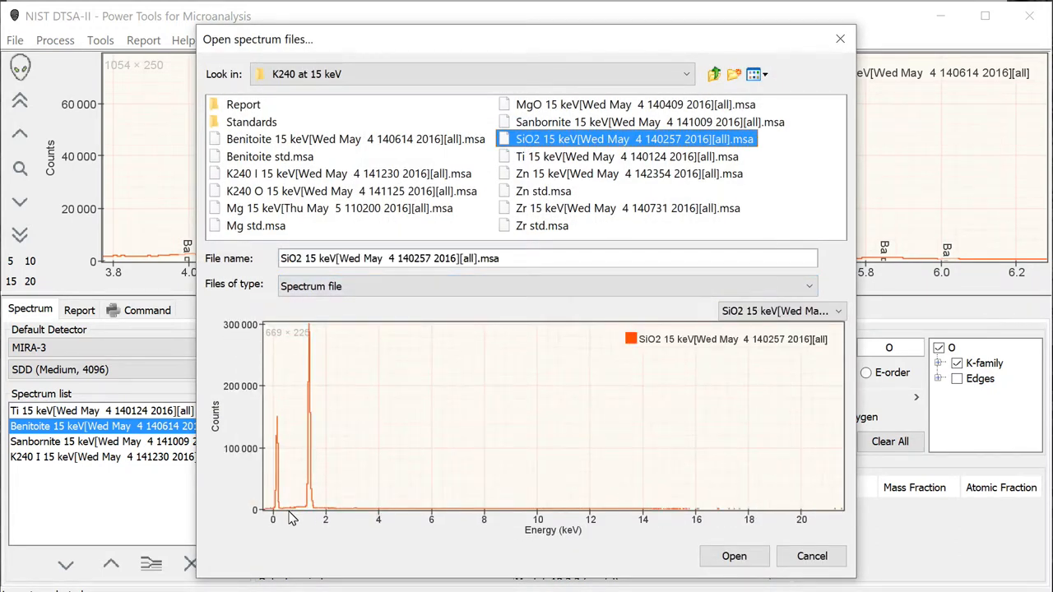
pyautogui.moveTo(276, 520)
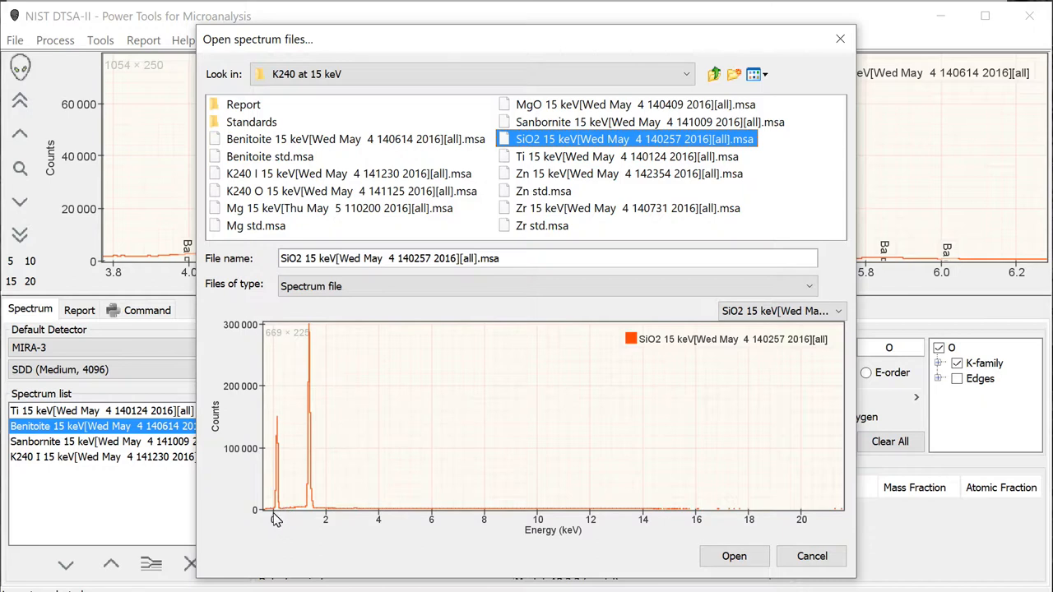
pyautogui.moveTo(519, 570)
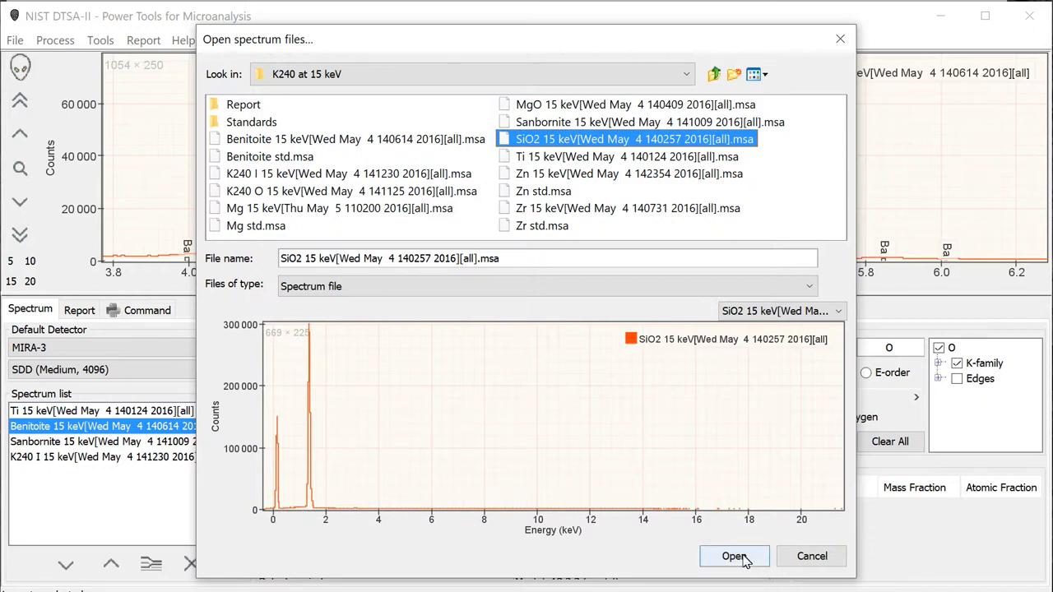
pyautogui.click(734, 557)
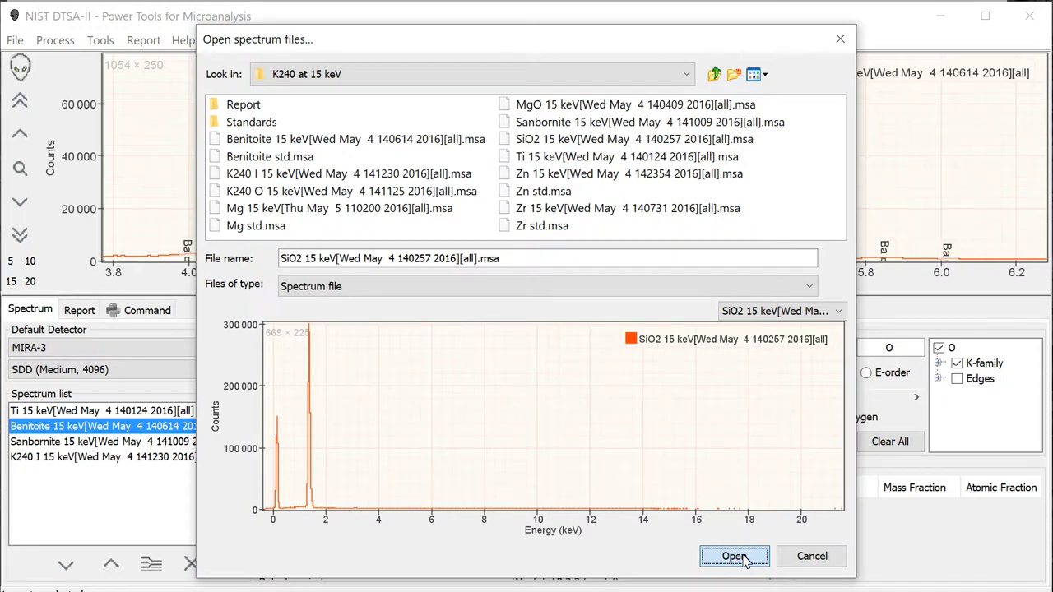
pyautogui.click(734, 557)
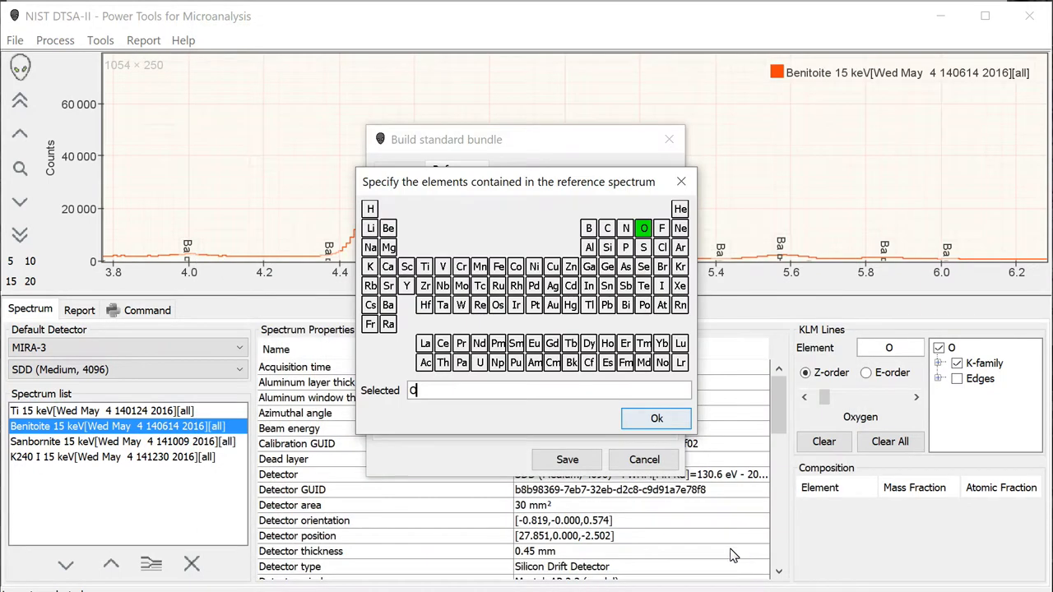
pyautogui.click(607, 247)
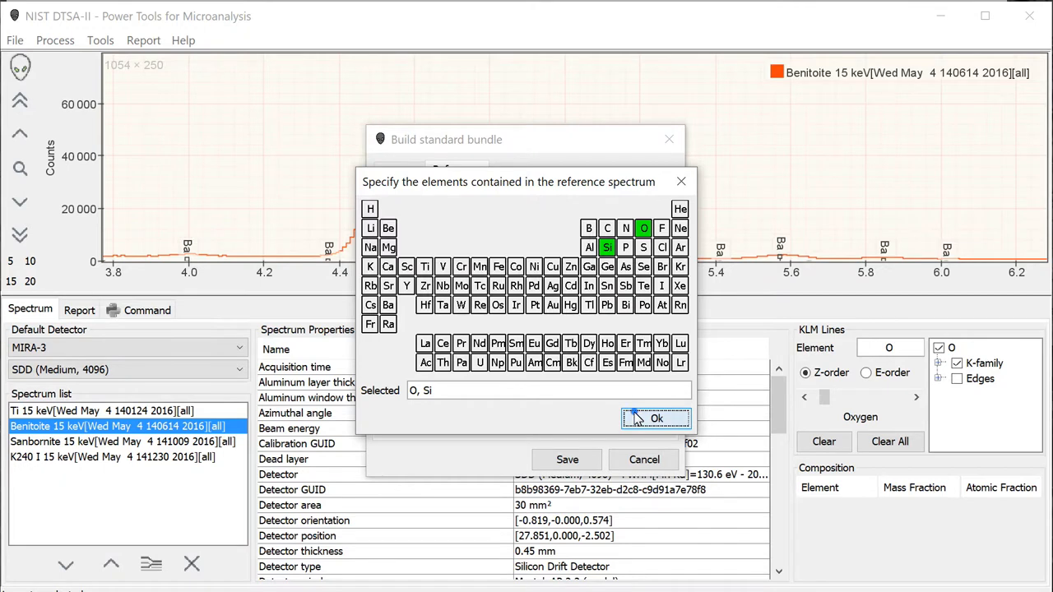
pyautogui.click(656, 419)
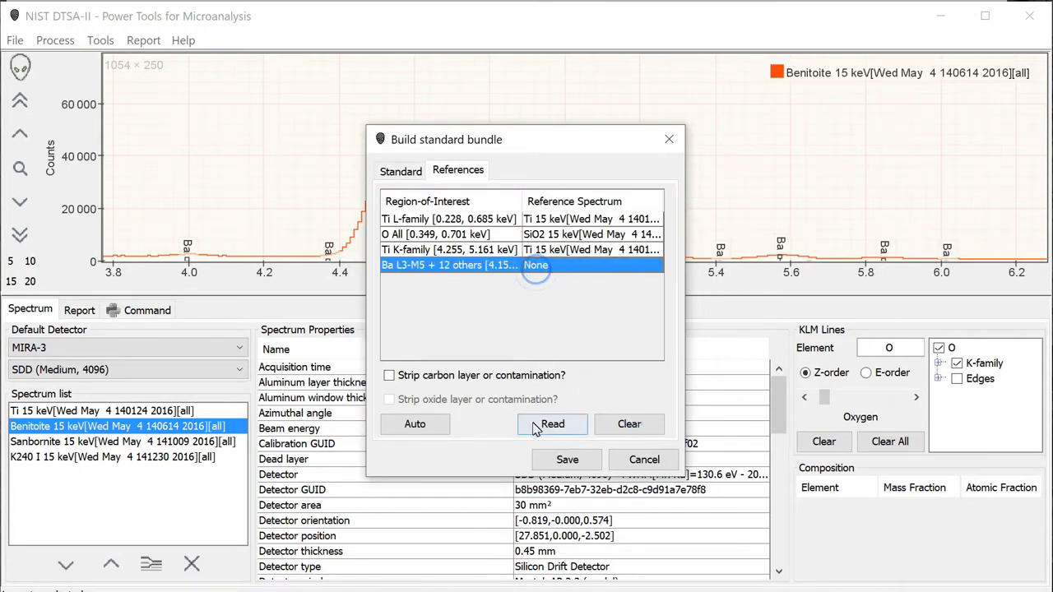
# Assign the Sanbornite 15 keV spectrum, containing Ba, Si and O, as reference for the Ba L3-M5 region.
pyautogui.click(553, 425)
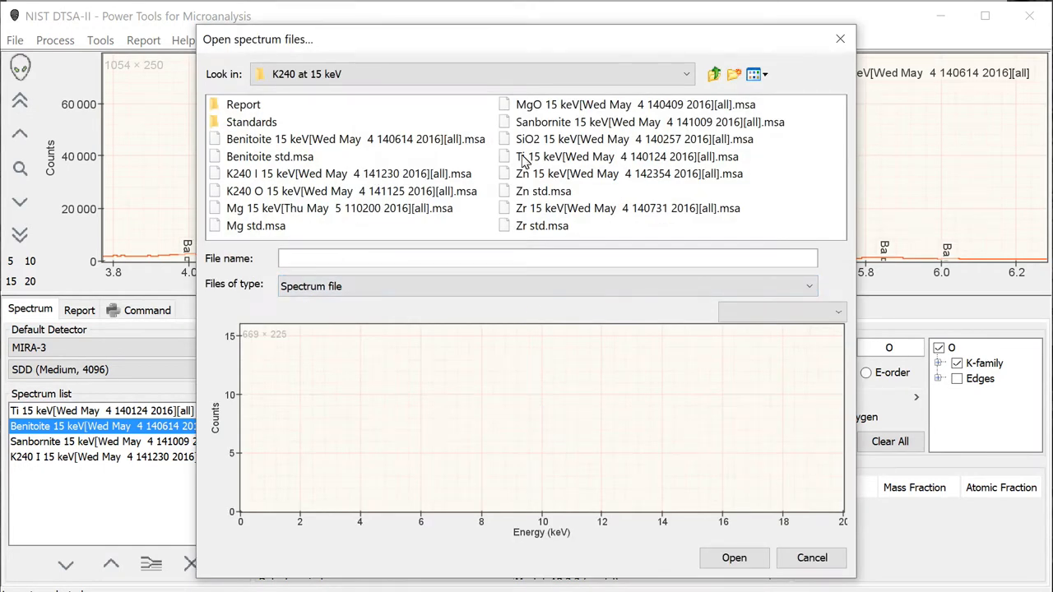
pyautogui.click(648, 122)
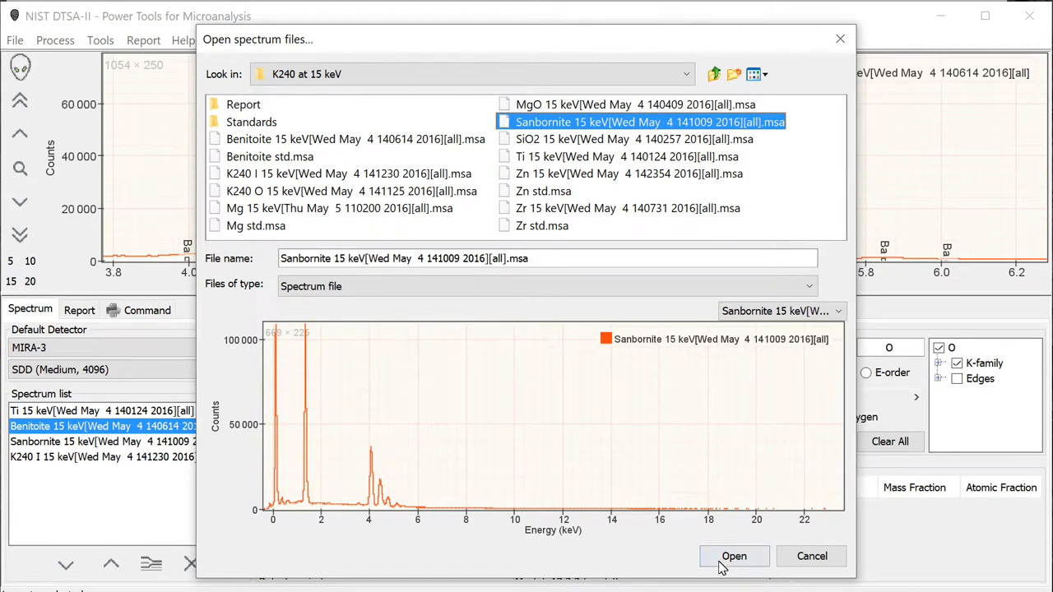
pyautogui.click(734, 556)
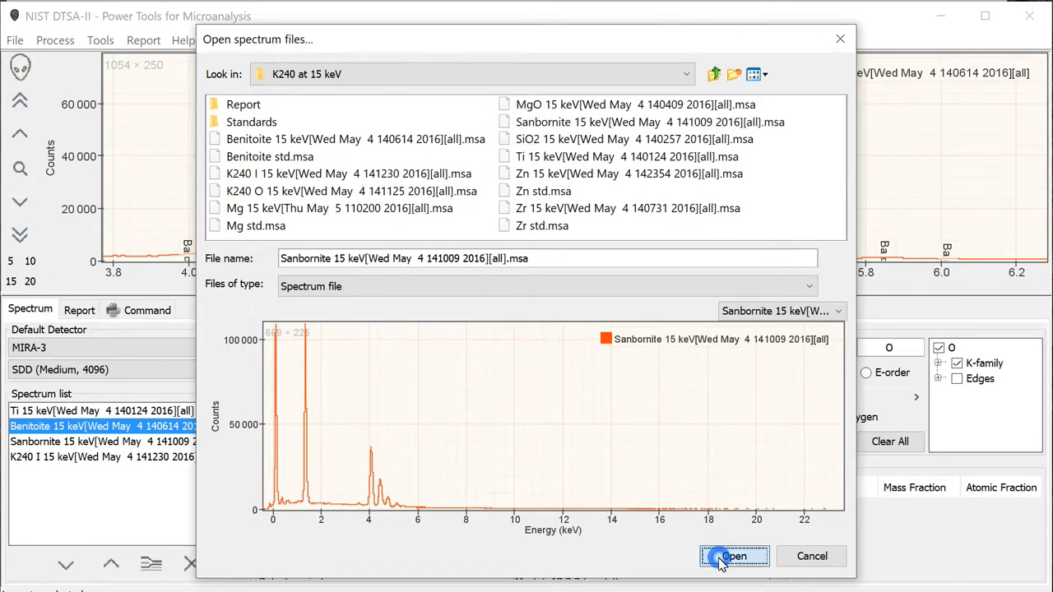
pyautogui.click(735, 556)
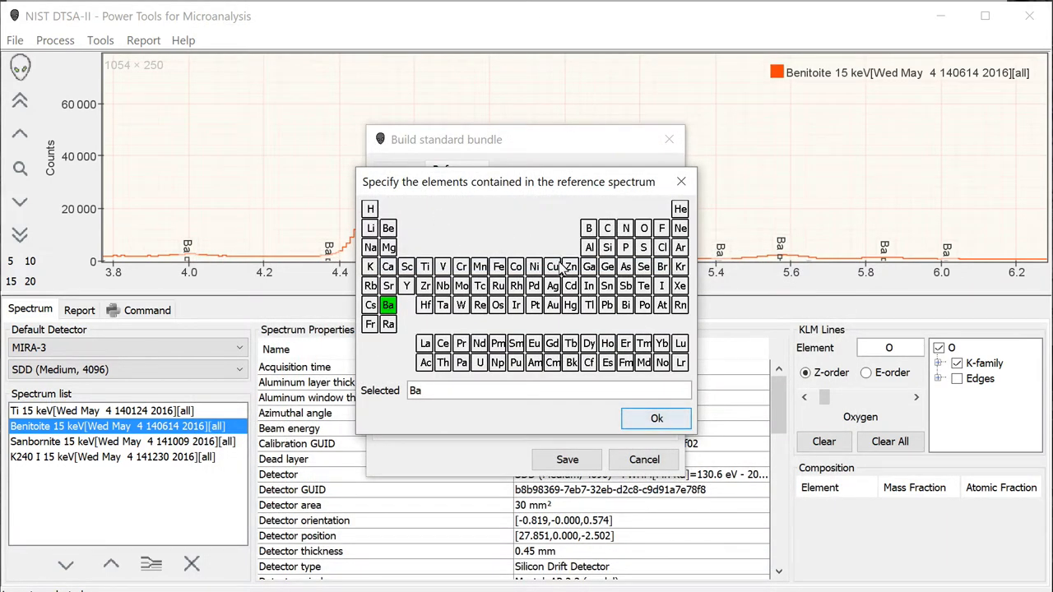
pyautogui.click(607, 247)
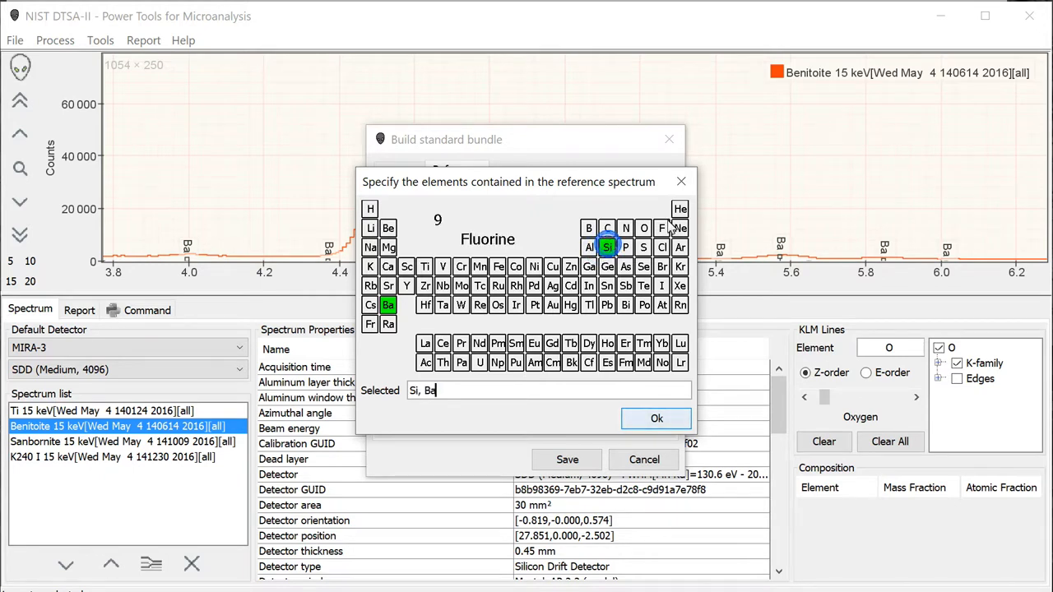
pyautogui.click(644, 227)
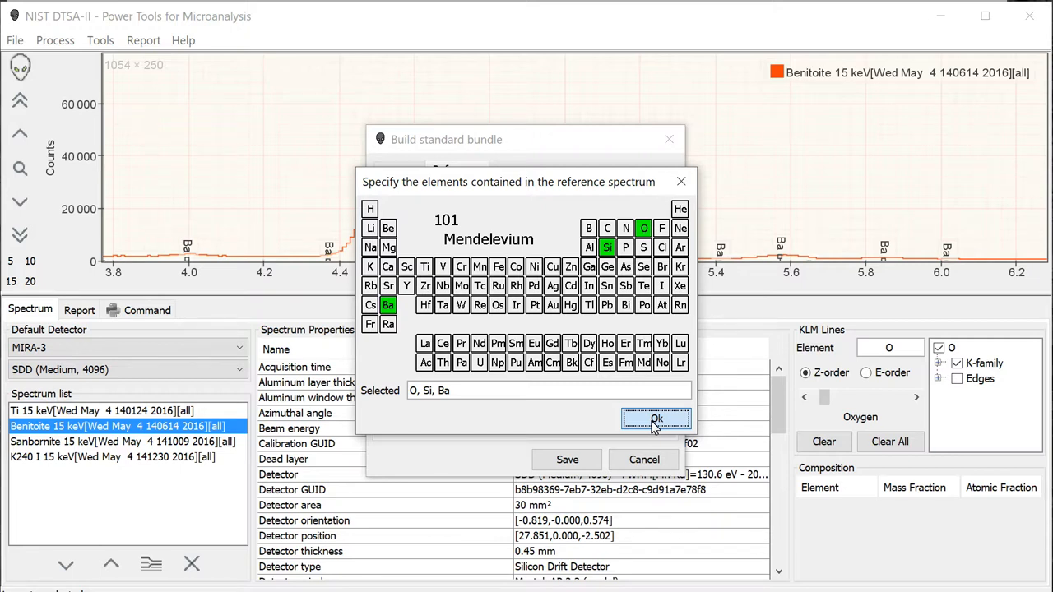
pyautogui.click(655, 419)
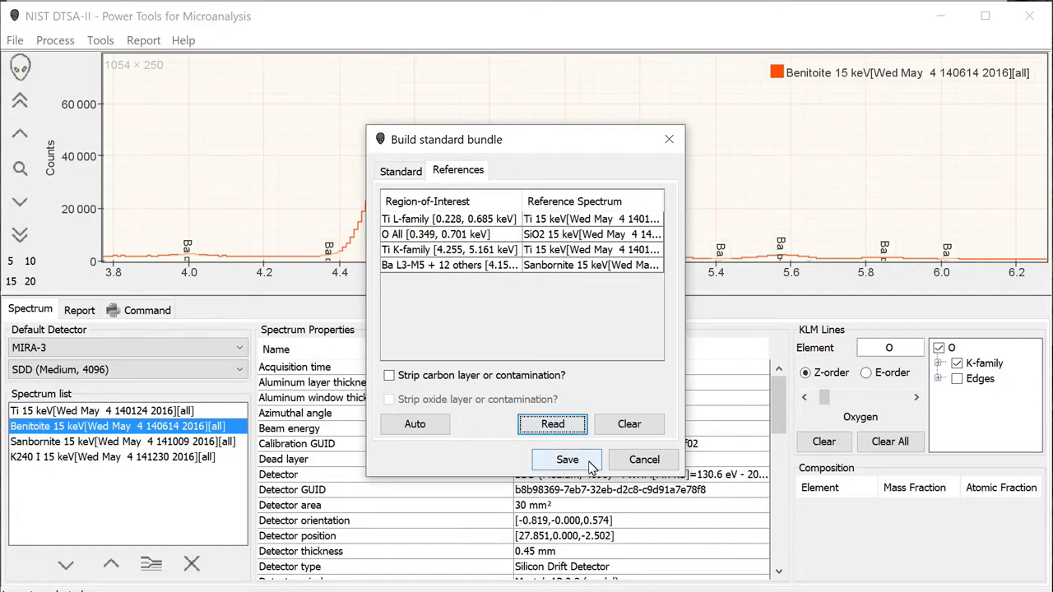
# Save the Benitoite standard bundle file into the K240 at 15 keV folder.
pyautogui.click(566, 459)
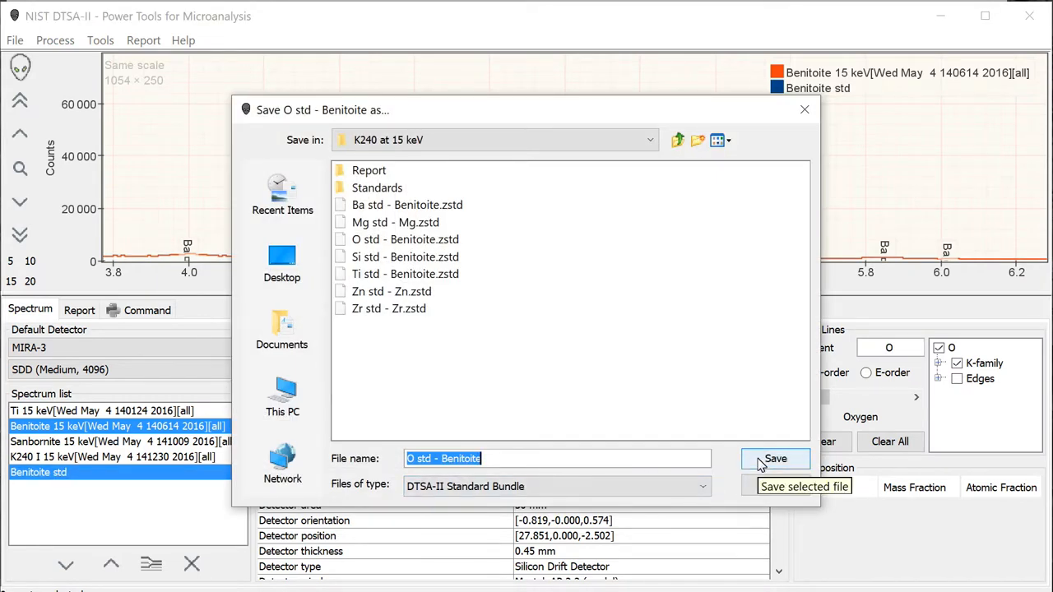
pyautogui.click(774, 458)
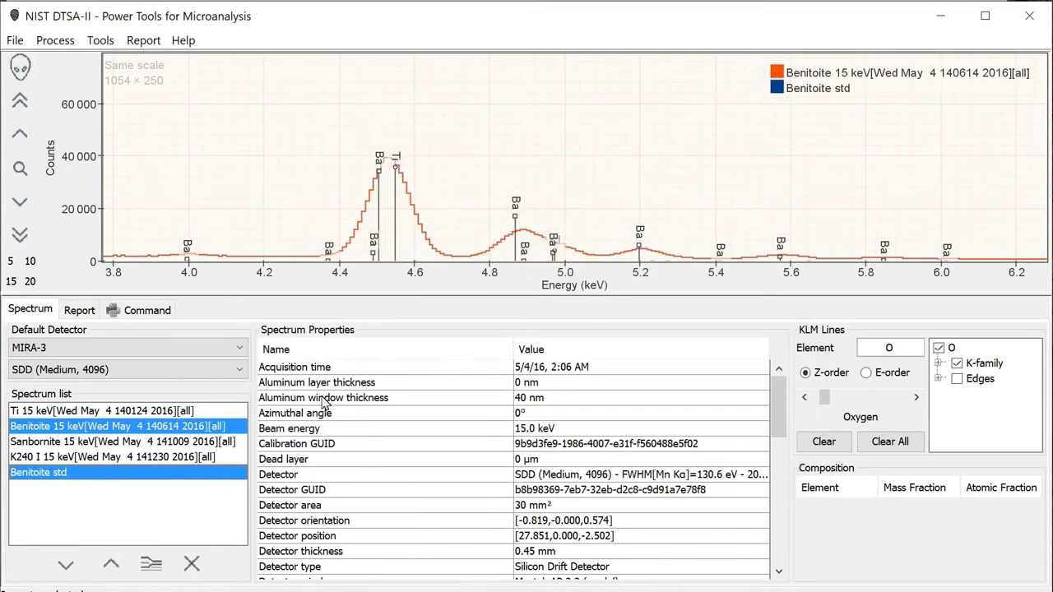
pyautogui.moveTo(328, 382)
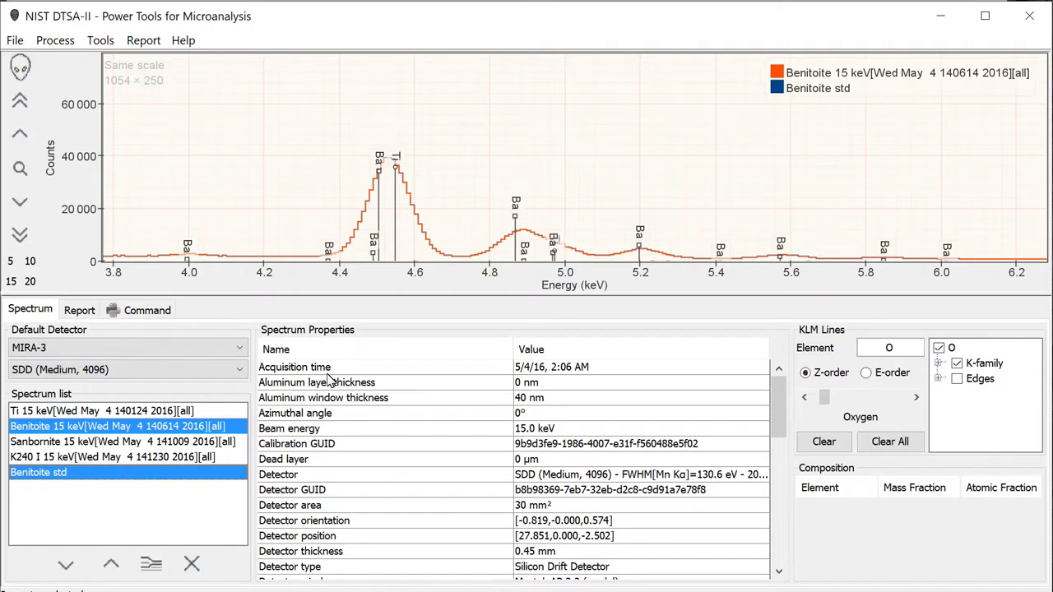
# Load the SiO2 15 keV .msa spectrum into the spectrum list via File > Open.
pyautogui.click(13, 39)
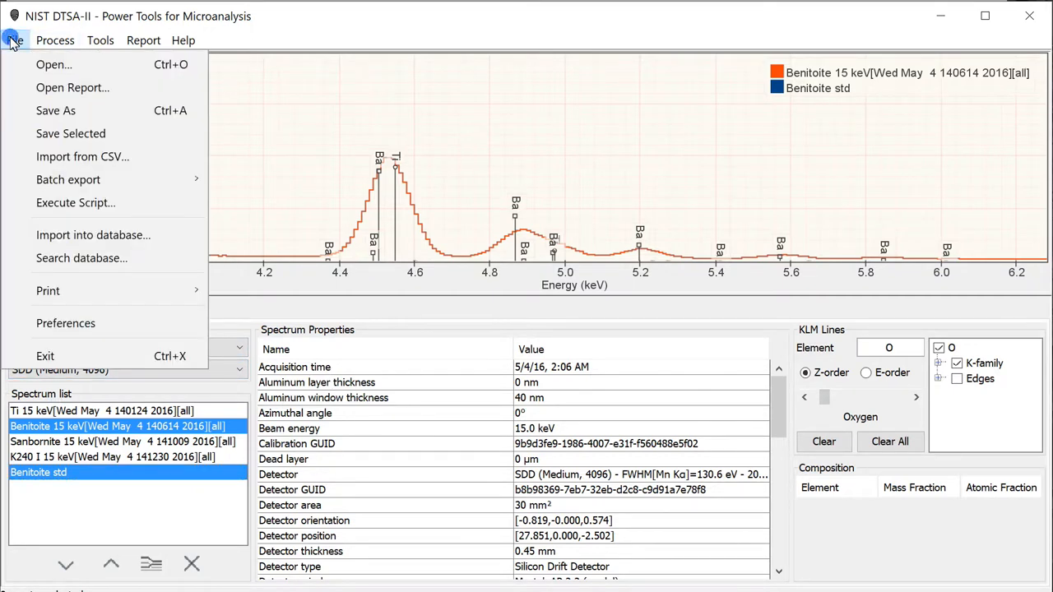
pyautogui.click(52, 64)
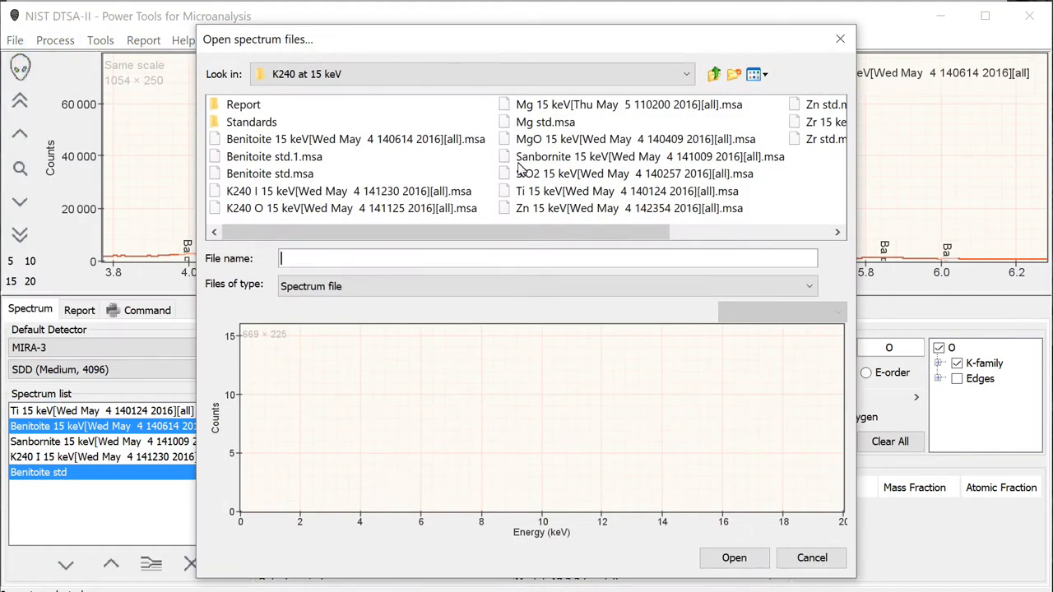
pyautogui.click(634, 175)
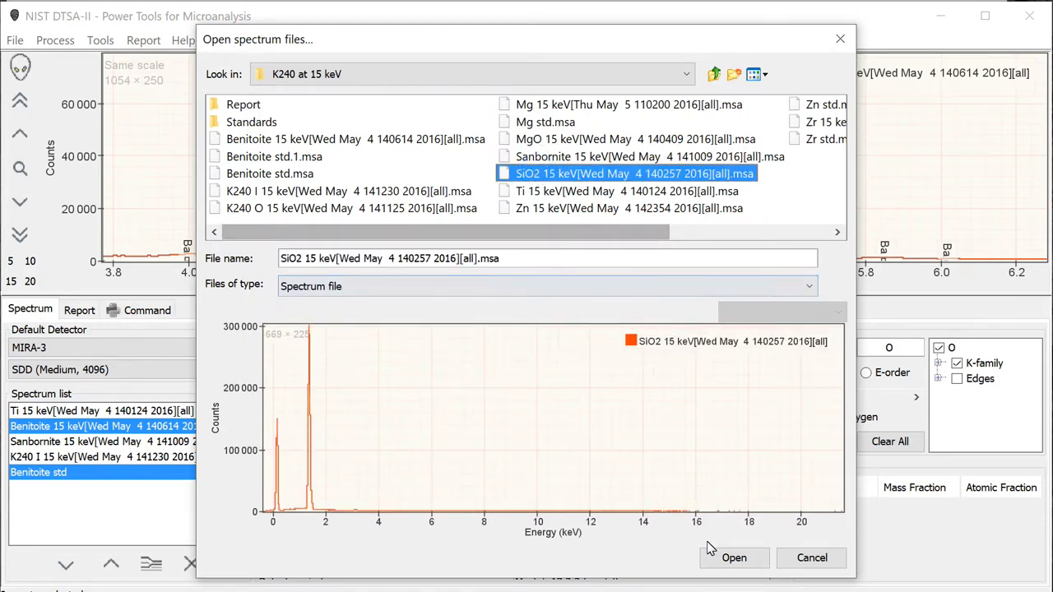
pyautogui.click(734, 558)
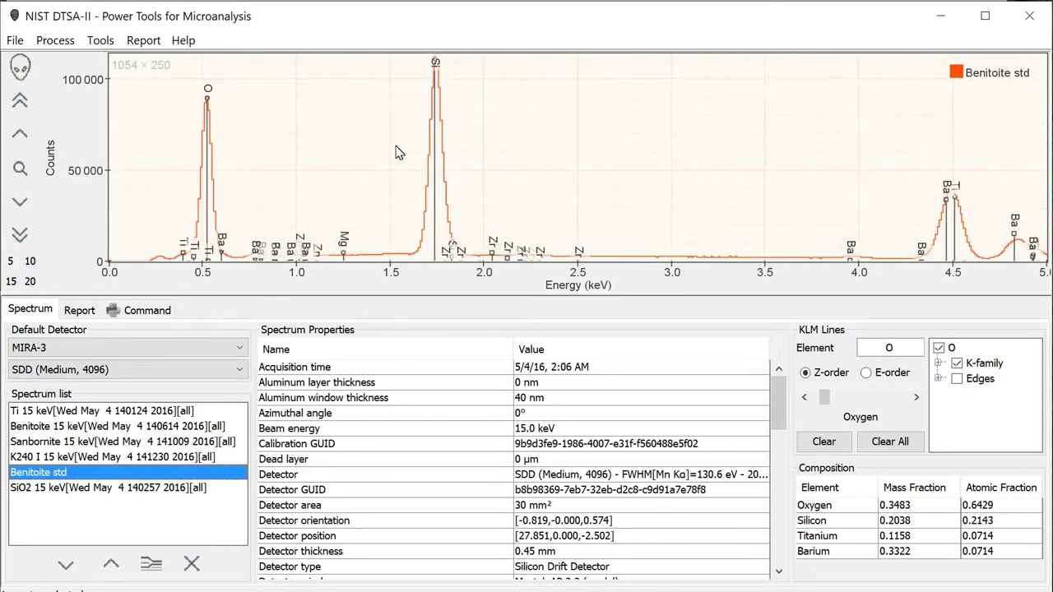
pyautogui.click(109, 487)
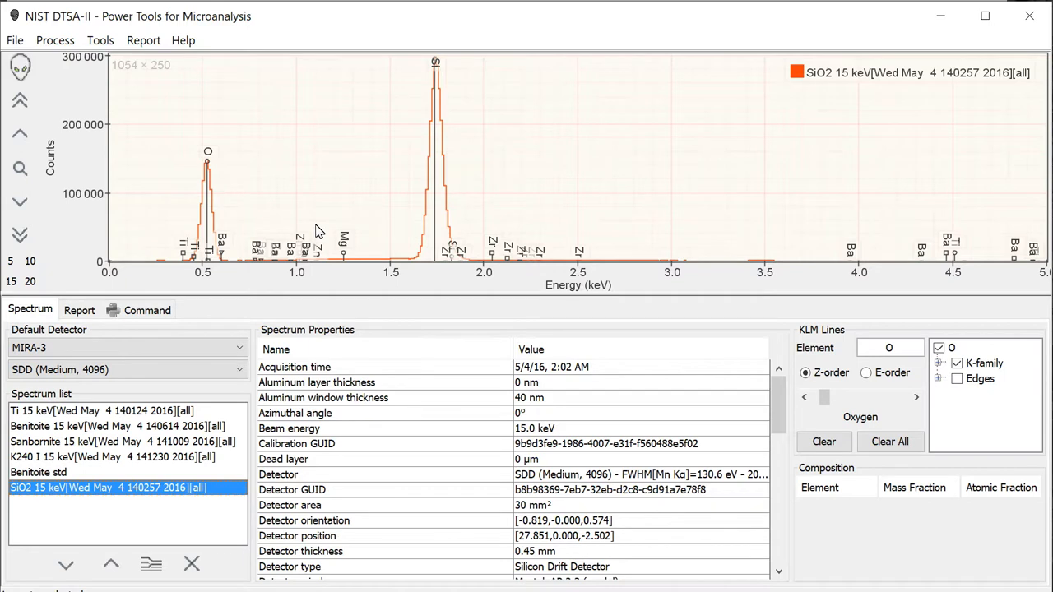
pyautogui.moveTo(242, 265)
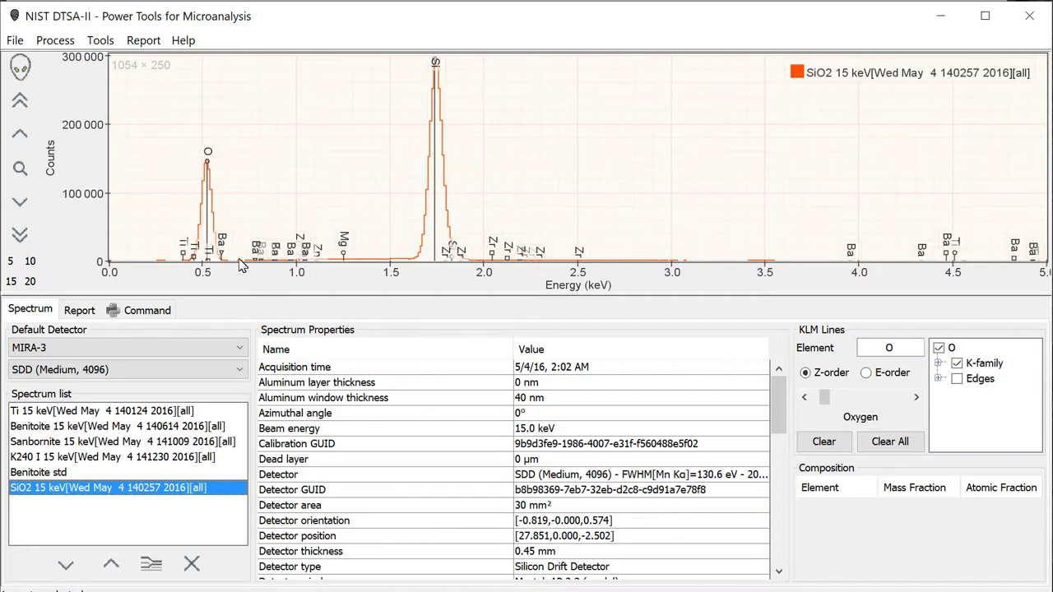
pyautogui.moveTo(428, 261)
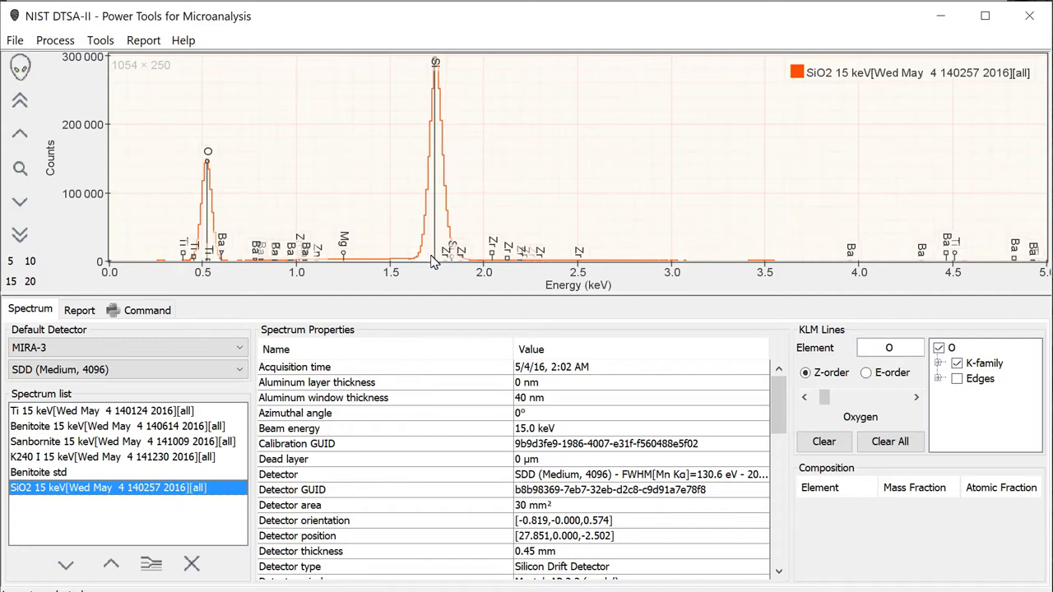
pyautogui.moveTo(698, 319)
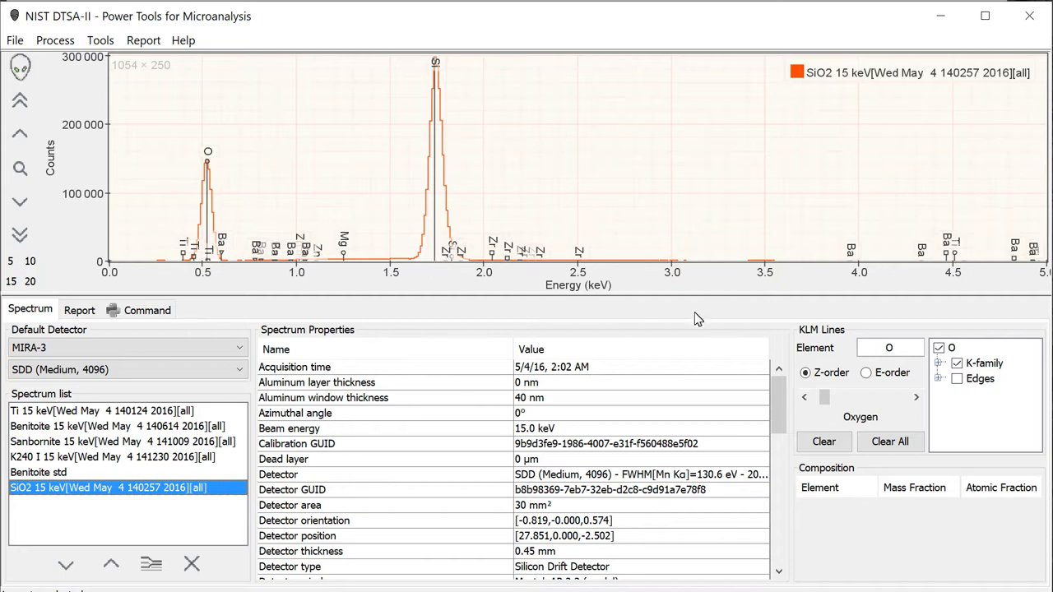
pyautogui.click(889, 442)
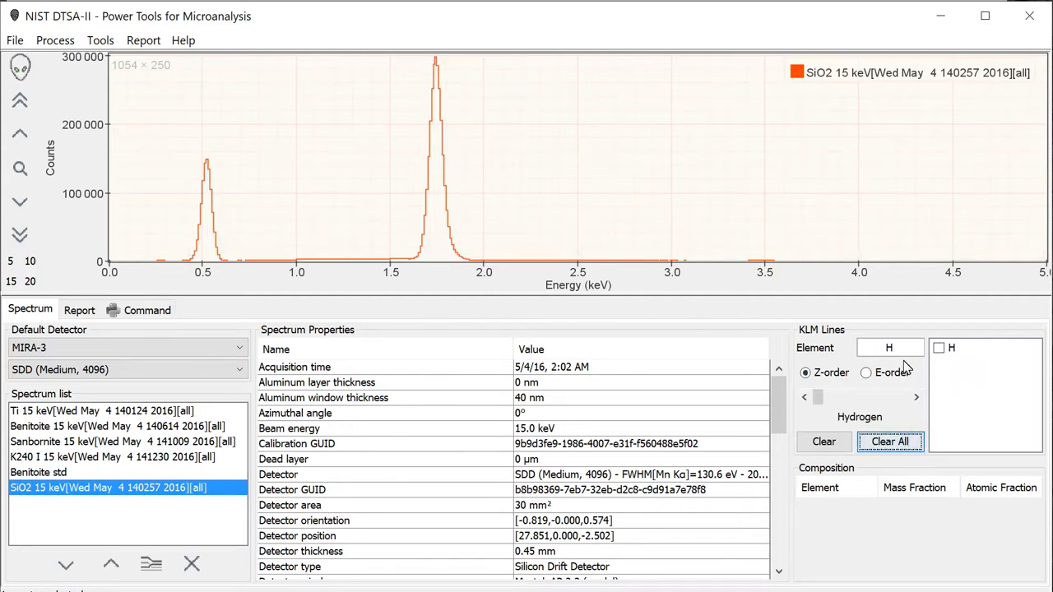
pyautogui.write('SiO2')
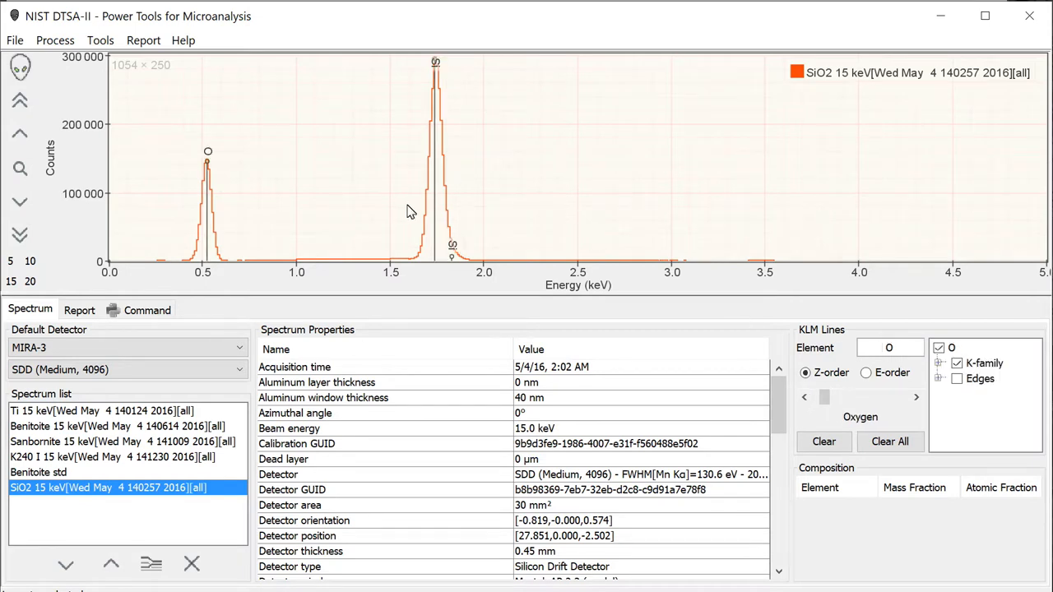
pyautogui.write('d')
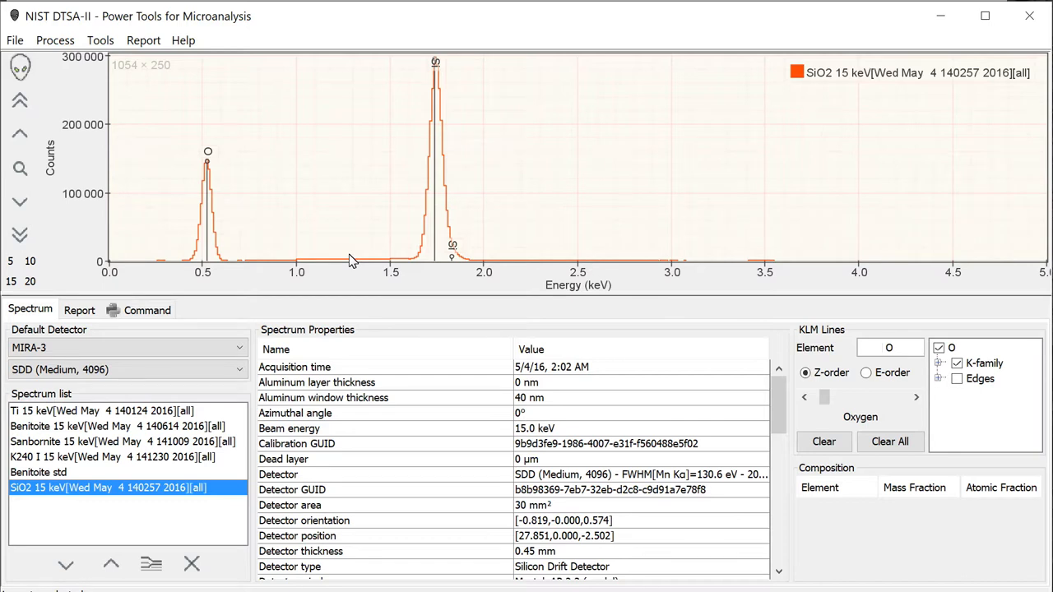
pyautogui.write('O')
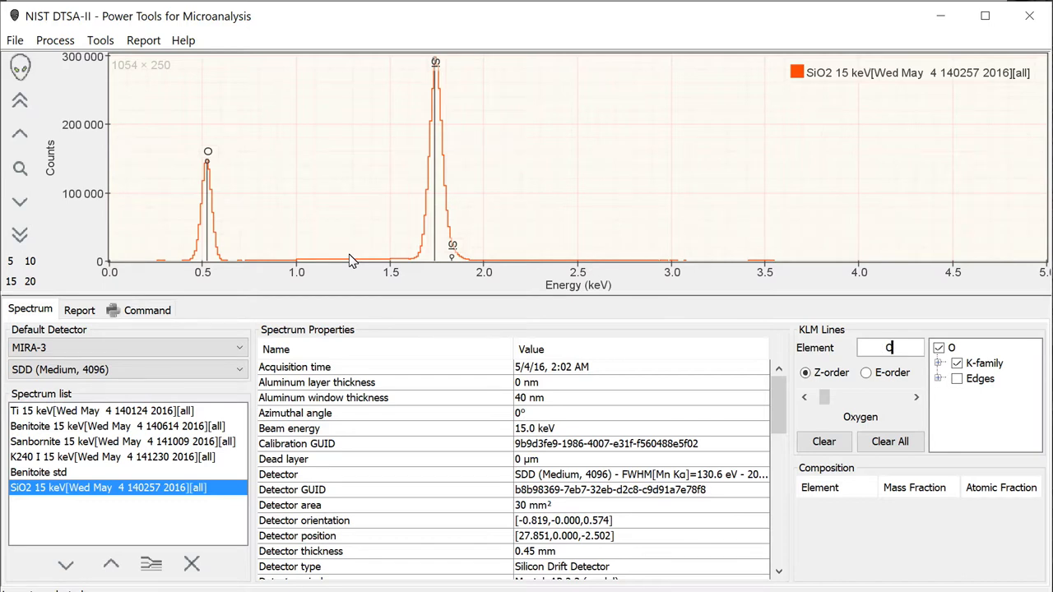
pyautogui.write('O')
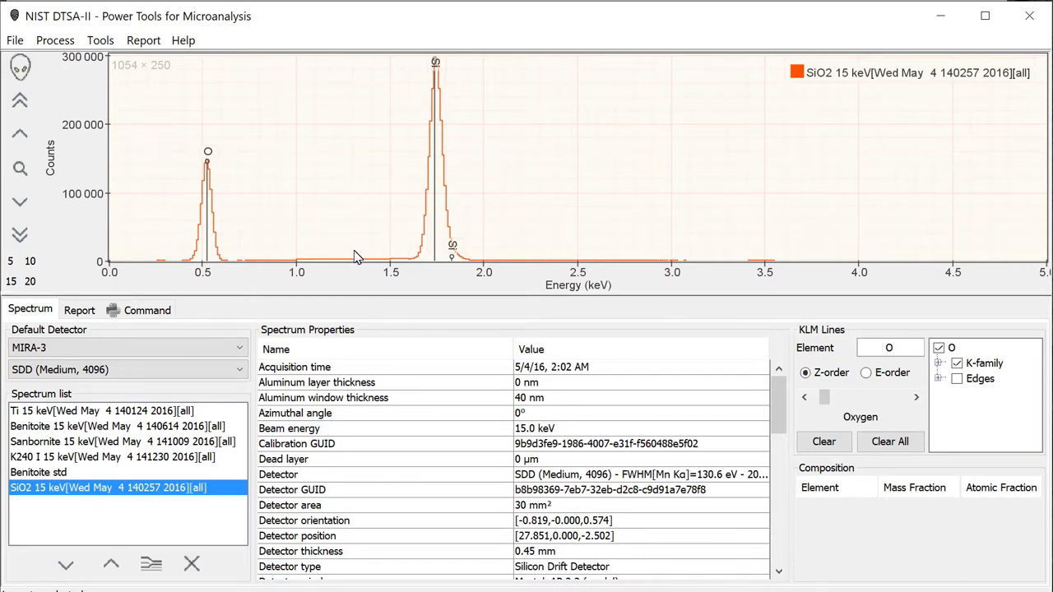
pyautogui.click(889, 347)
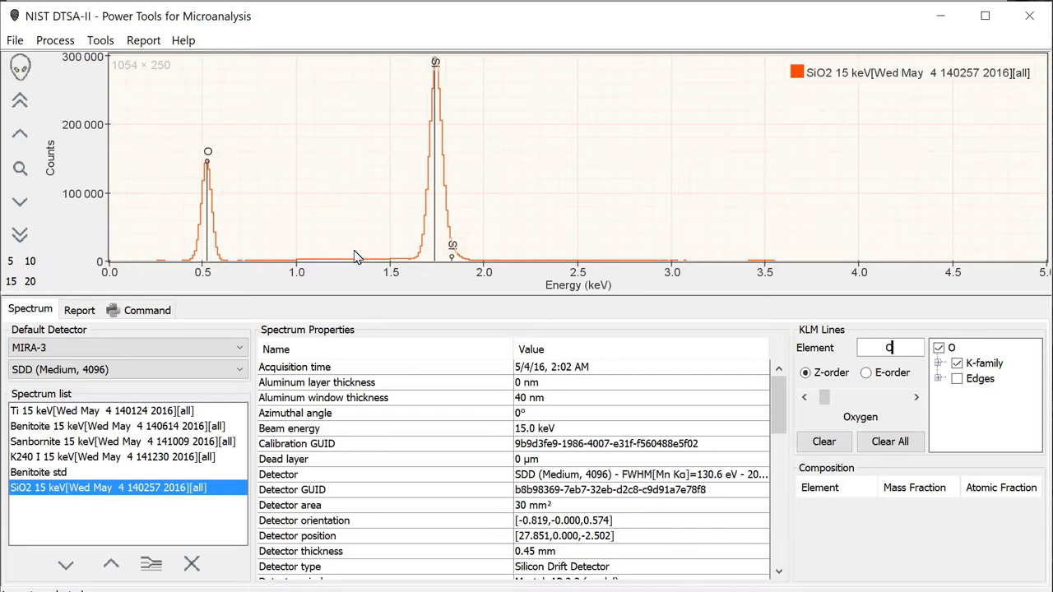
pyautogui.write('O')
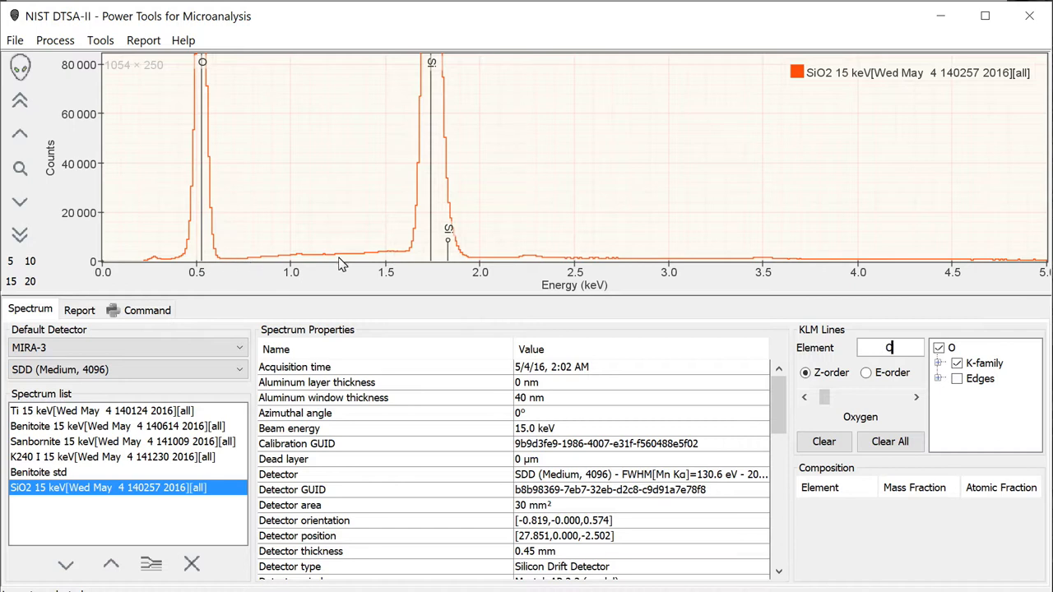
pyautogui.moveTo(368, 261)
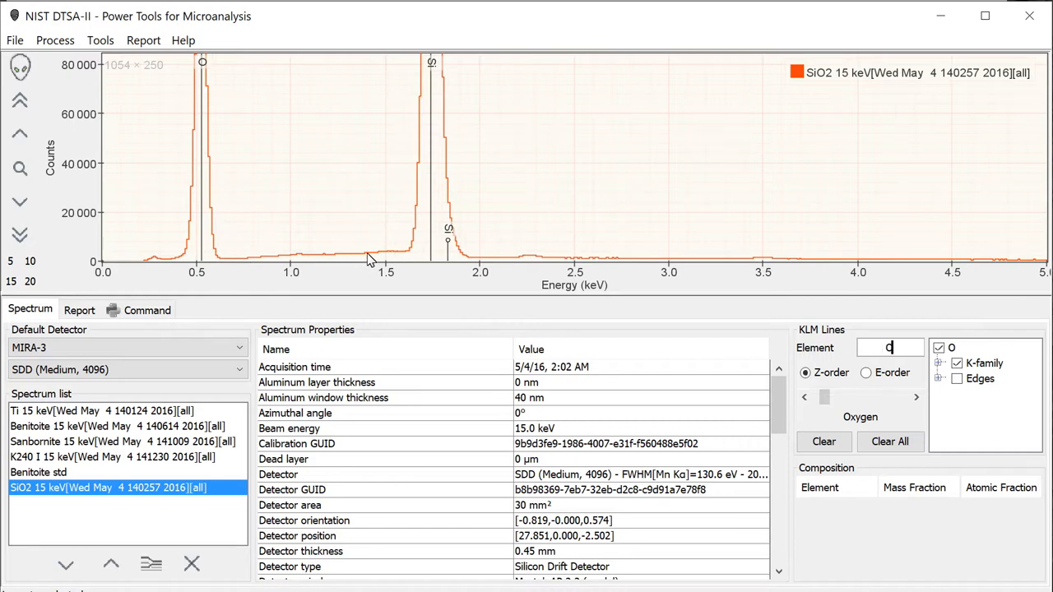
pyautogui.moveTo(367, 265)
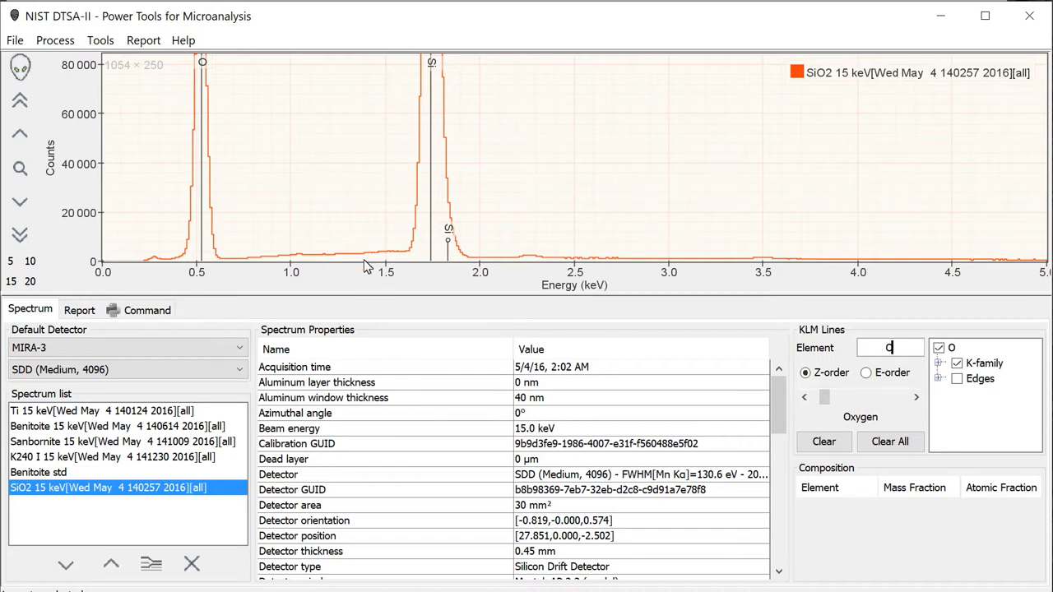
pyautogui.moveTo(503, 263)
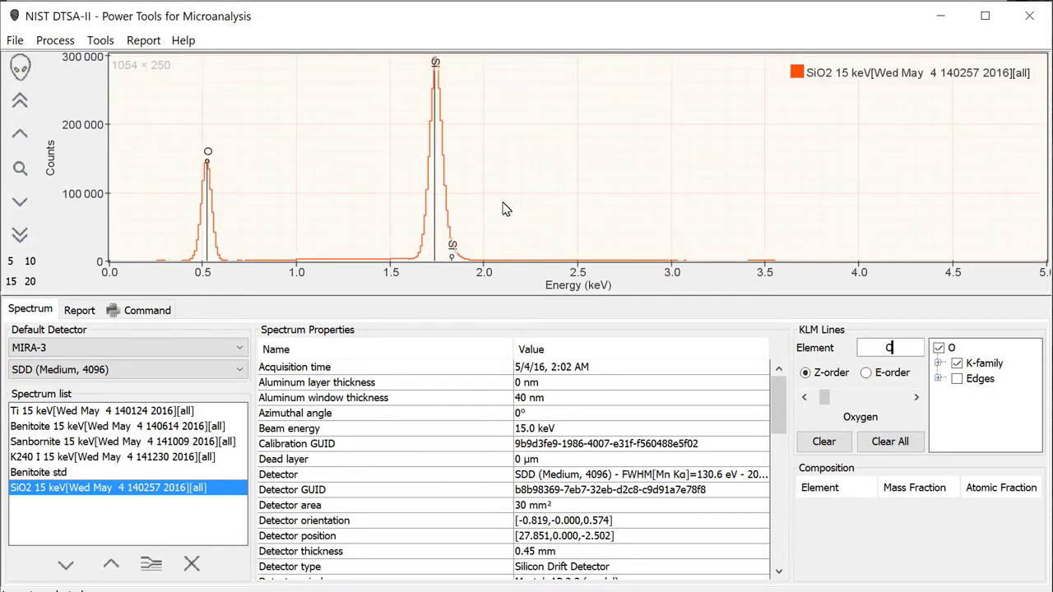
pyautogui.moveTo(368, 272)
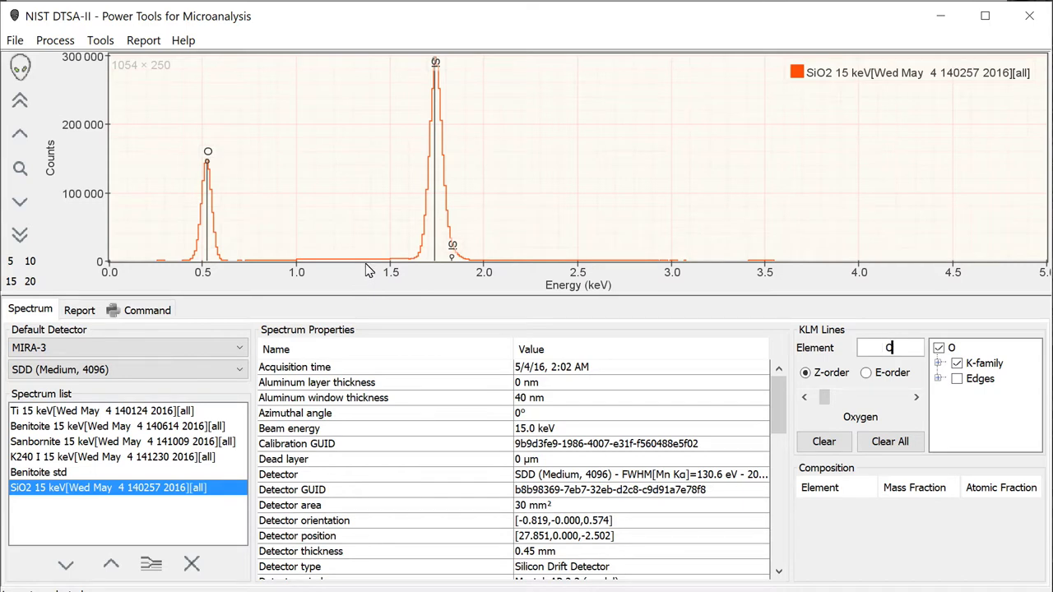
pyautogui.moveTo(372, 271)
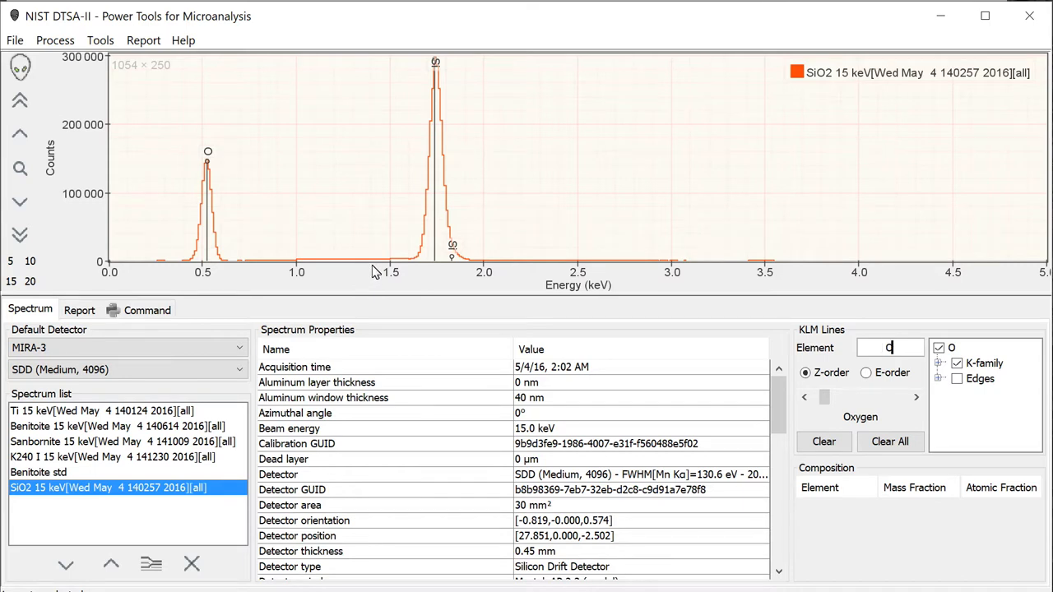
pyautogui.moveTo(408, 265)
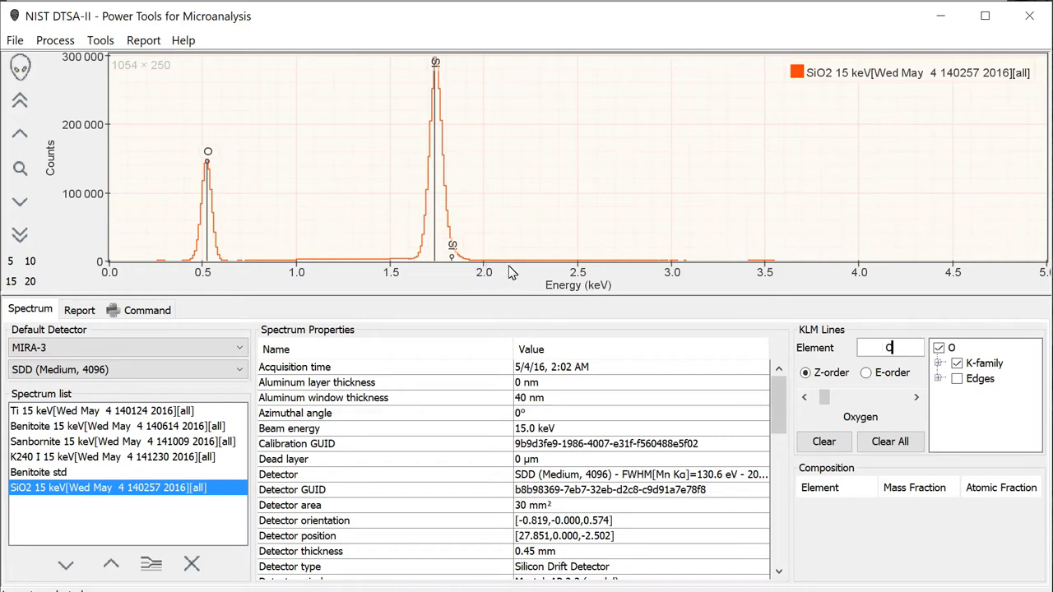
pyautogui.moveTo(493, 267)
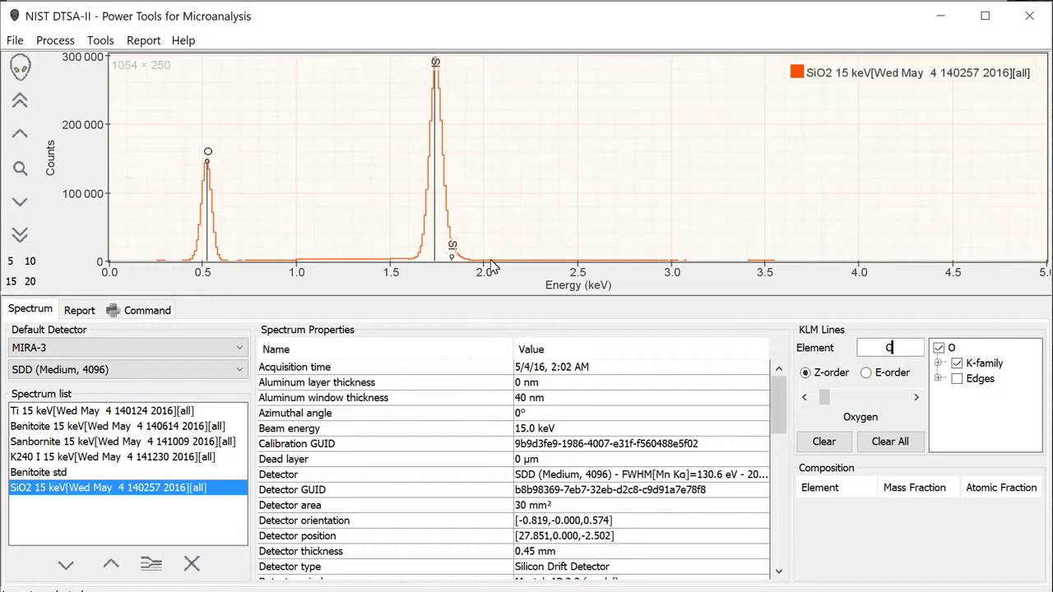
pyautogui.moveTo(415, 262)
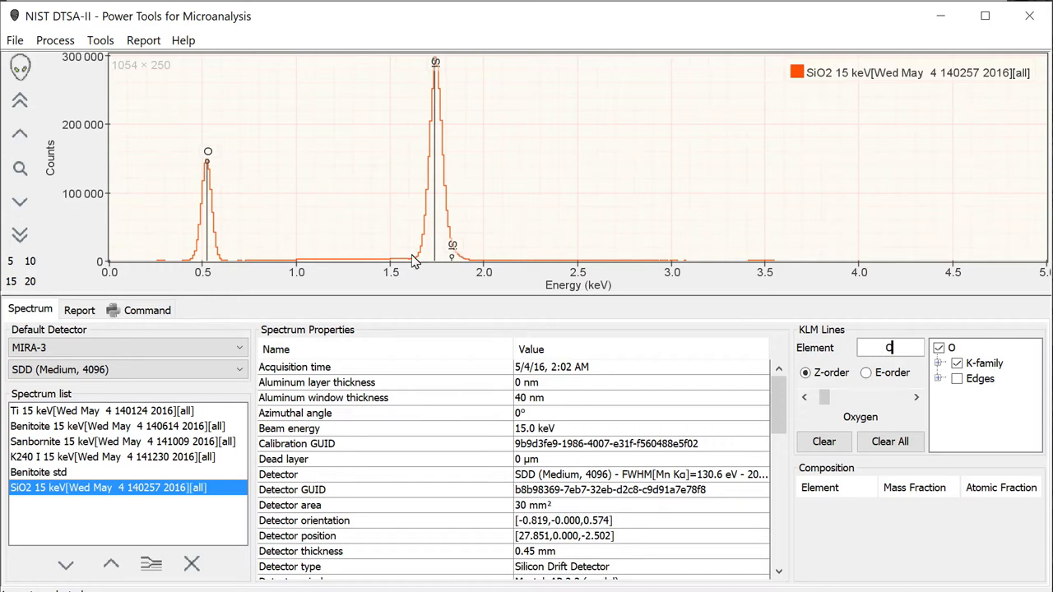
pyautogui.moveTo(435, 246)
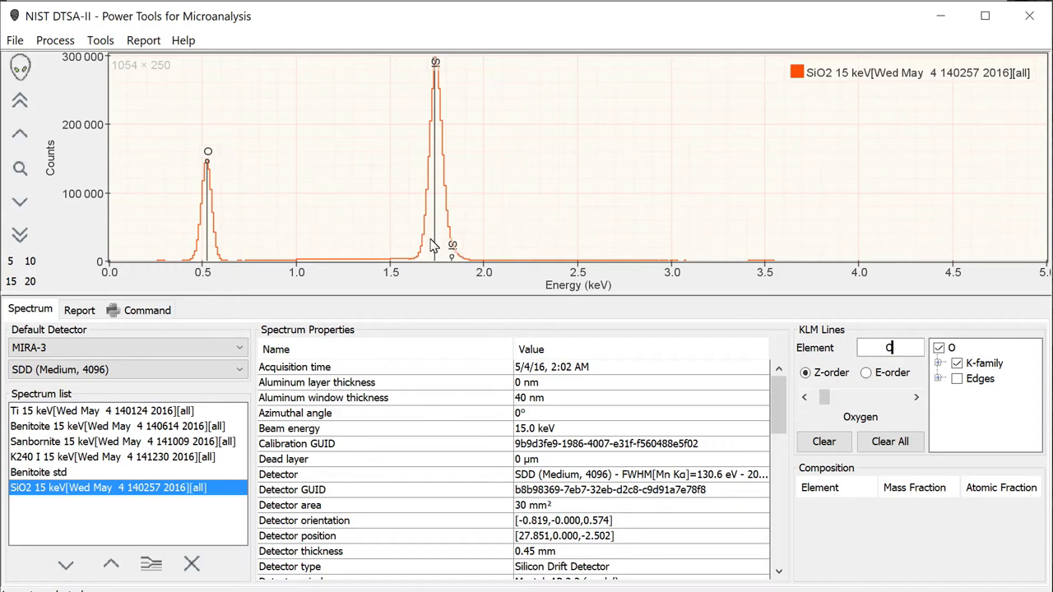
pyautogui.moveTo(426, 249)
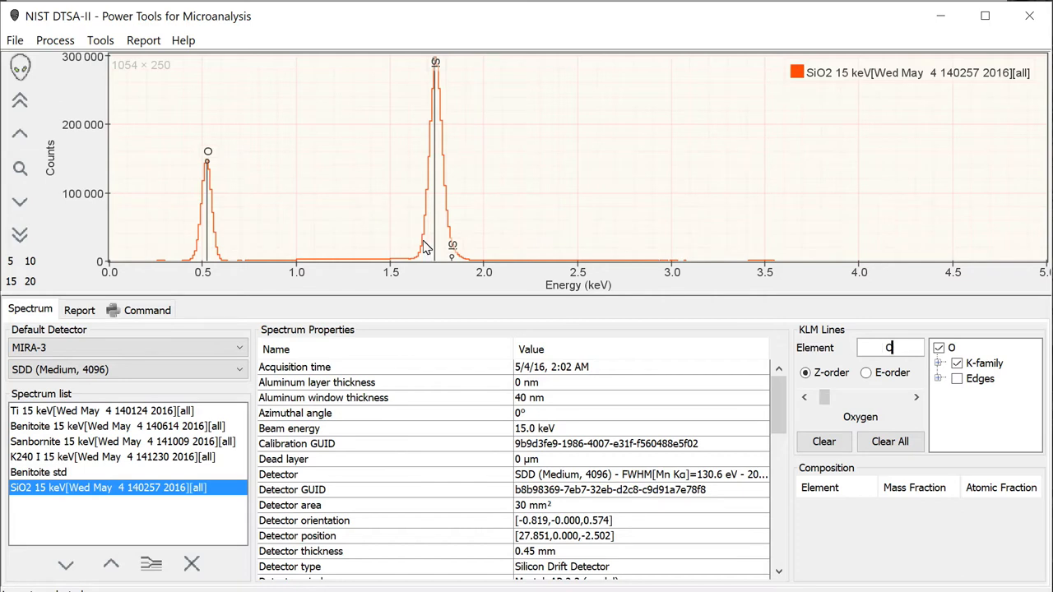
pyautogui.moveTo(408, 255)
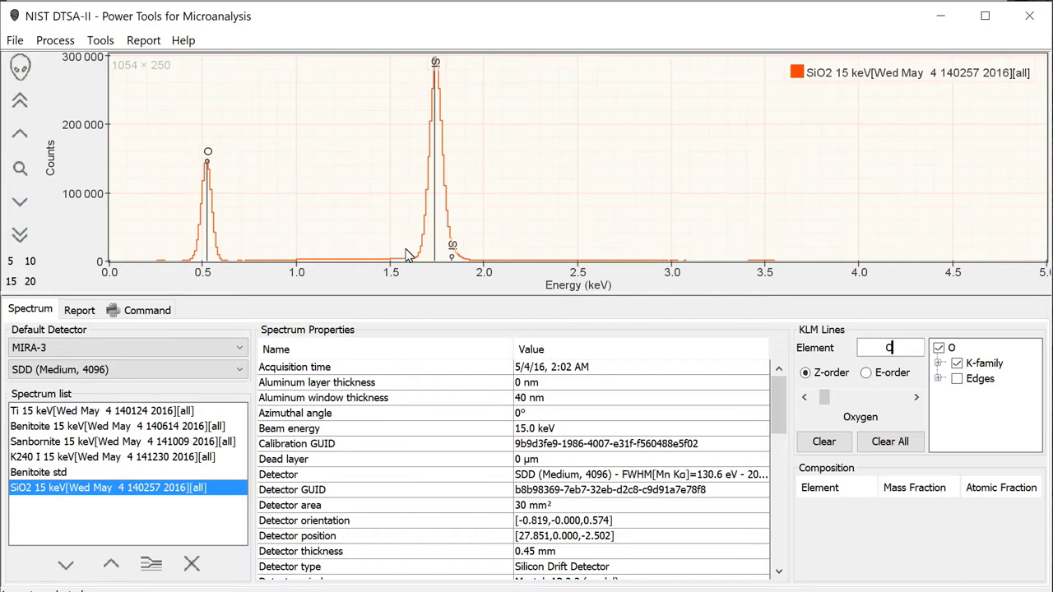
pyautogui.moveTo(422, 250)
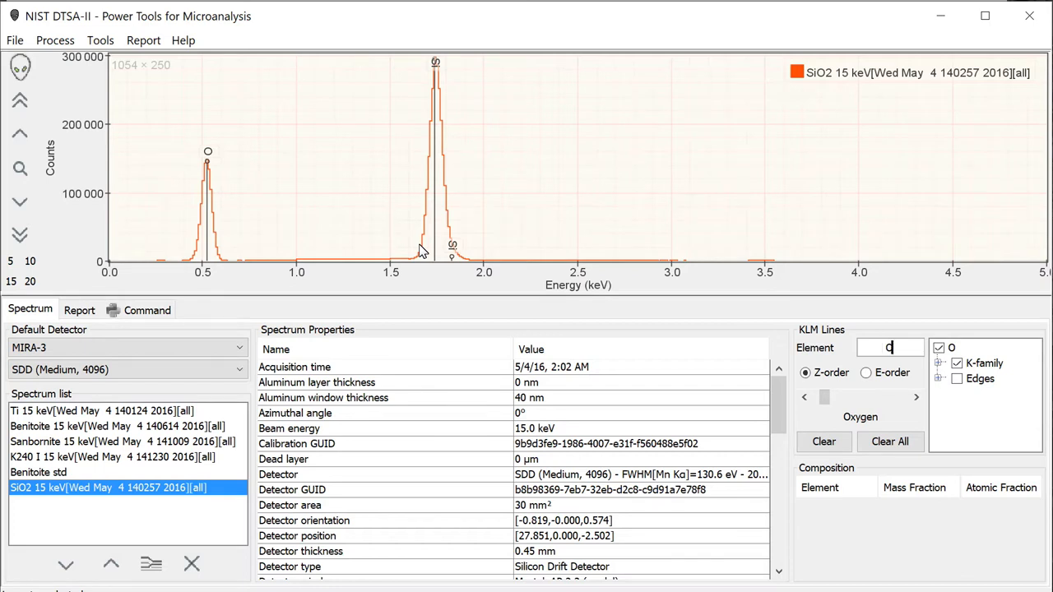
pyautogui.moveTo(312, 217)
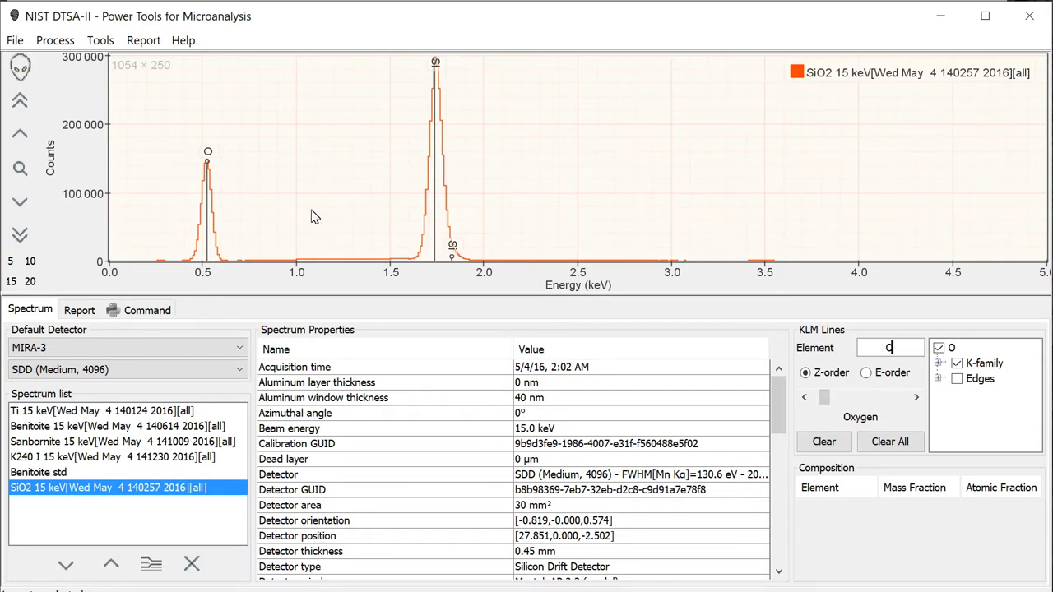
# Load K412 unk.msa from the Examples / Example 2 folder so it overlays the SiO2 spectrum.
pyautogui.click(15, 40)
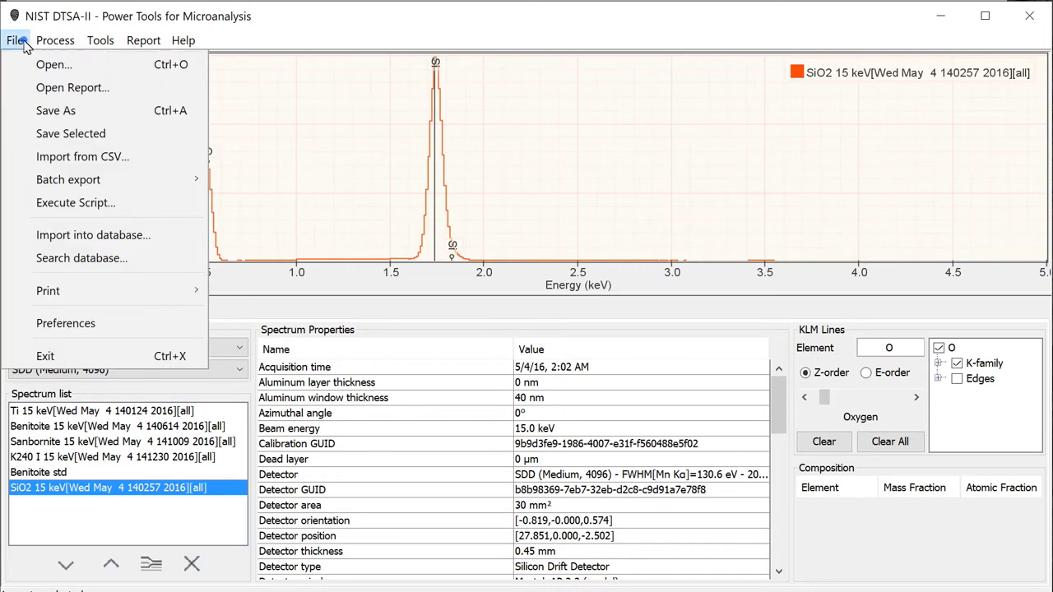
pyautogui.click(53, 64)
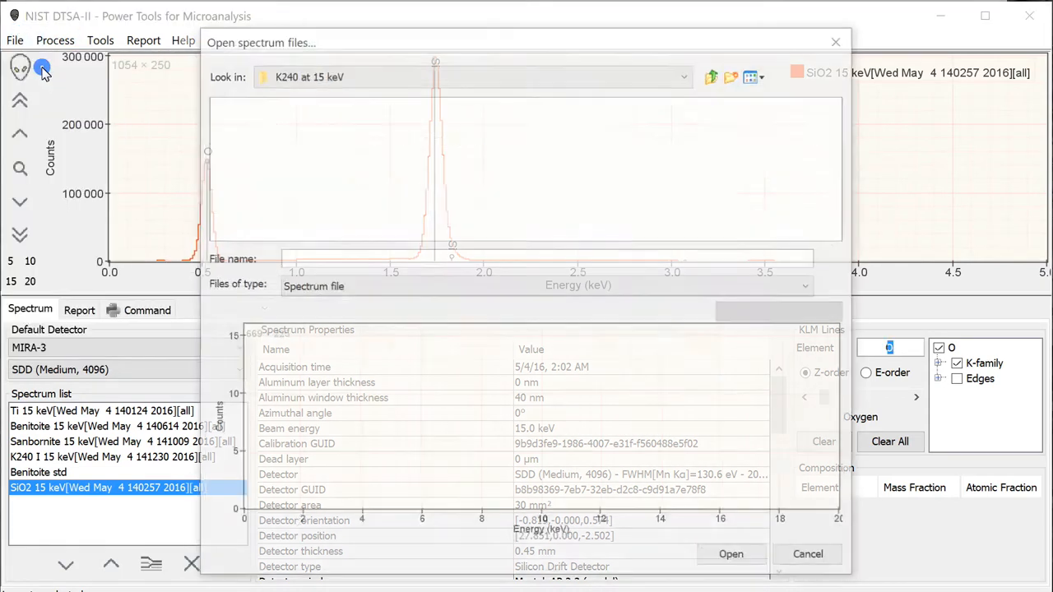
pyautogui.click(711, 74)
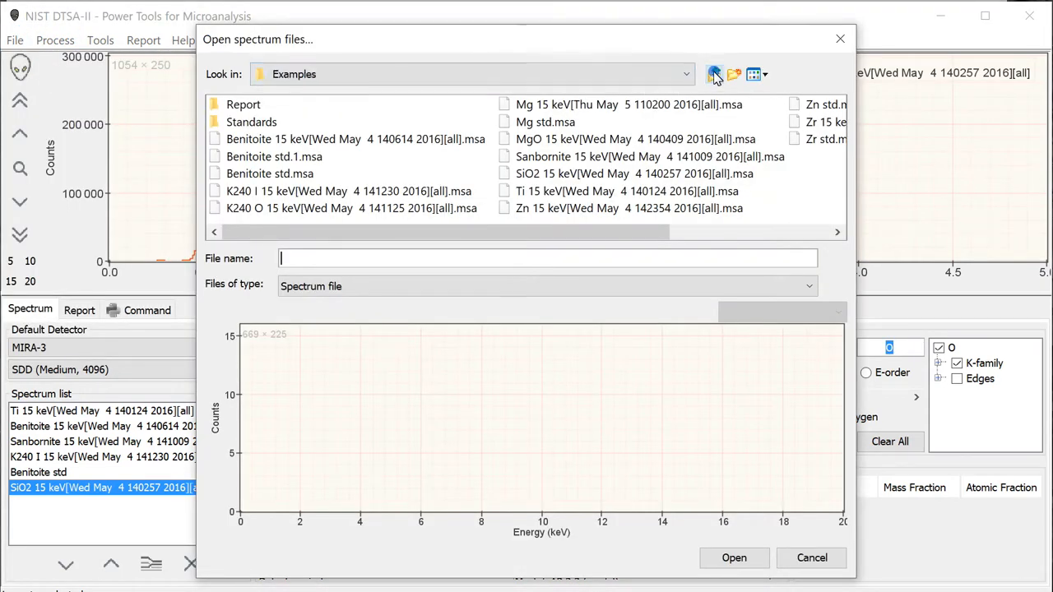
pyautogui.click(714, 74)
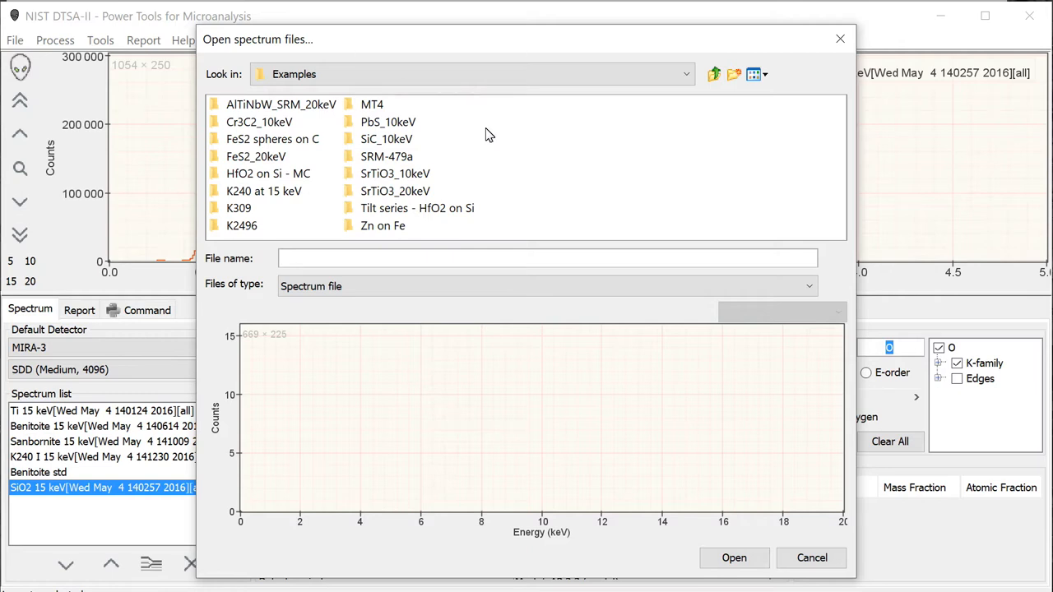
pyautogui.click(547, 258)
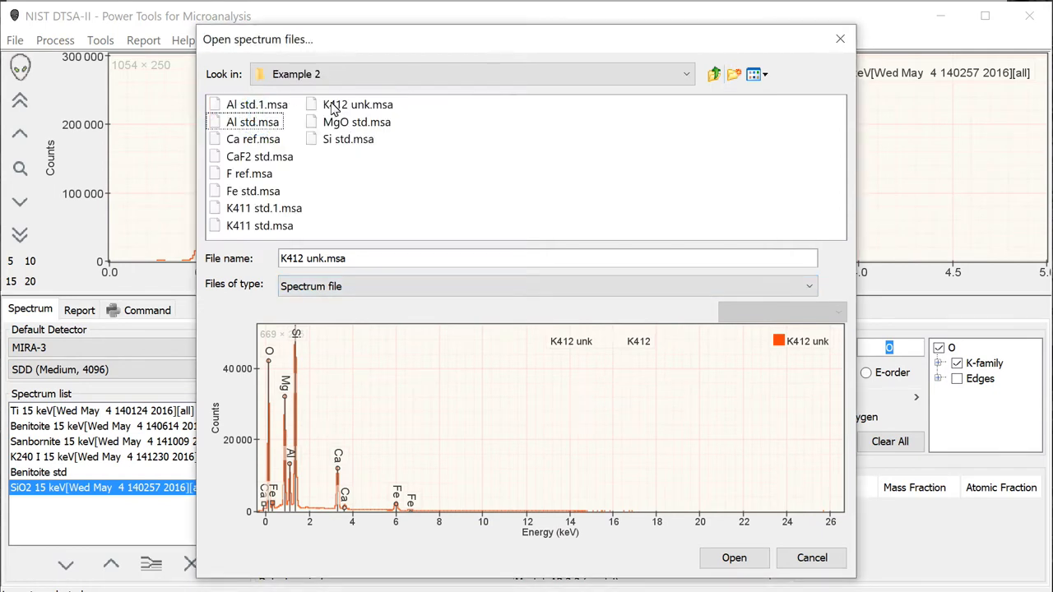
pyautogui.click(734, 558)
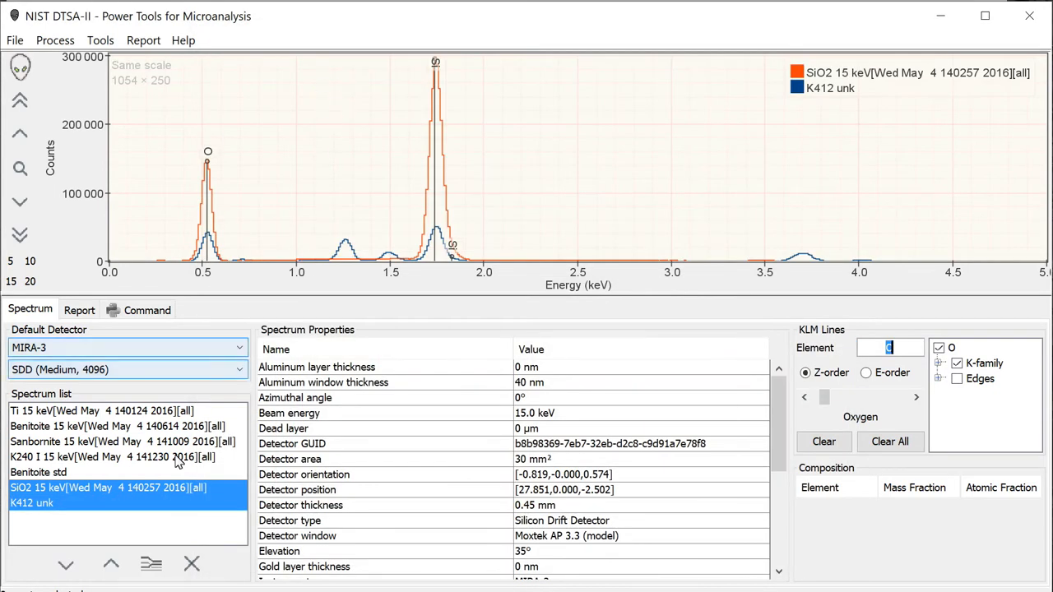
# Plot K412 unk alone with its O, Mg, Al, Si, Ca and Fe peaks labelled.
pyautogui.click(33, 504)
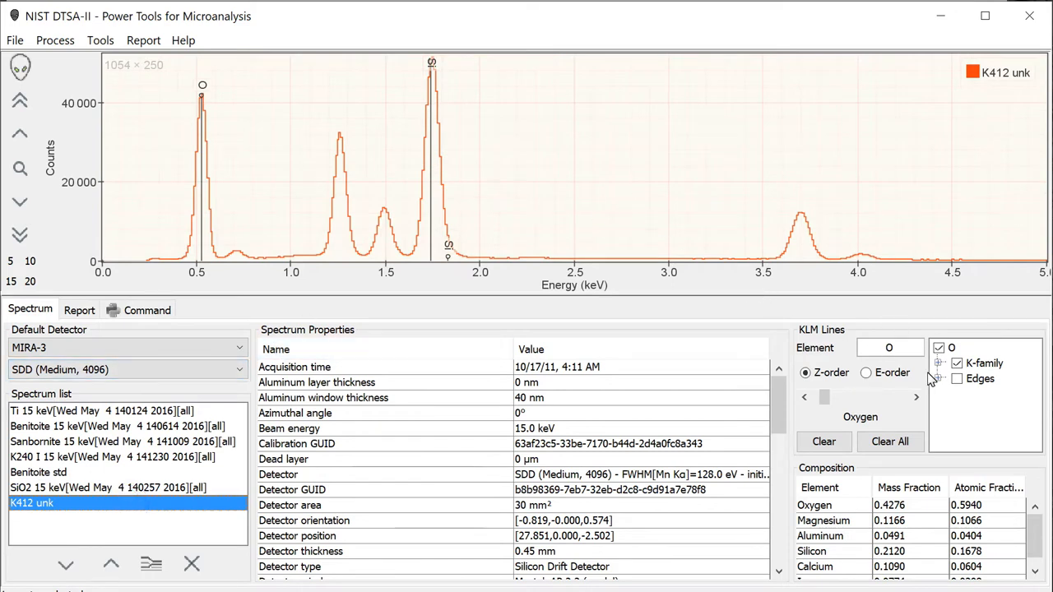
pyautogui.write('K412')
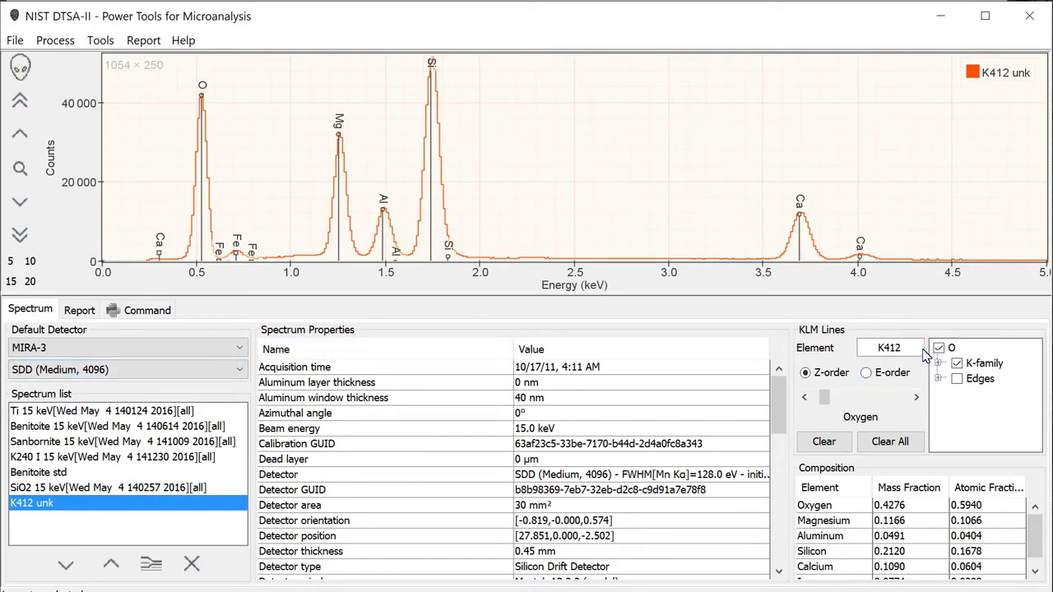
pyautogui.moveTo(428, 277)
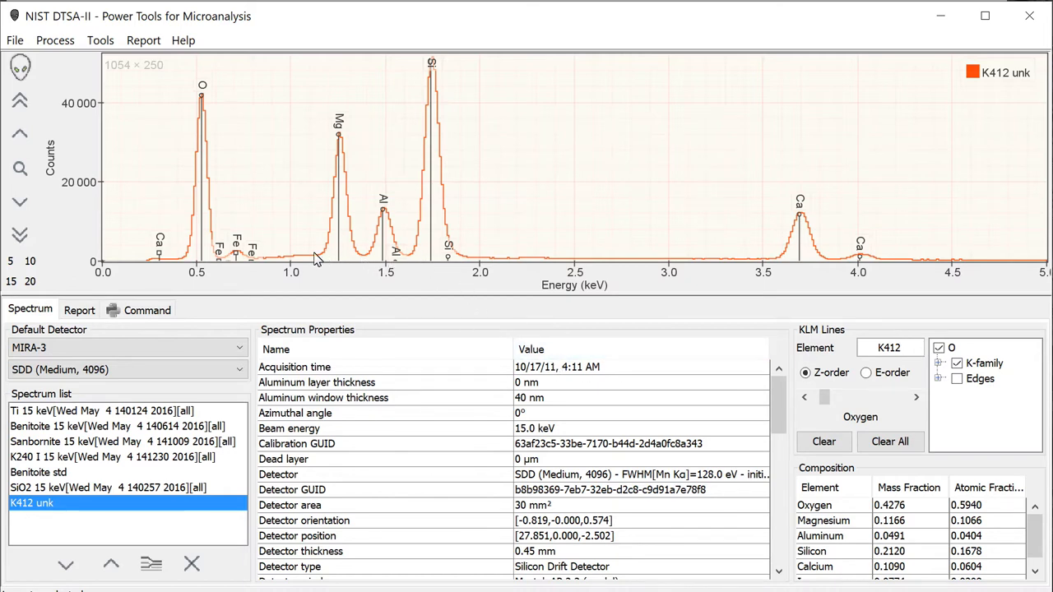
pyautogui.moveTo(321, 253)
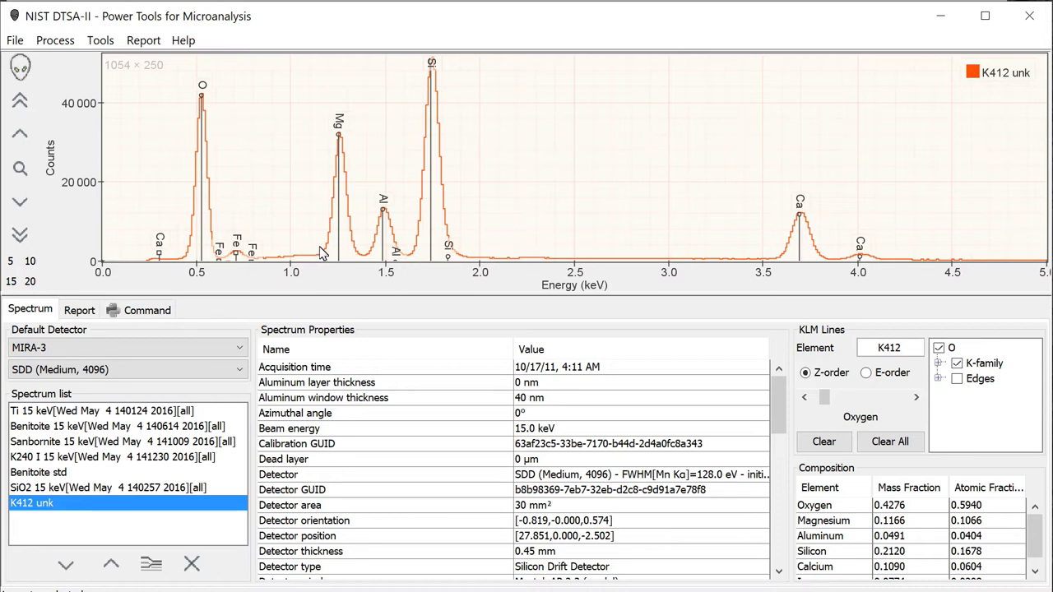
pyautogui.moveTo(444, 250)
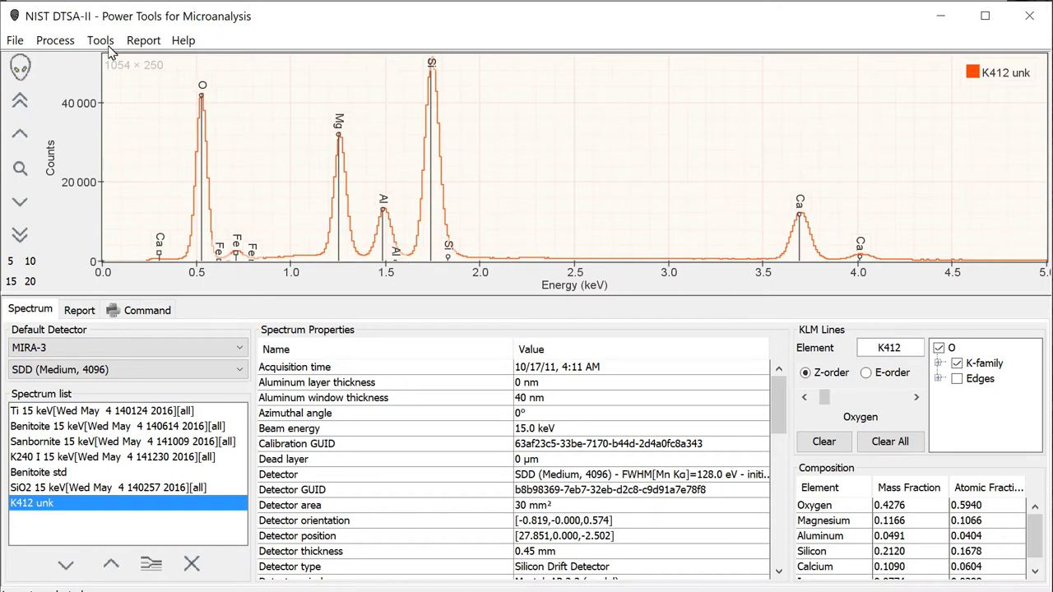
pyautogui.moveTo(342, 208)
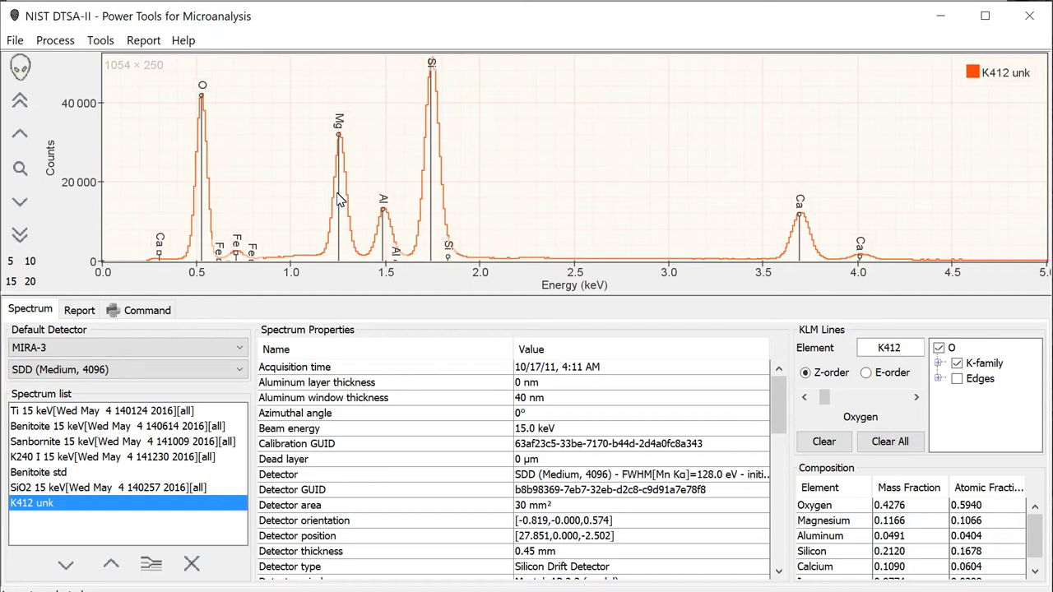
pyautogui.moveTo(380, 243)
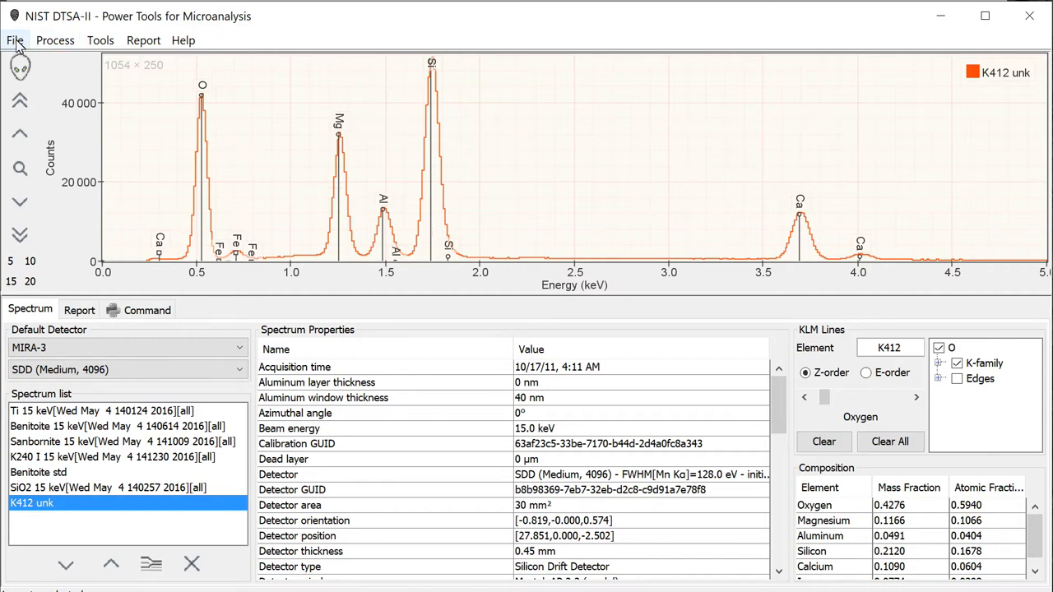
# Load K411 std.msa and plot it alone with its O, Mg, Si, Ca and Fe peaks labelled.
pyautogui.click(15, 39)
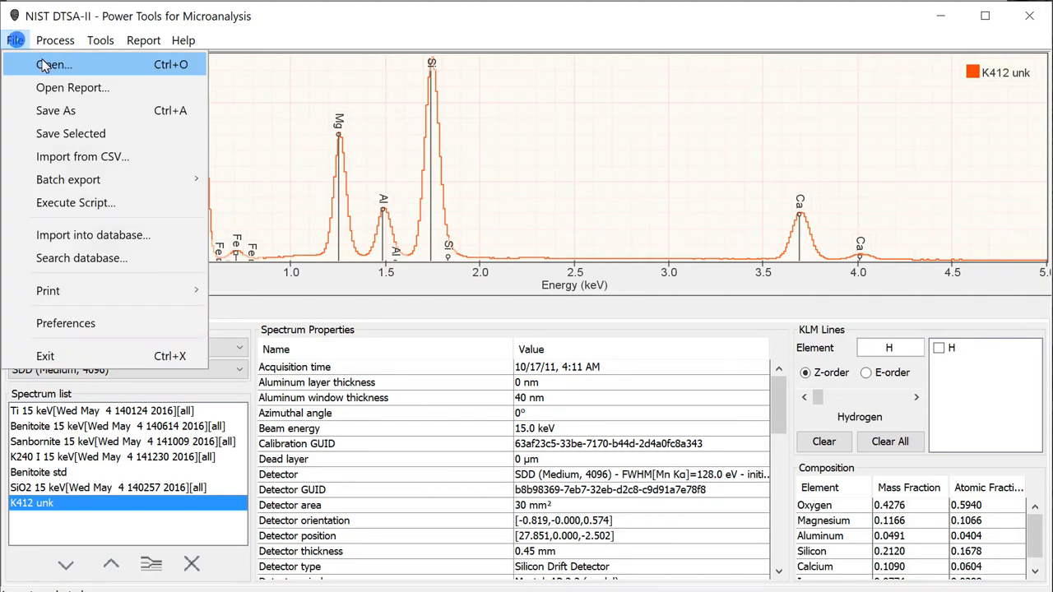
pyautogui.click(55, 64)
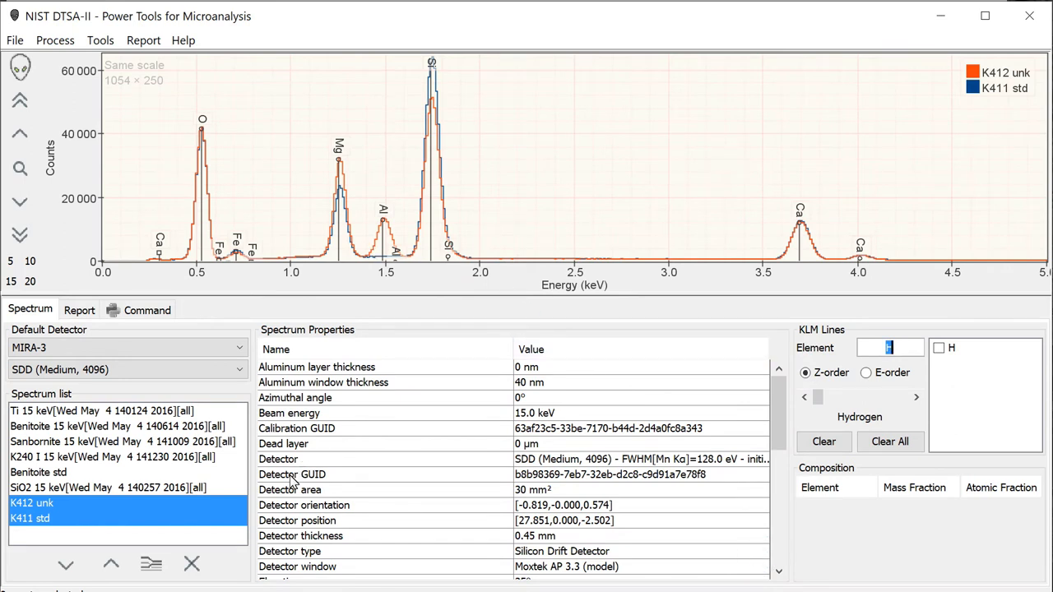
pyautogui.click(30, 519)
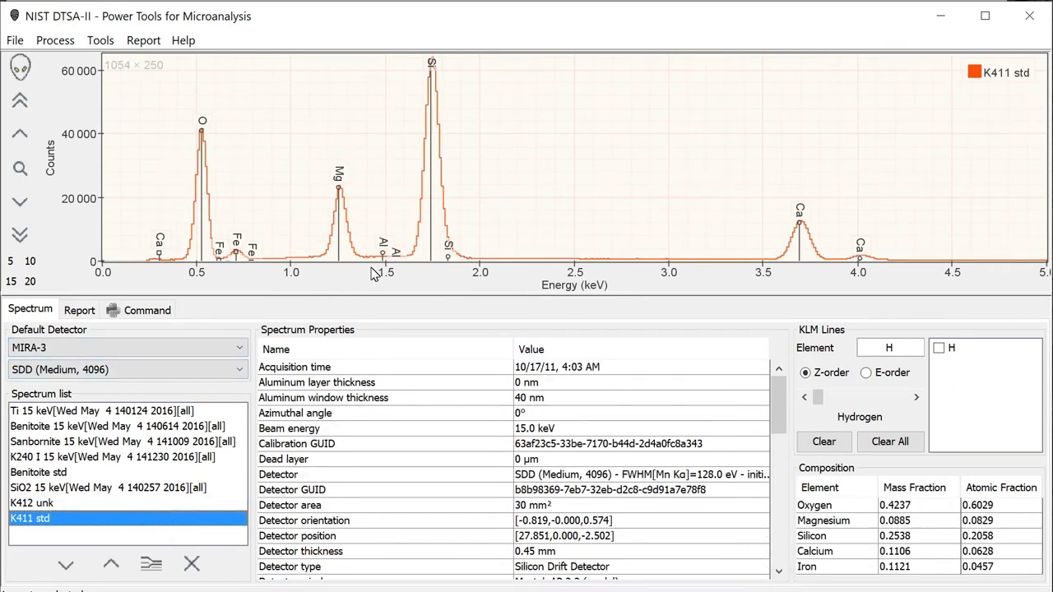
pyautogui.moveTo(411, 263)
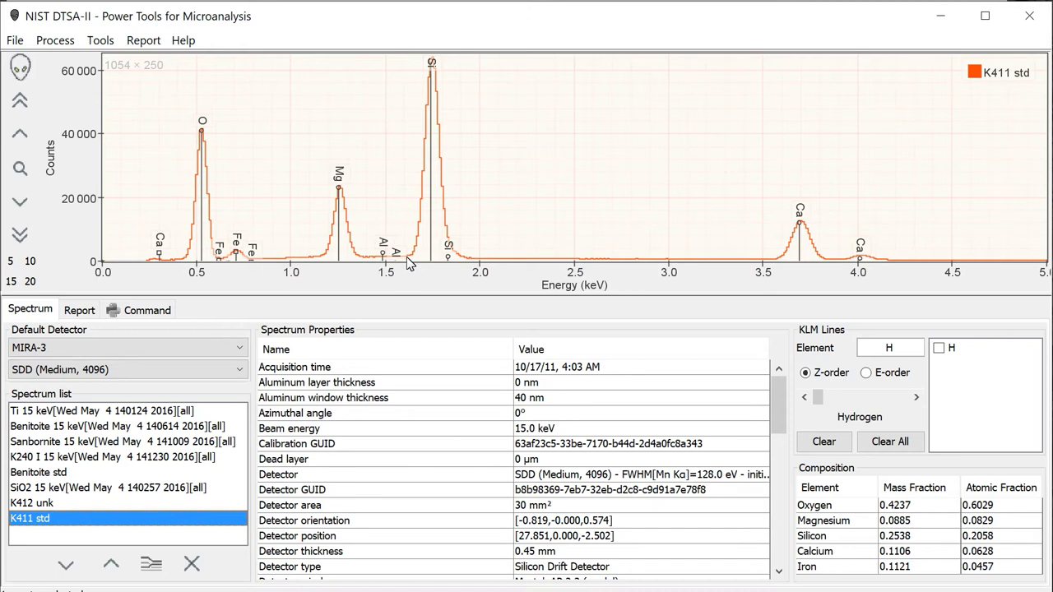
pyautogui.moveTo(380, 271)
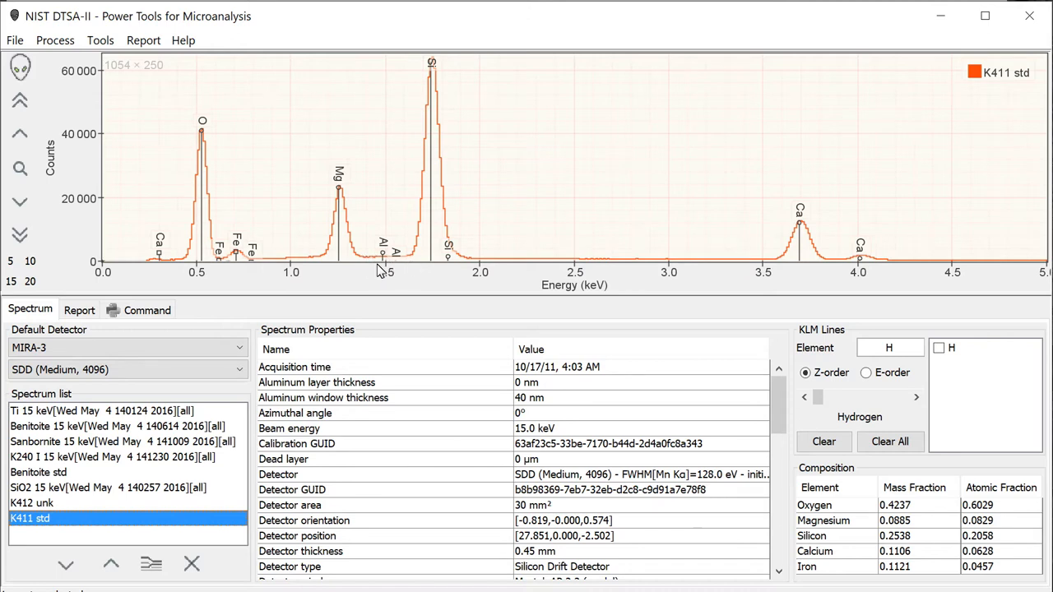
pyautogui.moveTo(401, 270)
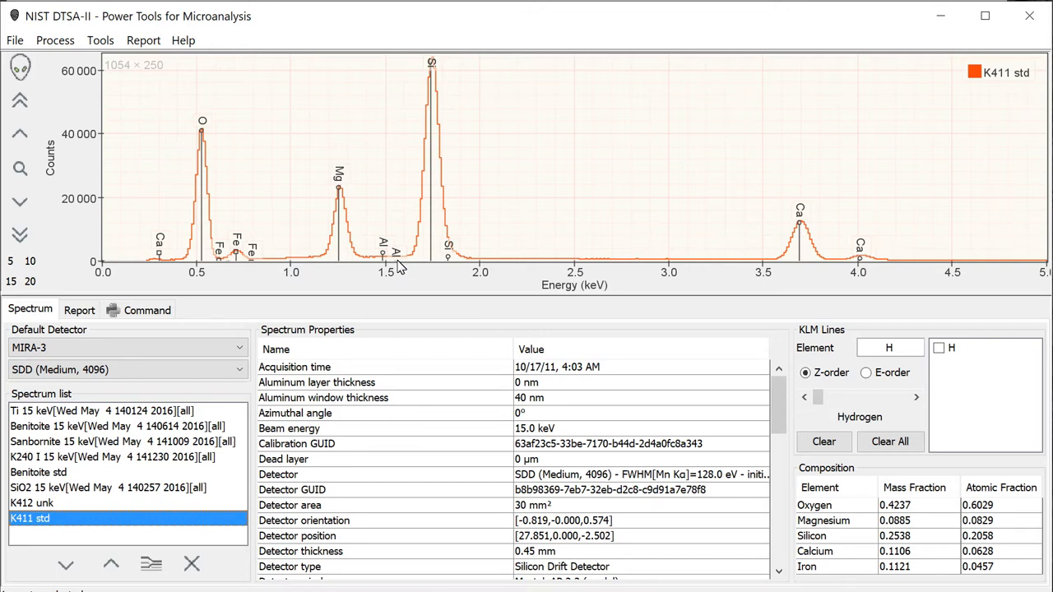
pyautogui.moveTo(148, 476)
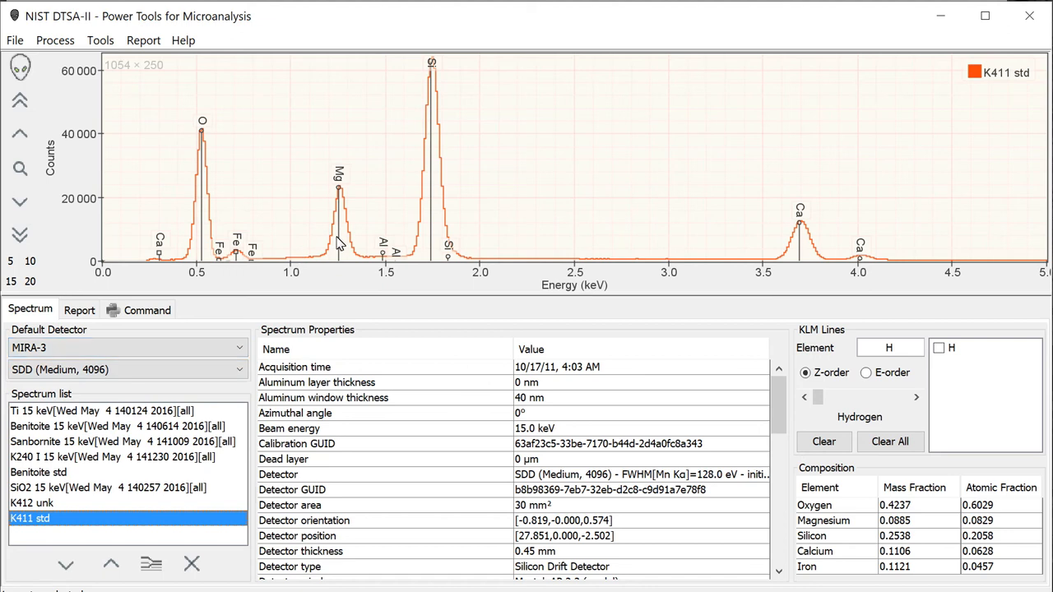
pyautogui.moveTo(309, 257)
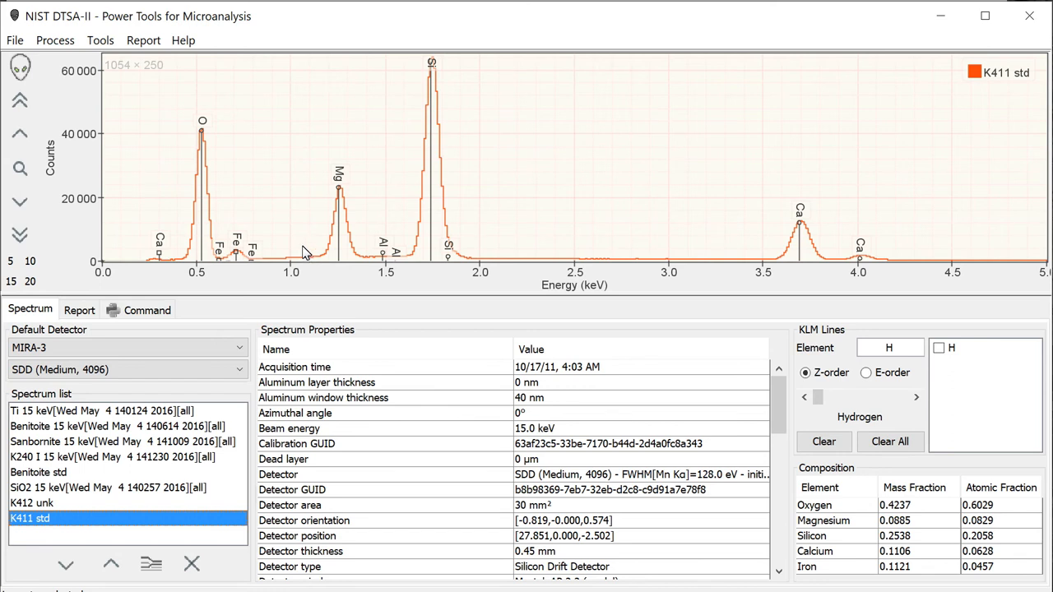
pyautogui.moveTo(310, 250)
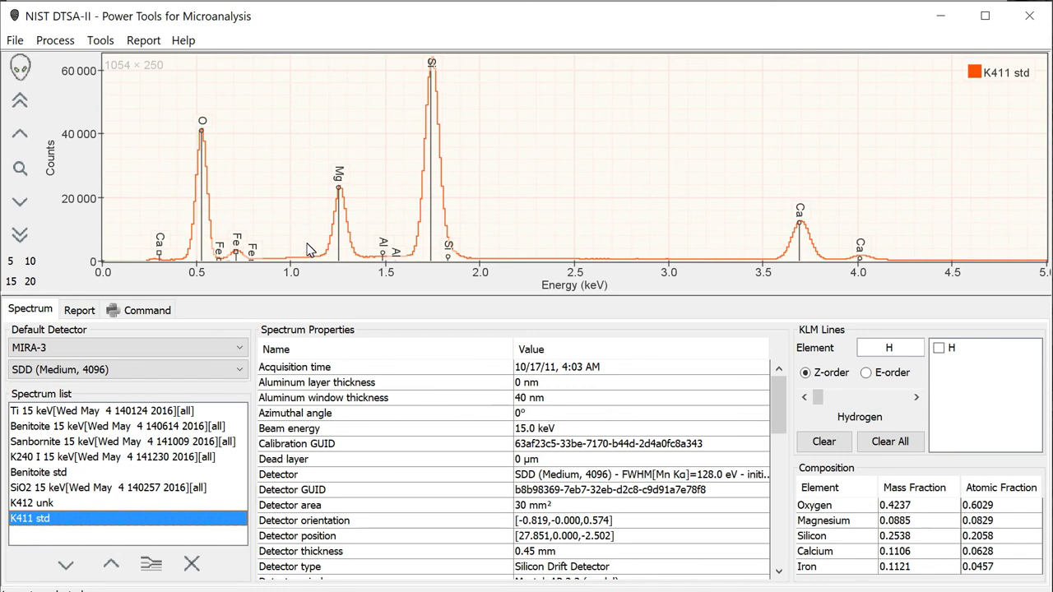